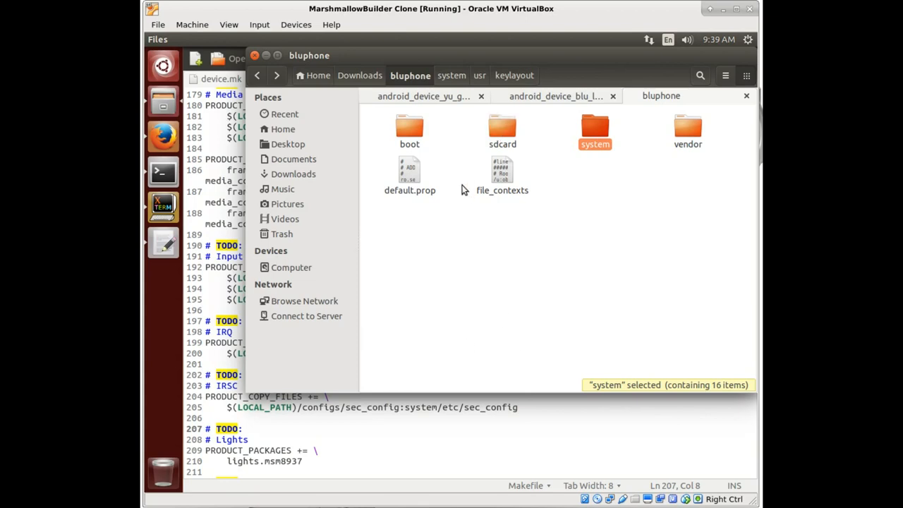
mouse_move(596, 130)
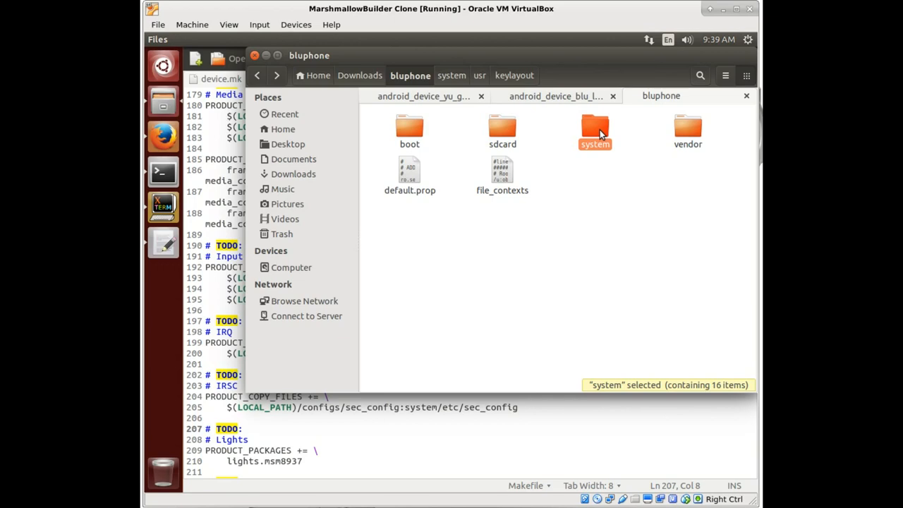
Step: Copy the garlic tree's keylayout folder into the blu_life_one_x2 device tree
left_click(423, 96)
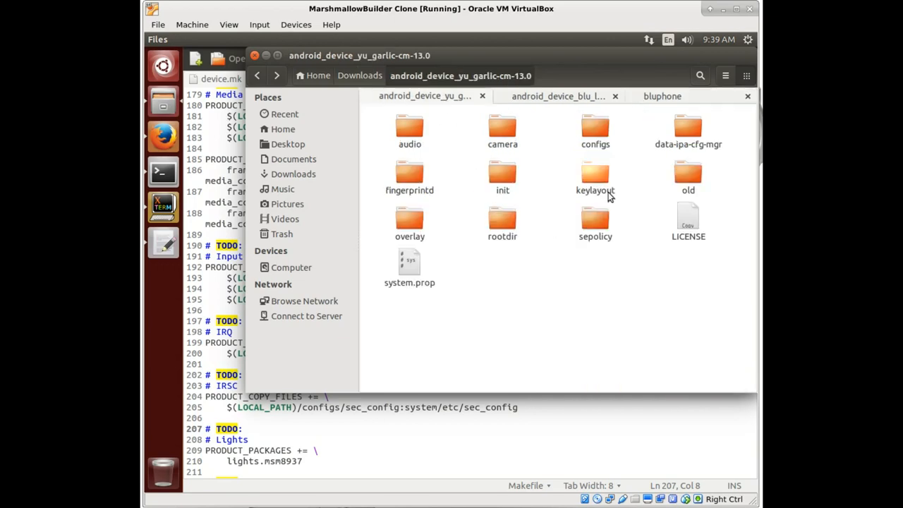
left_click(558, 96)
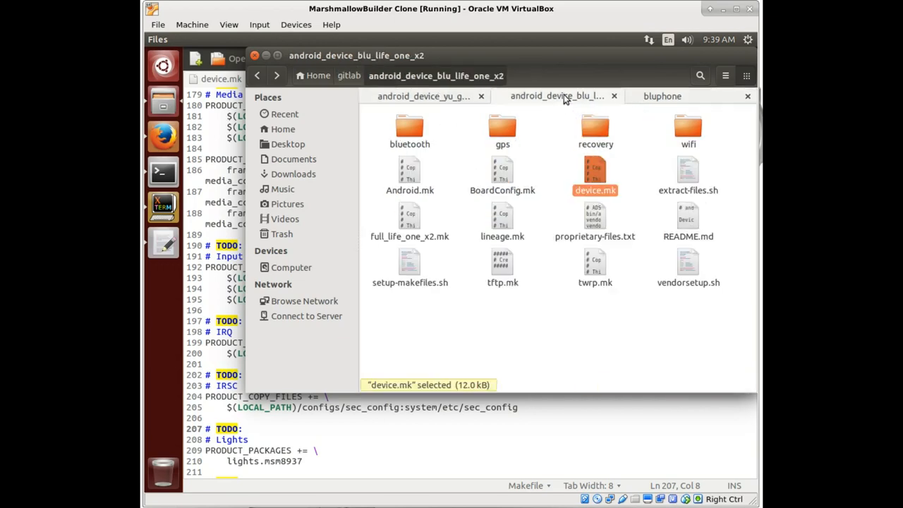
left_click(468, 115)
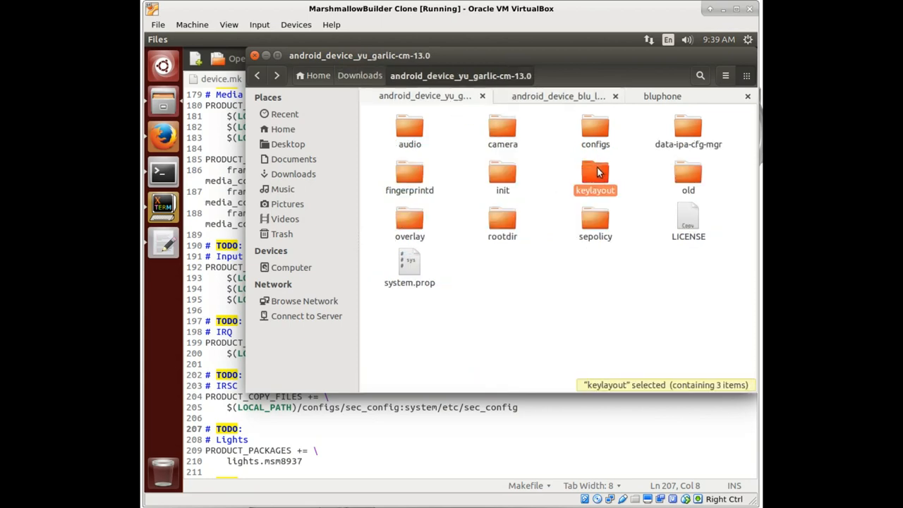
left_click(558, 96)
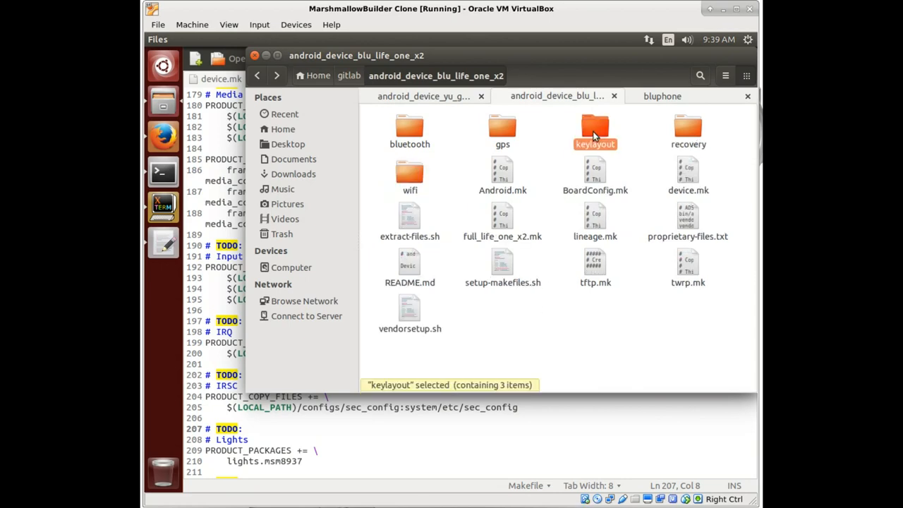
left_click(423, 96)
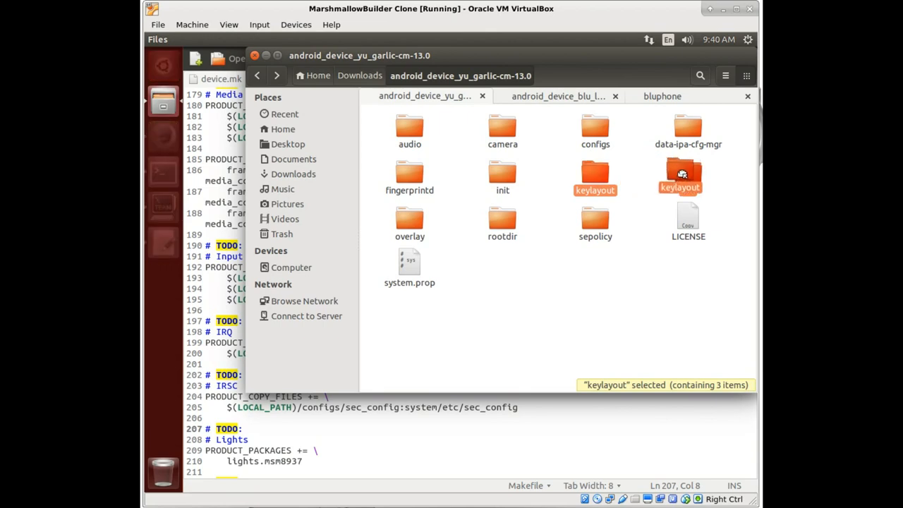
left_click(557, 96)
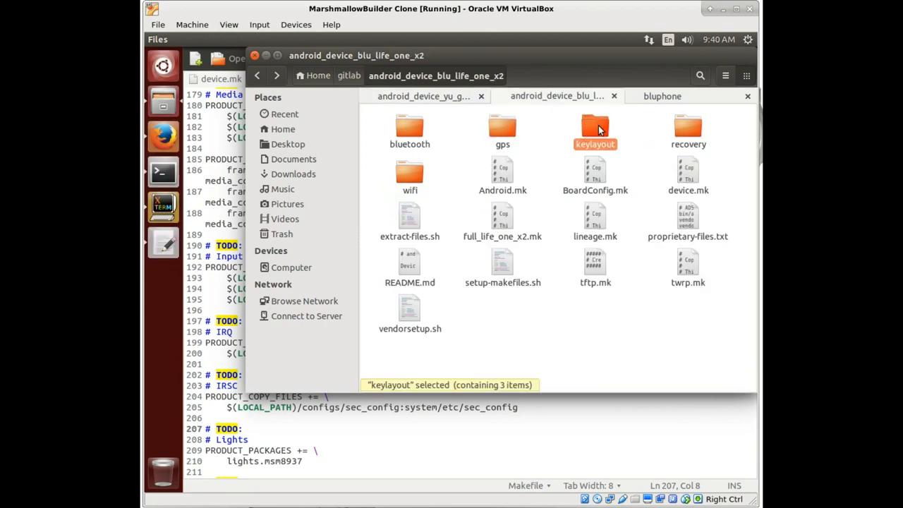
Step: View ft5x06_ts.kl in gedit and highlight its four key mapping lines (28-31)
double_click(595, 130)
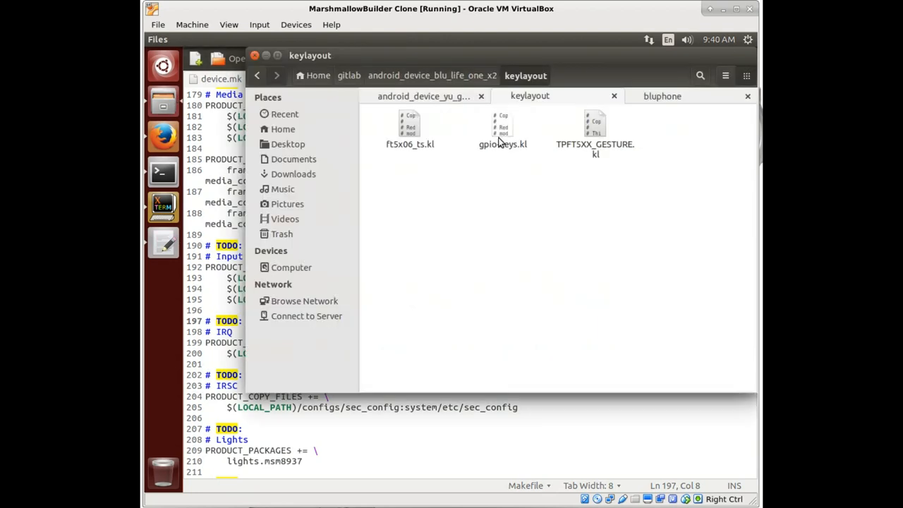
double_click(410, 127)
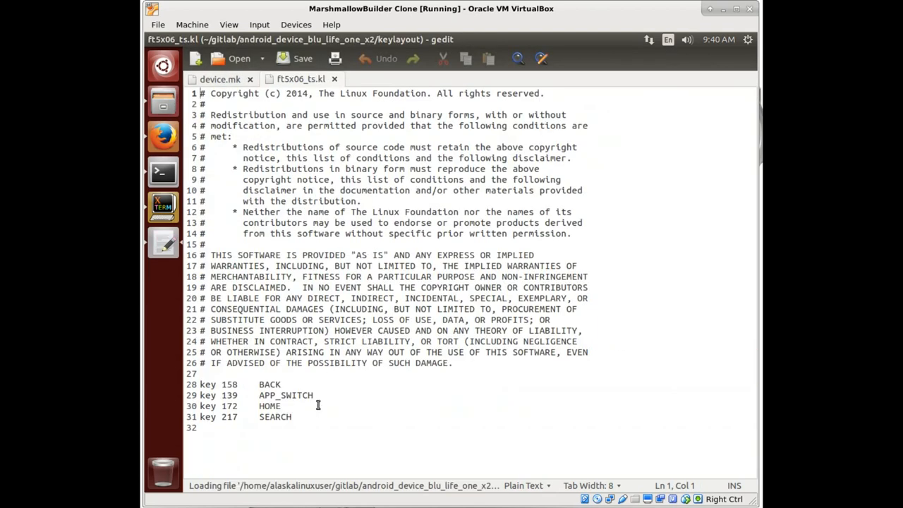
left_click_drag(200, 374, 297, 418)
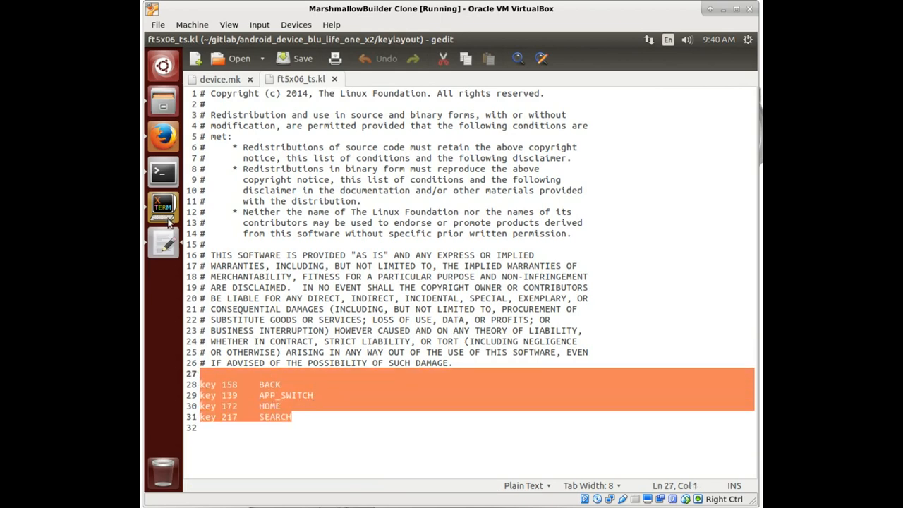
left_click(164, 102)
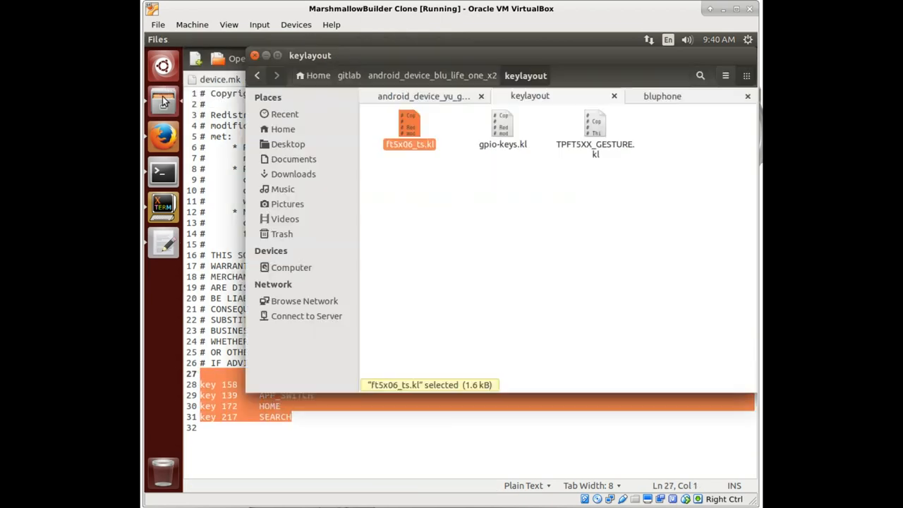
Step: Close ft5x06_ts.kl and check device.mk's Input section keylayout copy lines
double_click(503, 124)
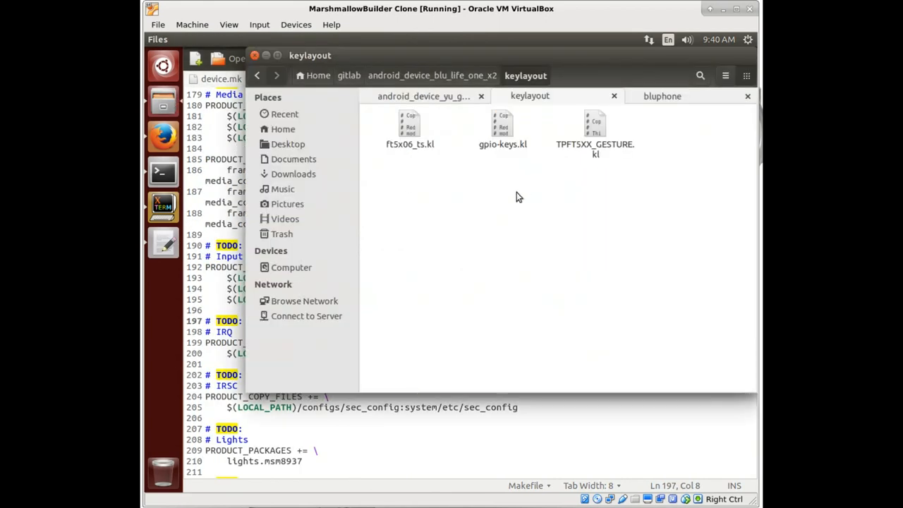
left_click(364, 406)
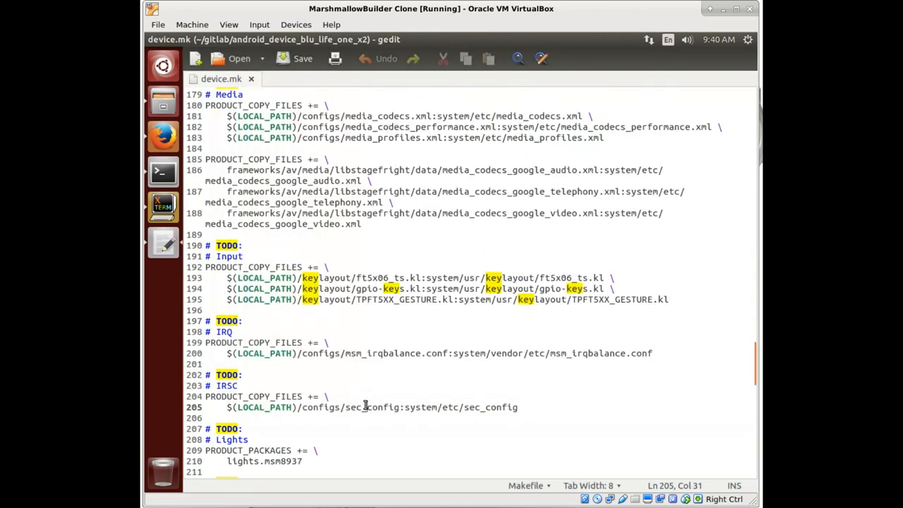
mouse_move(463, 288)
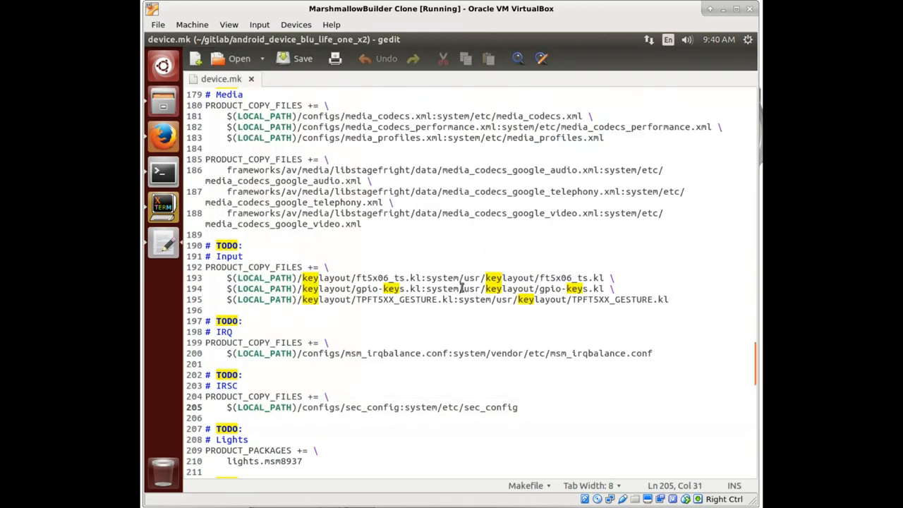
double_click(471, 288)
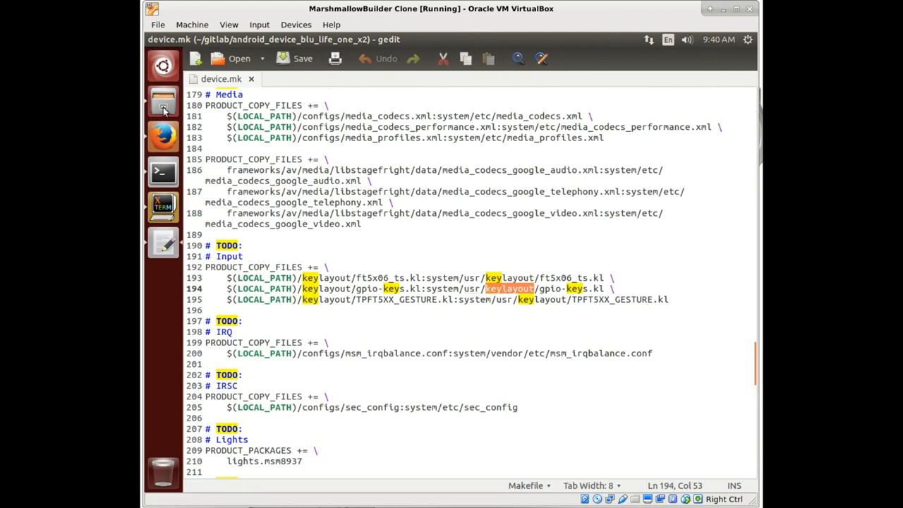
left_click(164, 102)
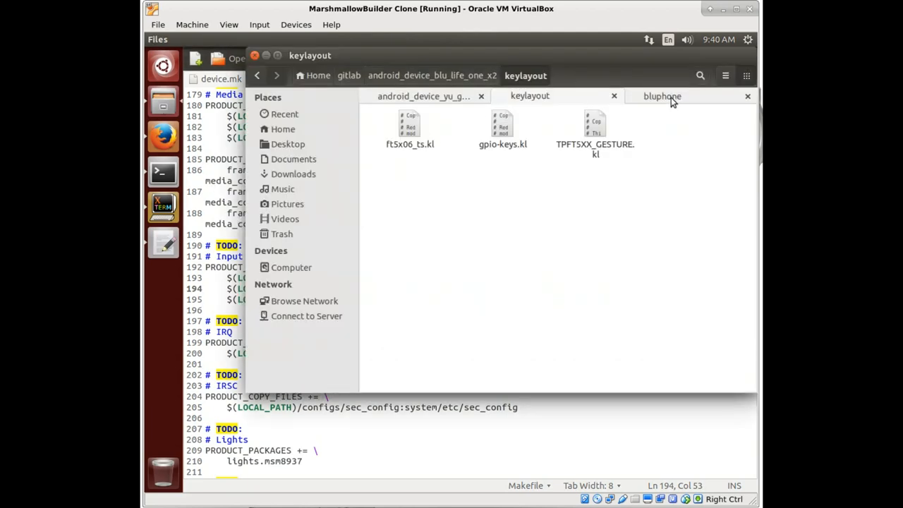
Step: Browse bluphone system/usr/keylayout and scroll through its stock .kl files
left_click(660, 96)
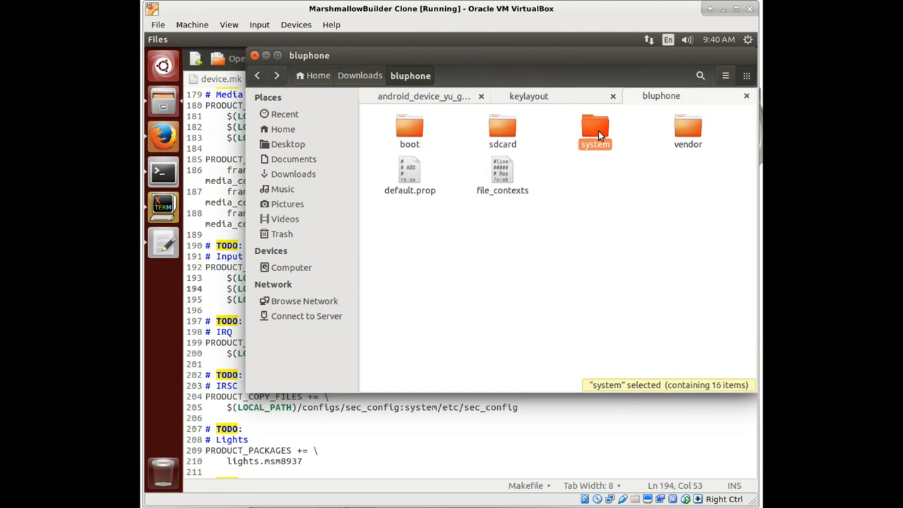
double_click(595, 130)
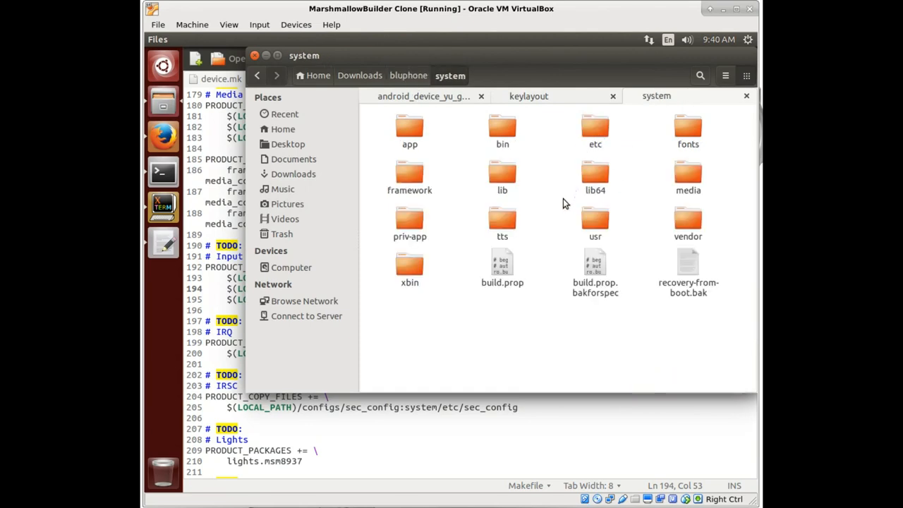
double_click(595, 223)
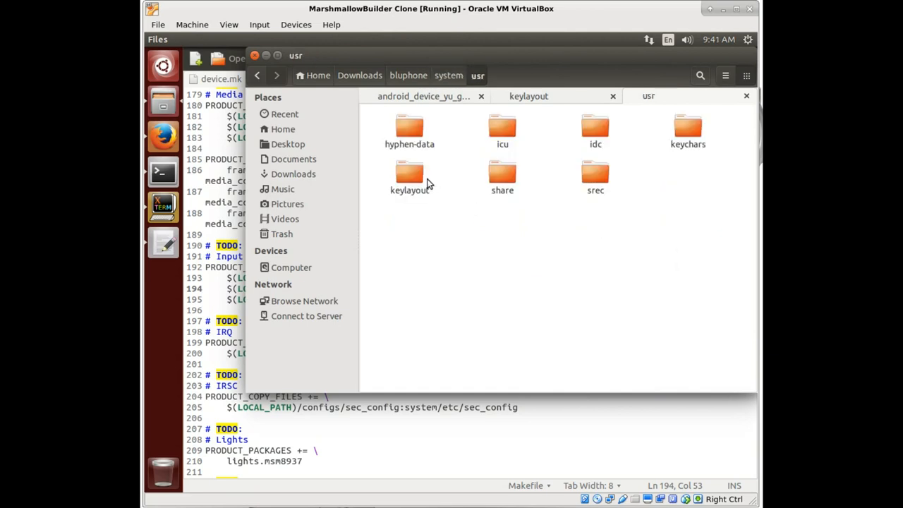
double_click(410, 176)
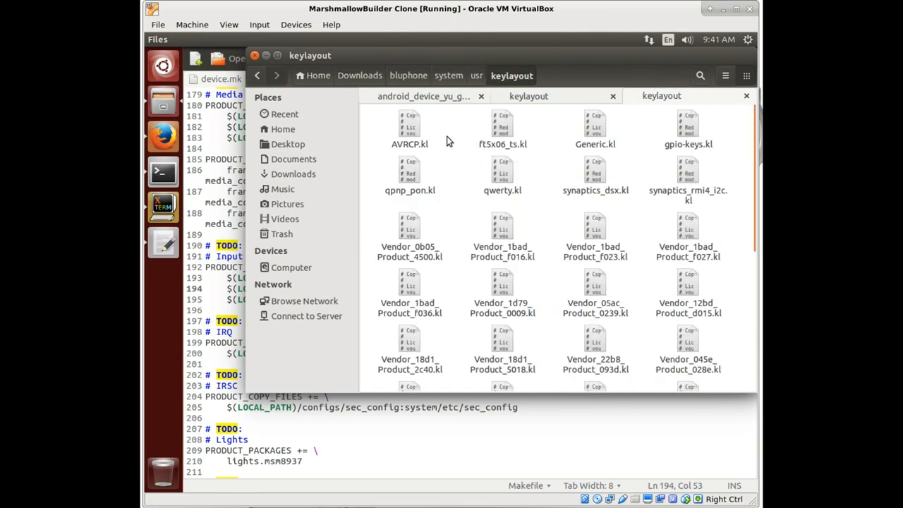
mouse_move(581, 336)
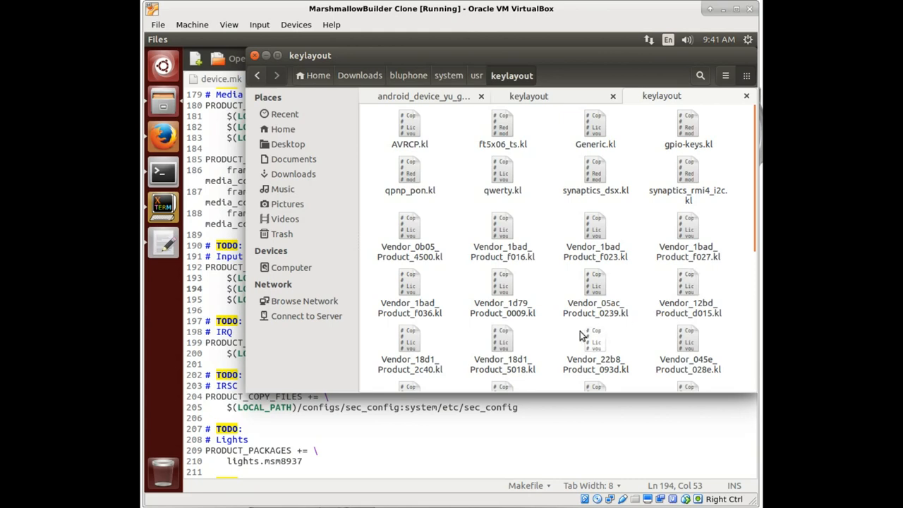
scroll("down", 3)
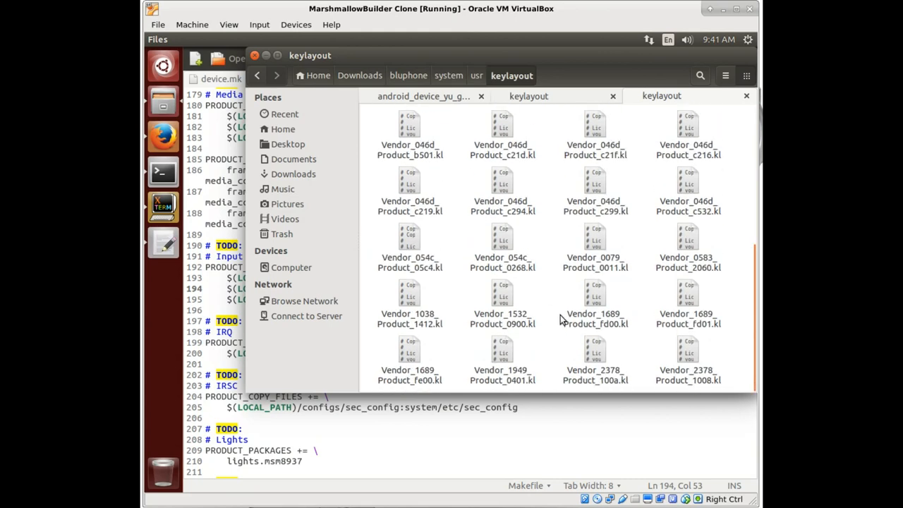
mouse_move(551, 366)
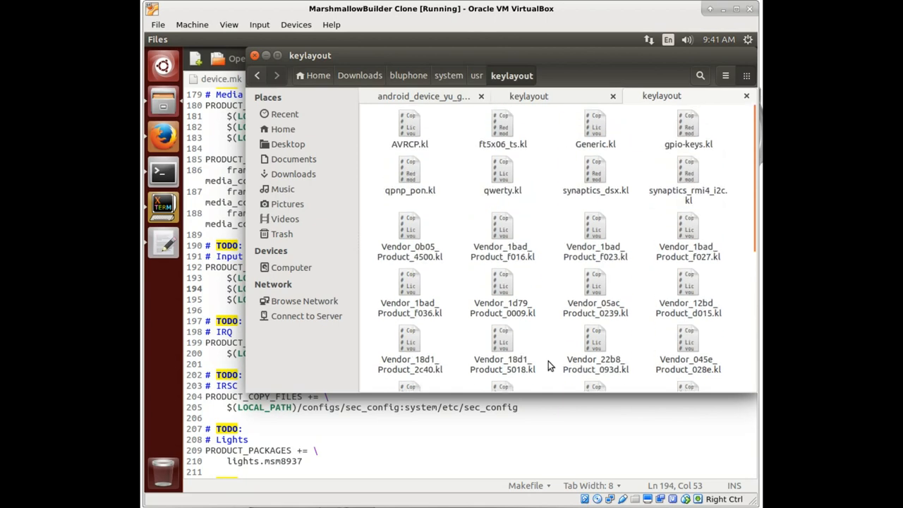
mouse_move(502, 173)
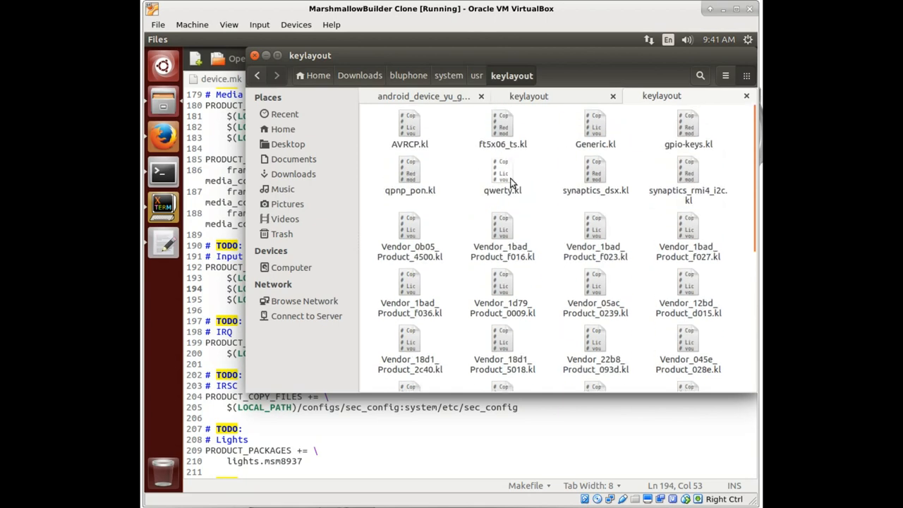
mouse_move(283, 132)
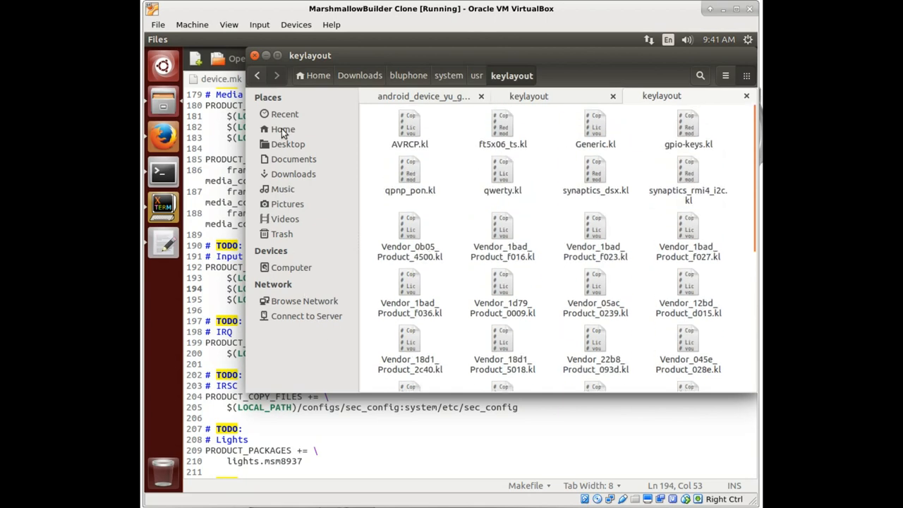
Step: Search lineageOS_mm for 'qwer' and inspect qwerty.kl's properties from its context menu
left_click(282, 128)
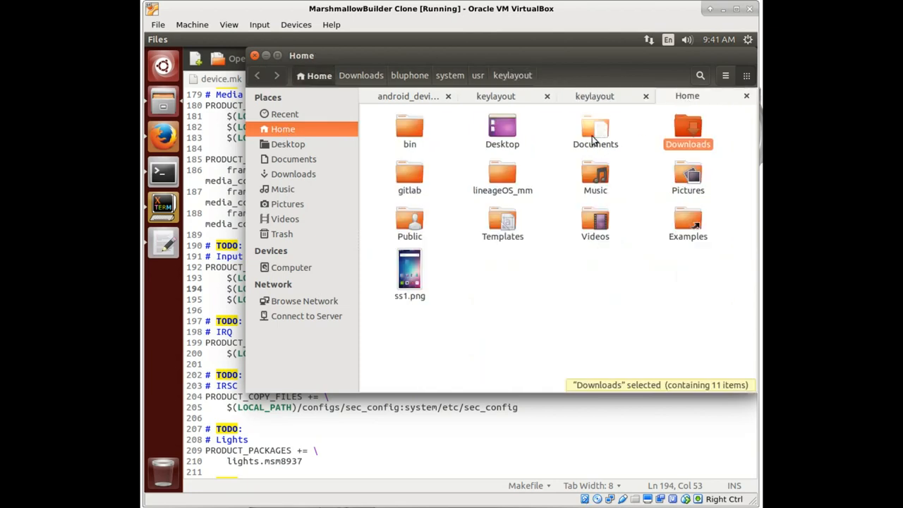
double_click(502, 177)
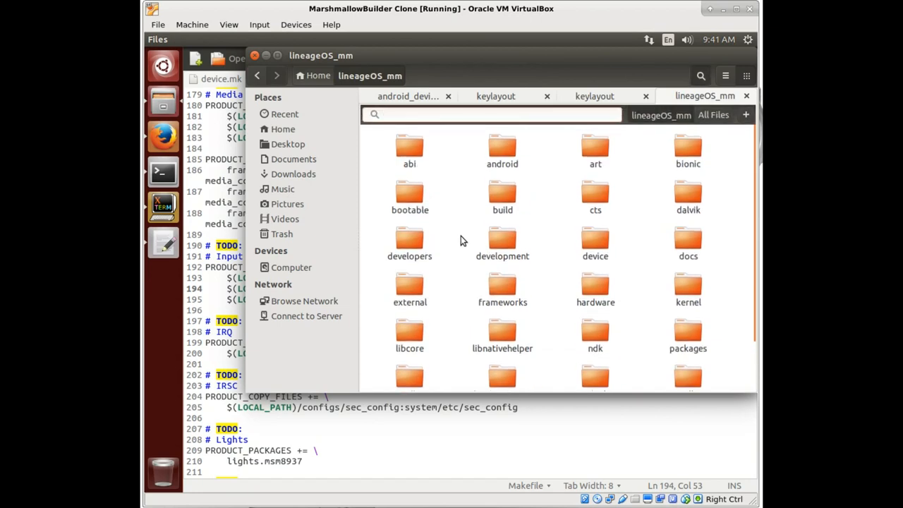
type("qwerty")
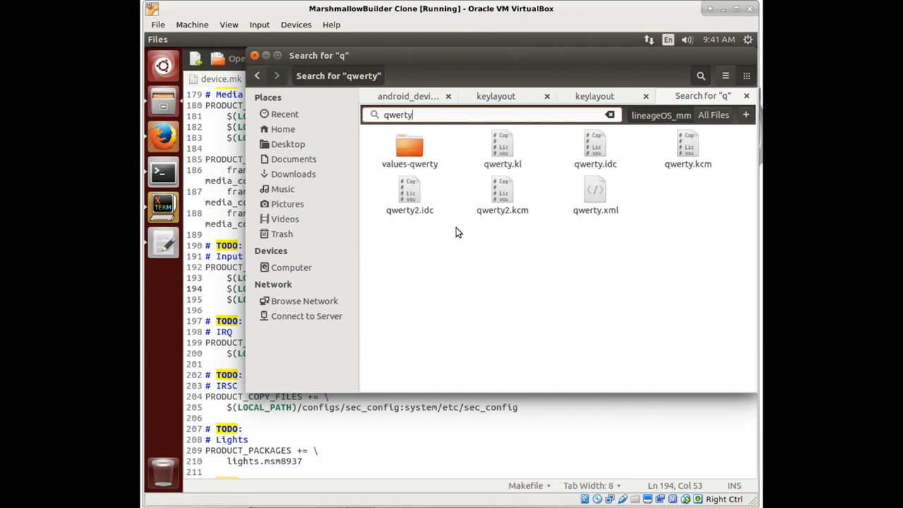
right_click(502, 149)
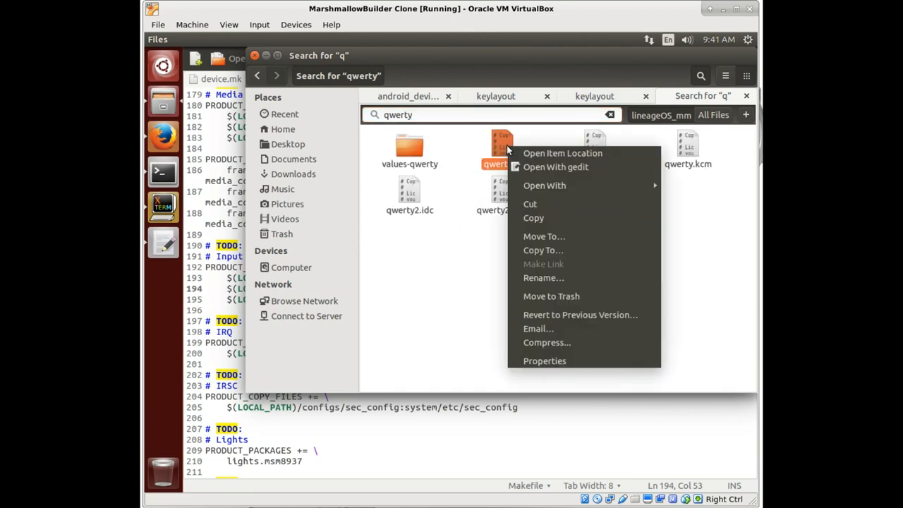
mouse_move(562, 153)
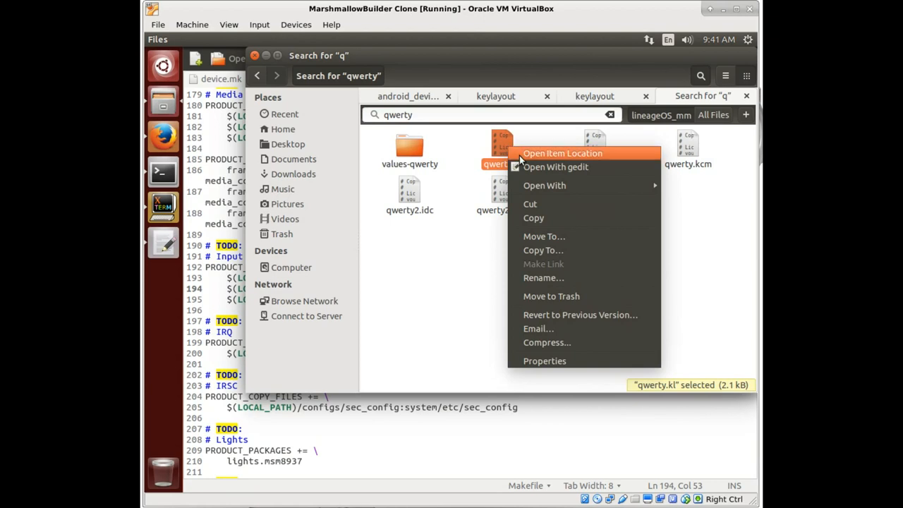
left_click(545, 362)
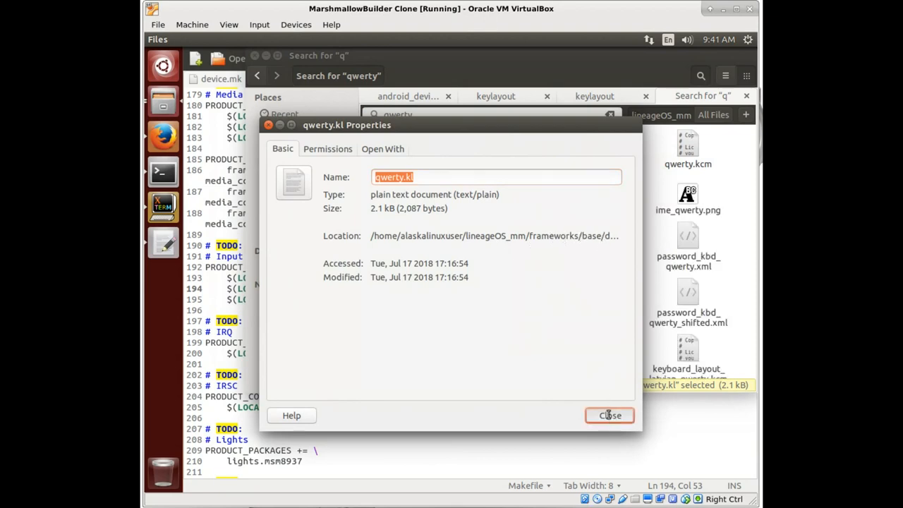
right_click(502, 149)
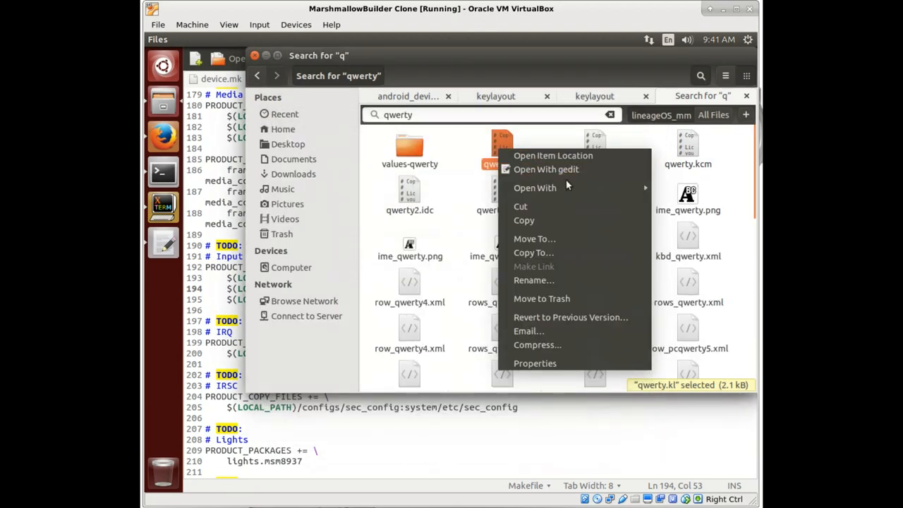
mouse_move(553, 155)
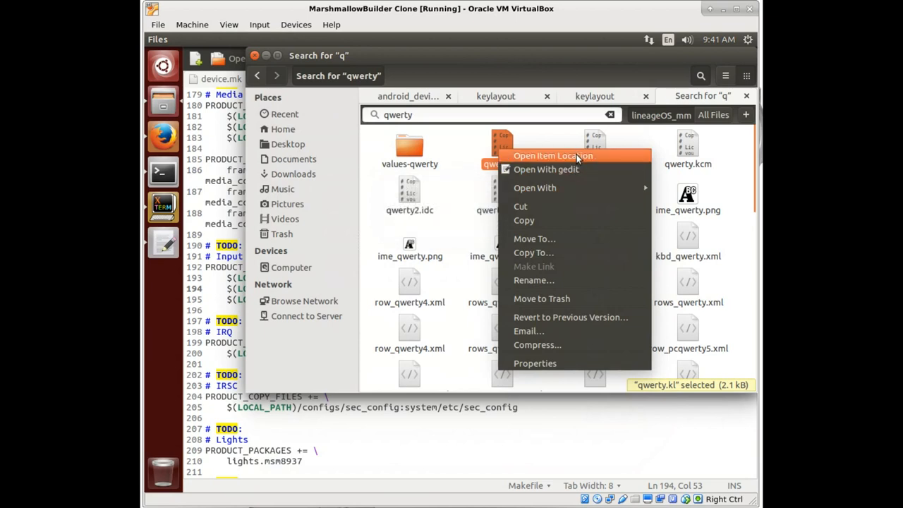
Step: Browse qwerty.kl's frameworks/base/data/keyboards location, then return to the bluphone keylayout folder
left_click(554, 155)
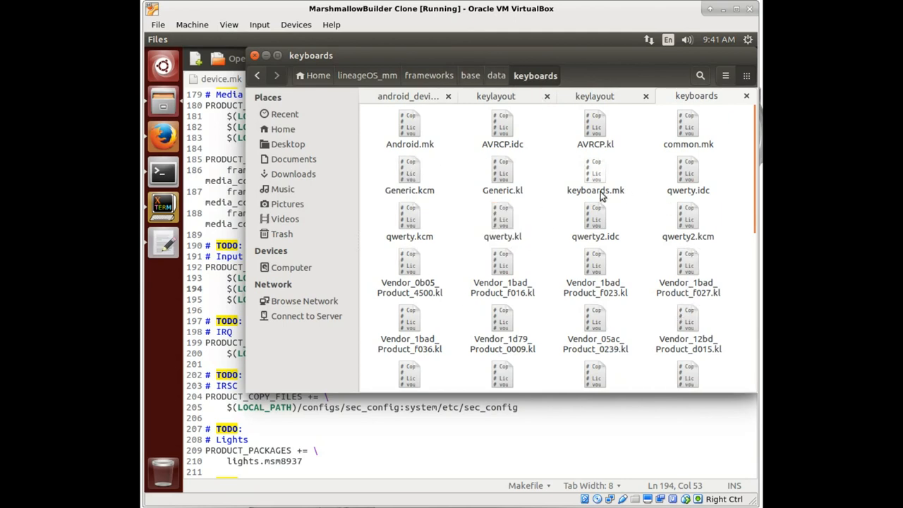
scroll("down", 3)
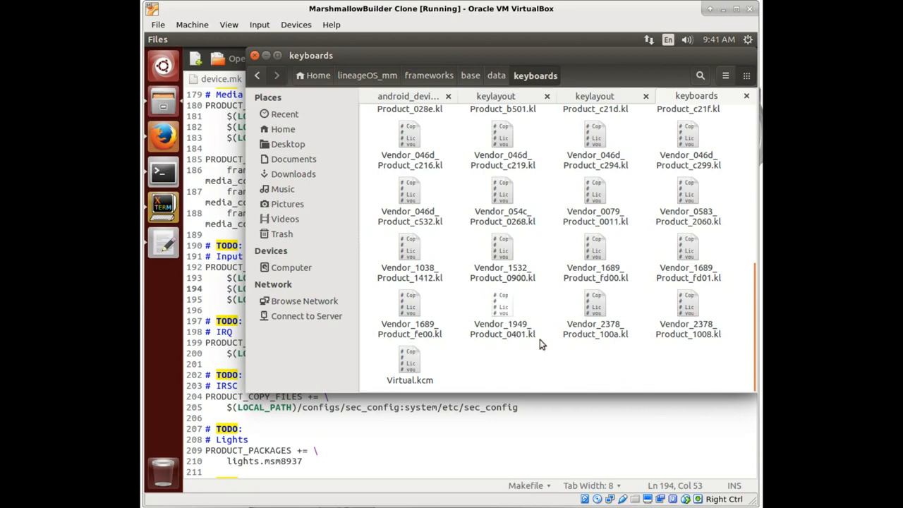
mouse_move(372, 279)
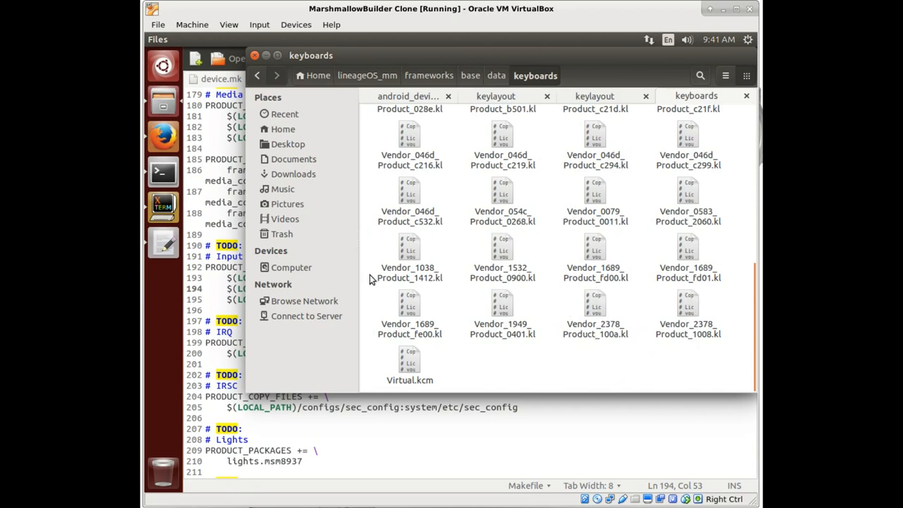
mouse_move(548, 143)
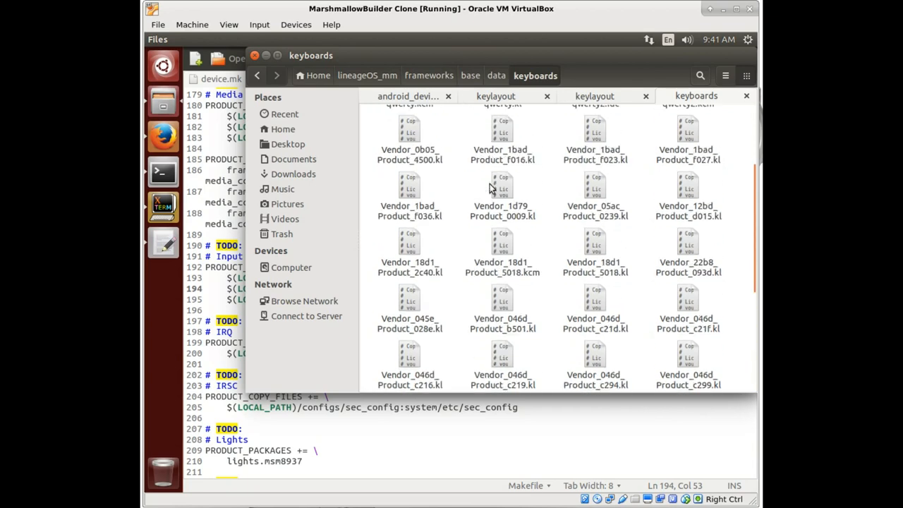
left_click(596, 96)
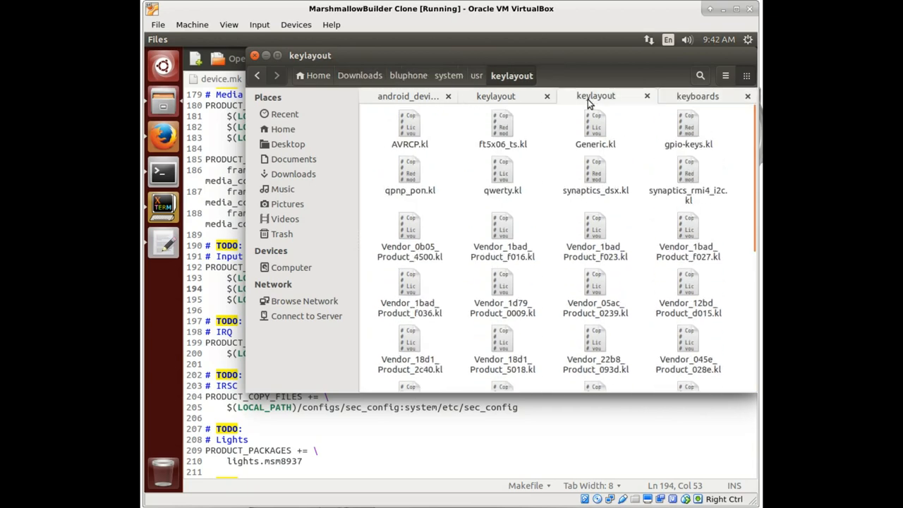
mouse_move(449, 79)
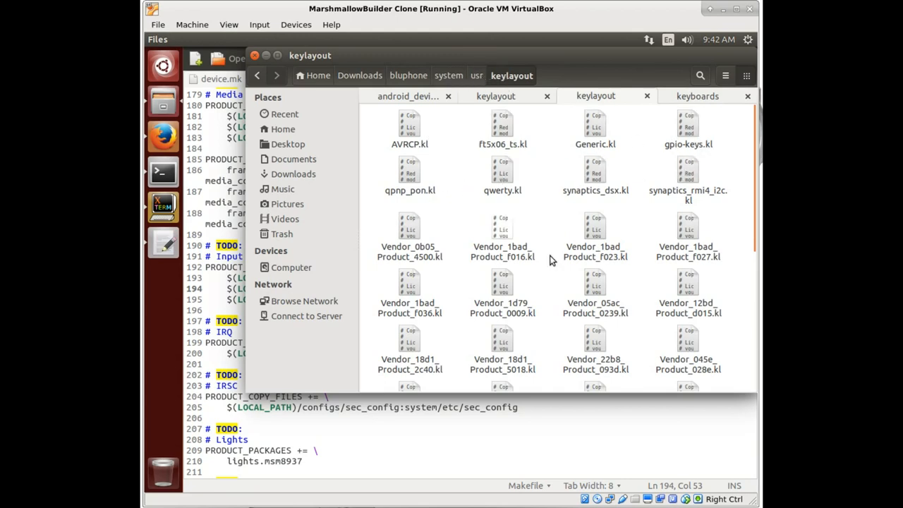
scroll("down", 3)
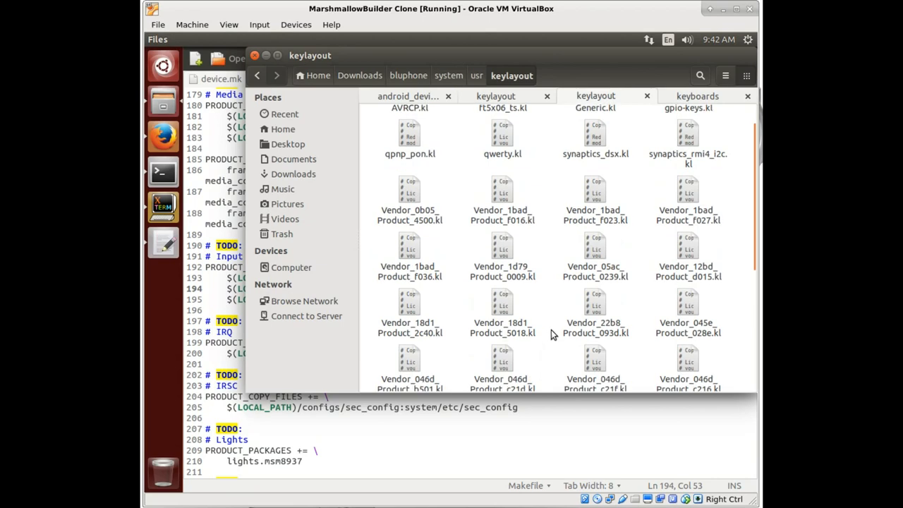
scroll("down", 3)
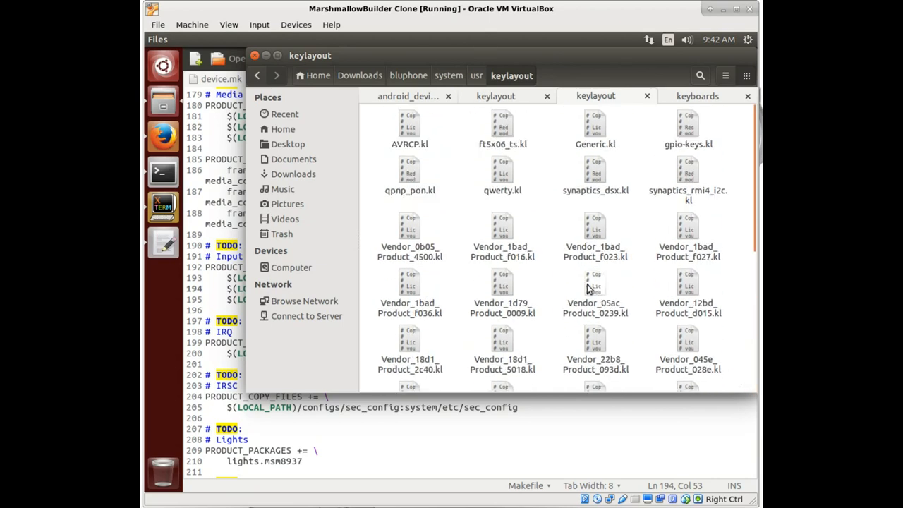
mouse_move(572, 235)
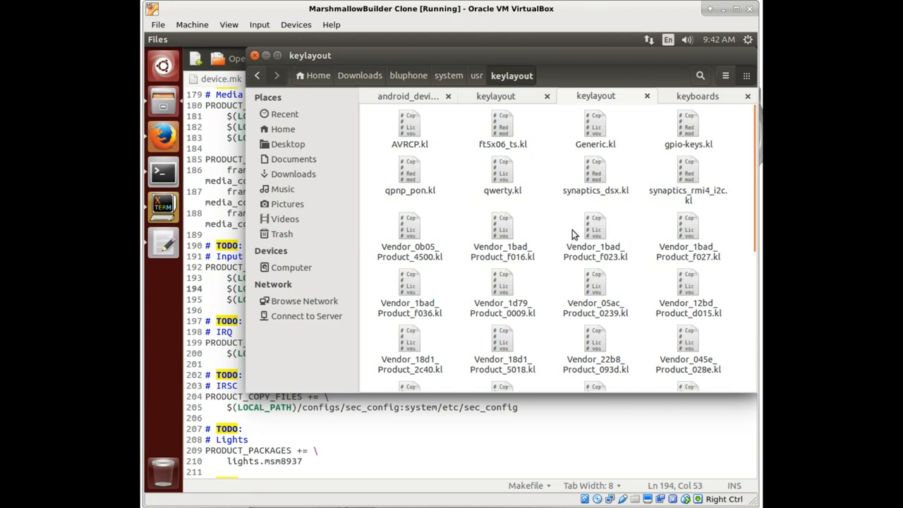
left_click(409, 127)
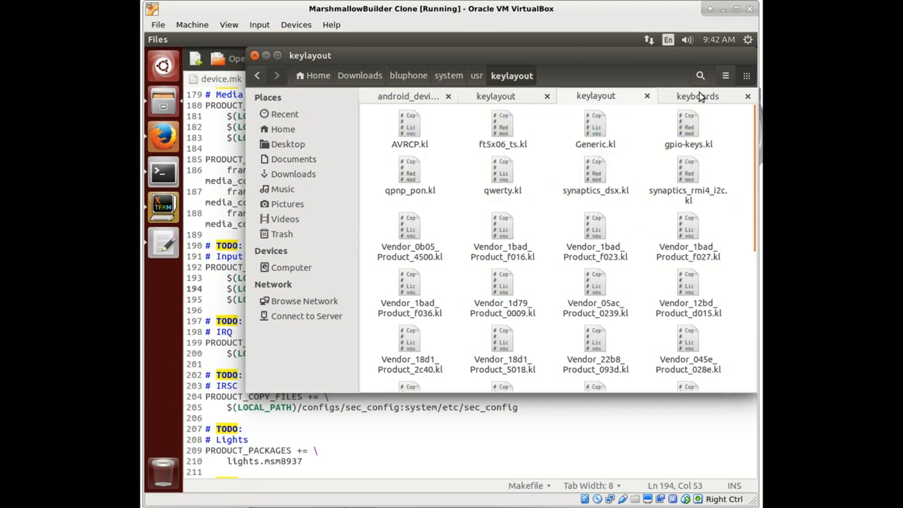
Step: Compare synaptics_rmi4_i2c.kl and qpnp_pon.kl against the lineageOS_mm keyboards folder
left_click(688, 172)
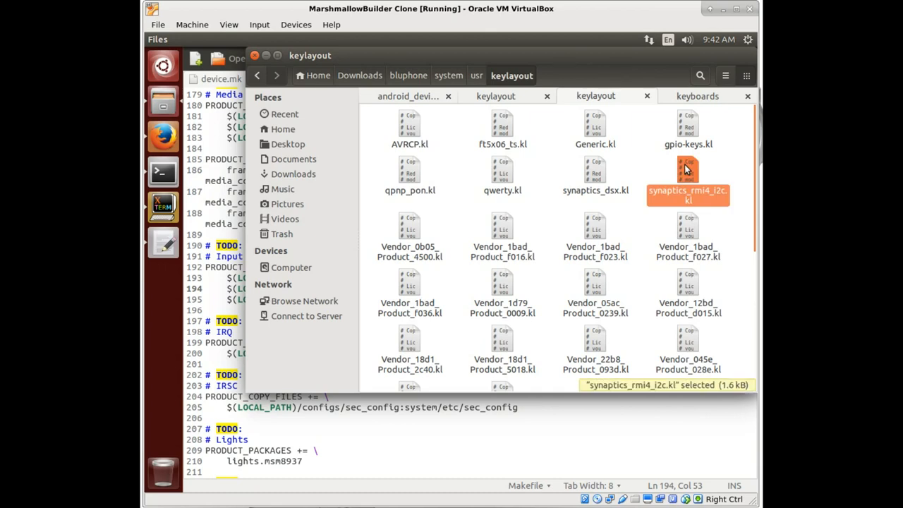
left_click(696, 96)
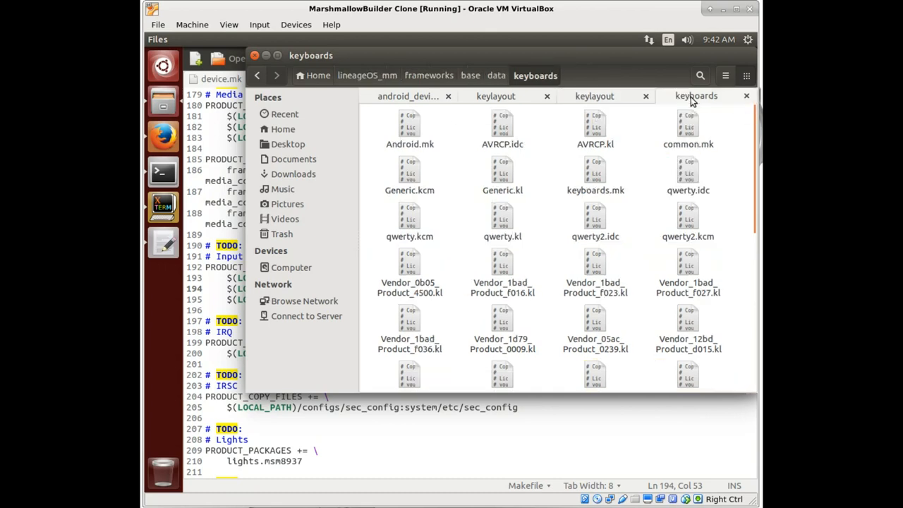
mouse_move(511, 276)
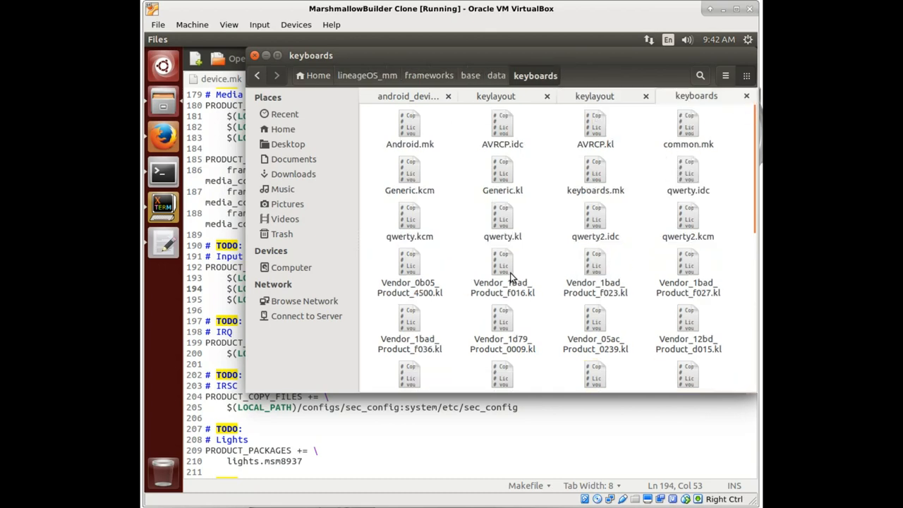
mouse_move(473, 218)
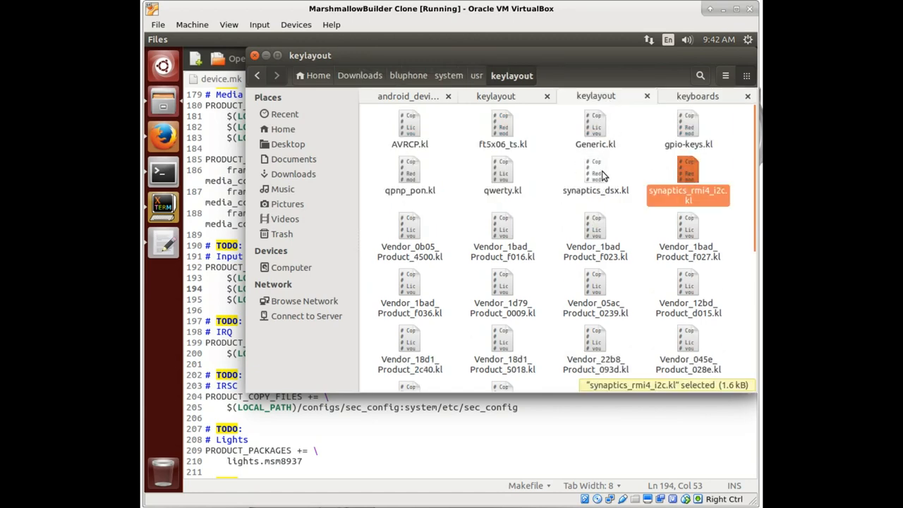
left_click(596, 175)
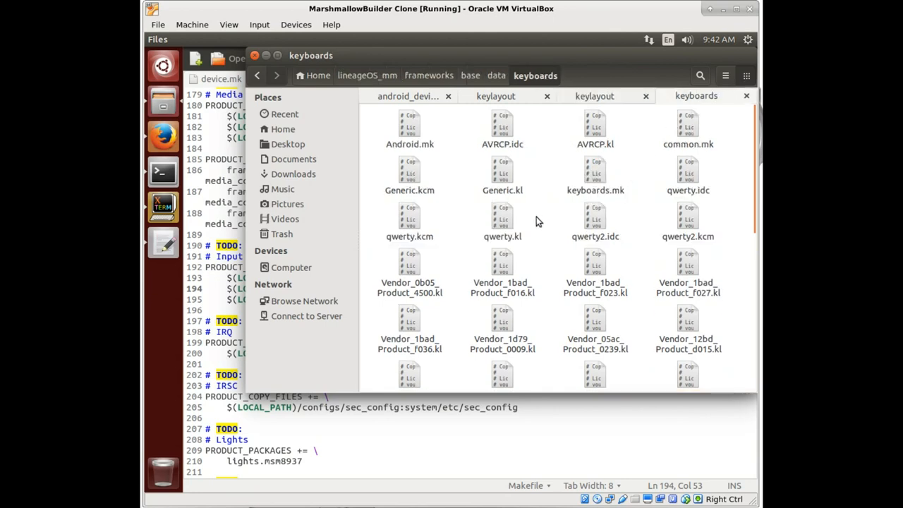
mouse_move(638, 156)
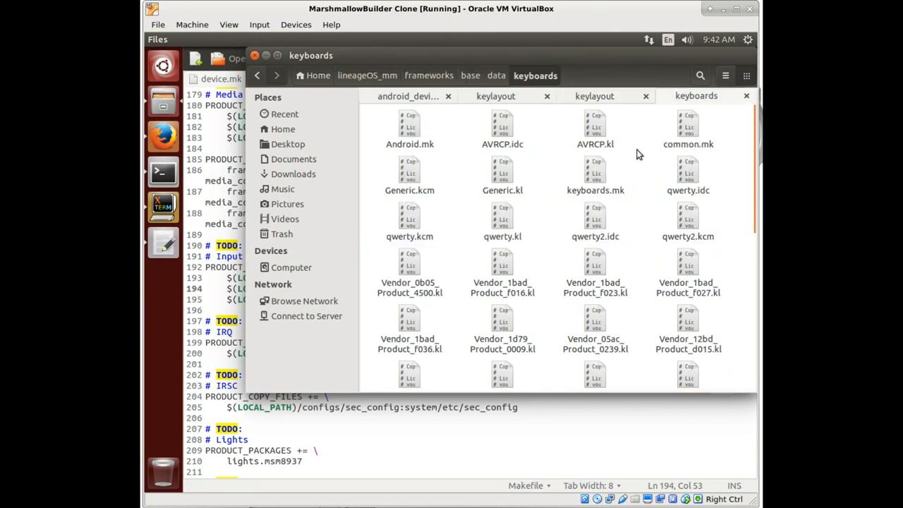
mouse_move(531, 274)
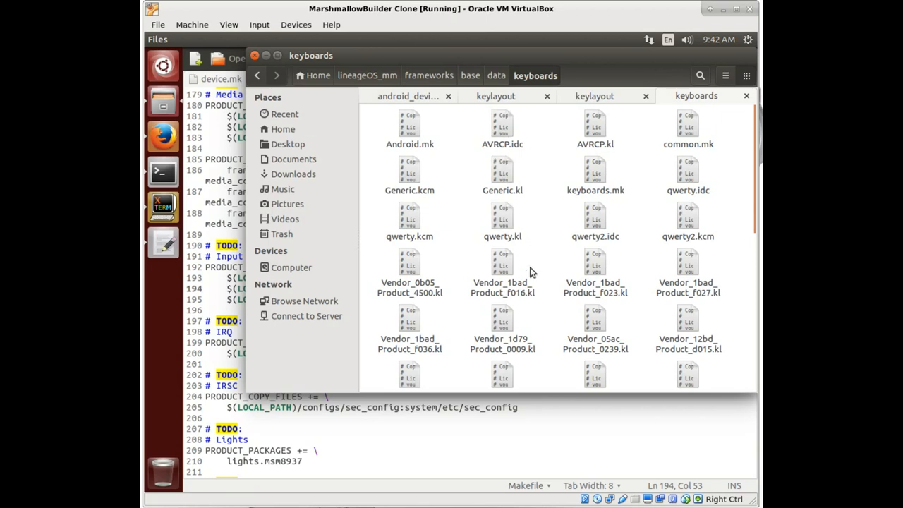
mouse_move(549, 272)
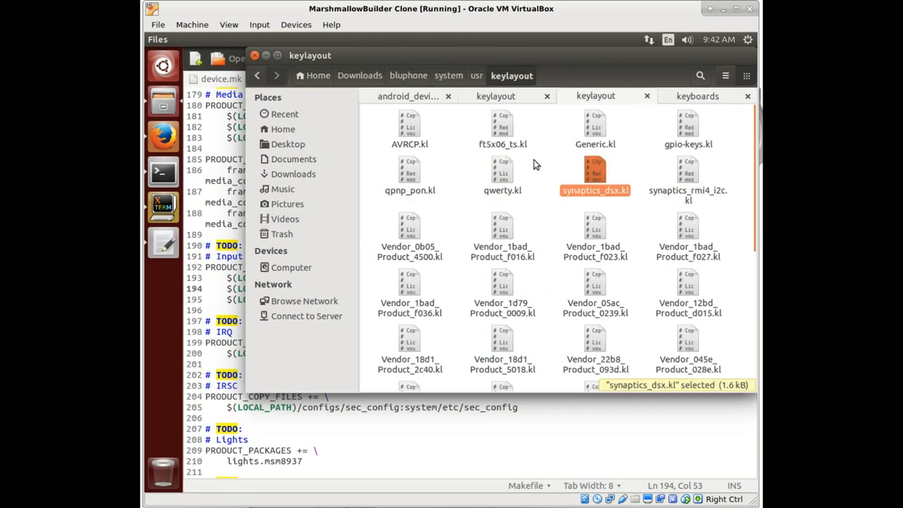
mouse_move(503, 177)
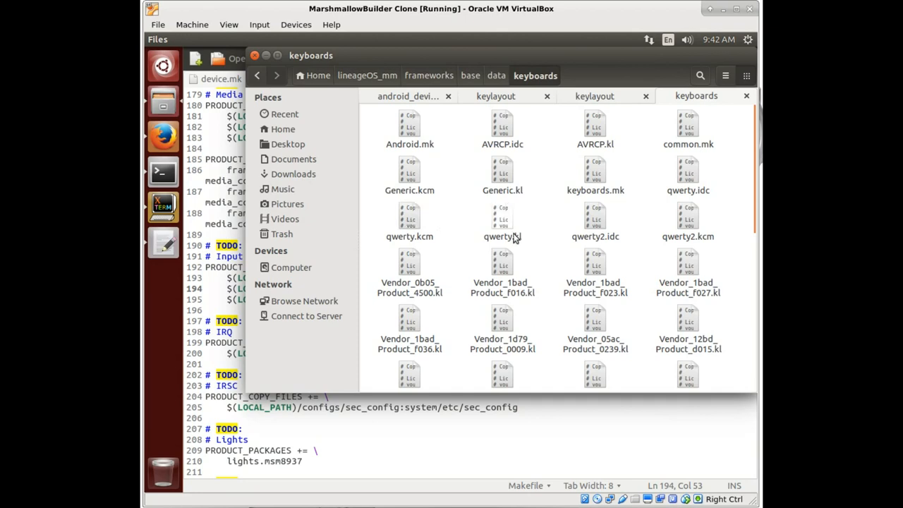
mouse_move(519, 219)
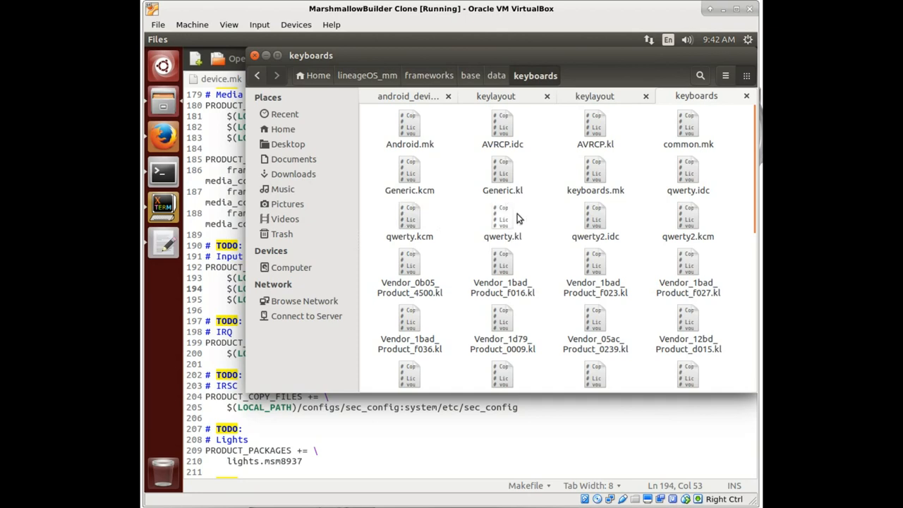
left_click(596, 96)
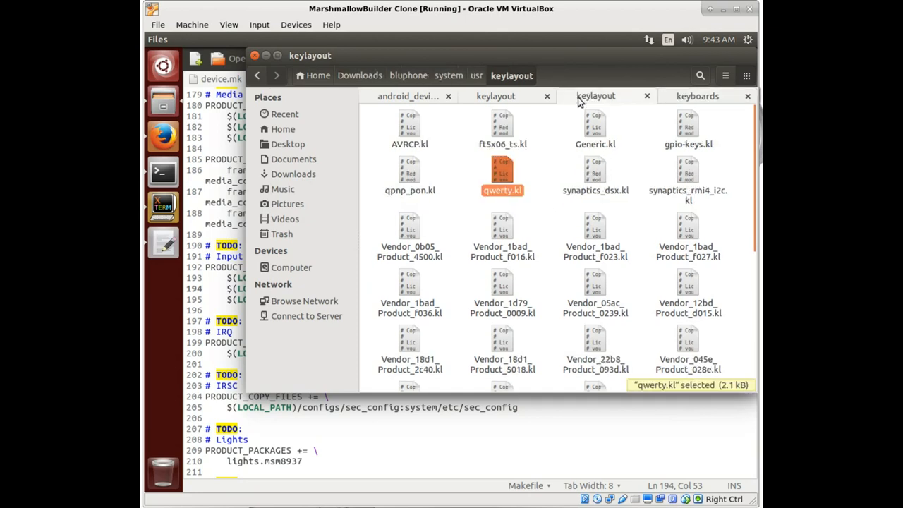
left_click(409, 172)
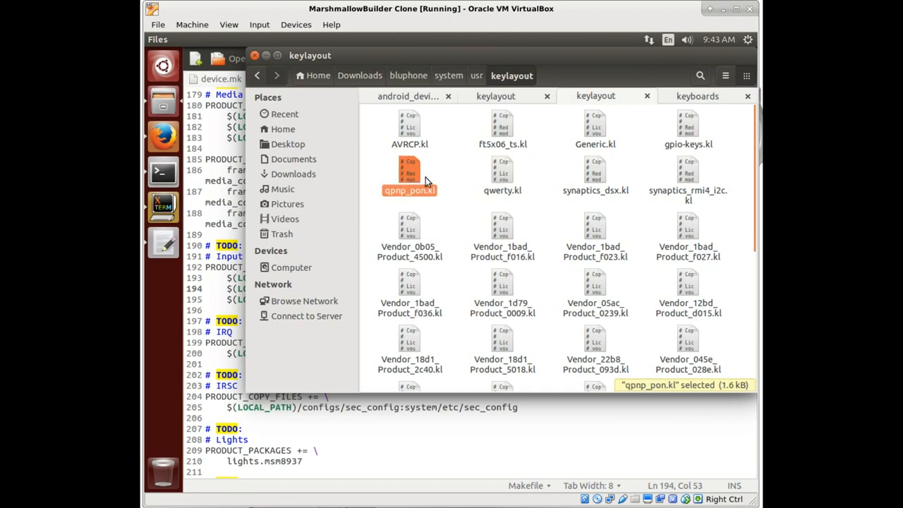
left_click(698, 96)
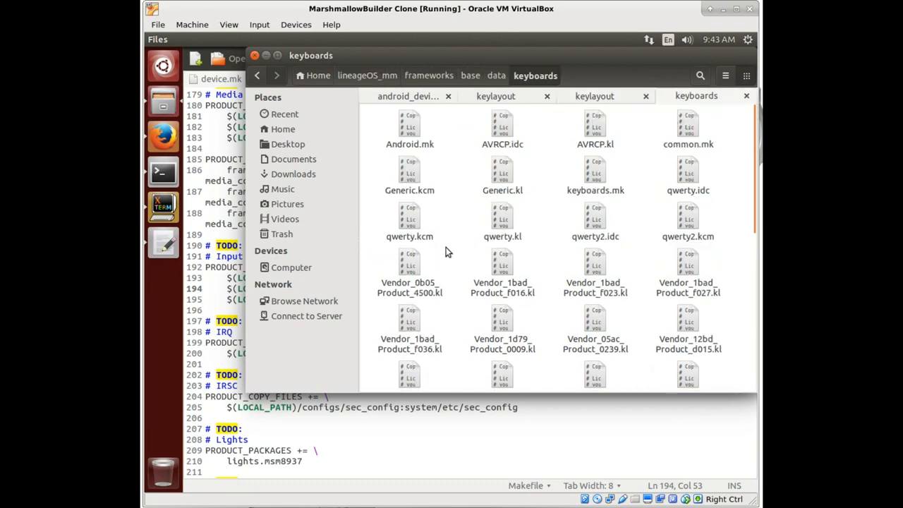
Step: Compare gpio-keys.kl and ft5x06_ts.kl against the keyboards folder, then select qpnp_pon.kl
left_click(596, 96)
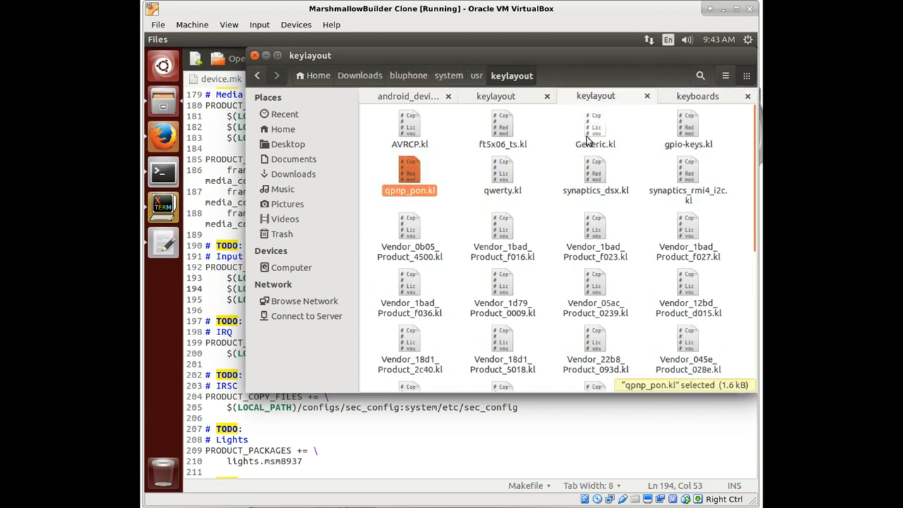
left_click(696, 96)
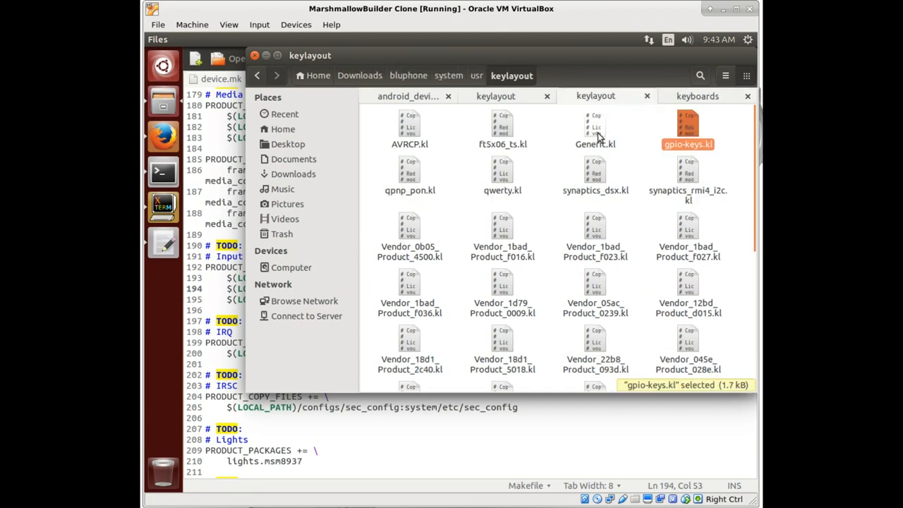
left_click(697, 96)
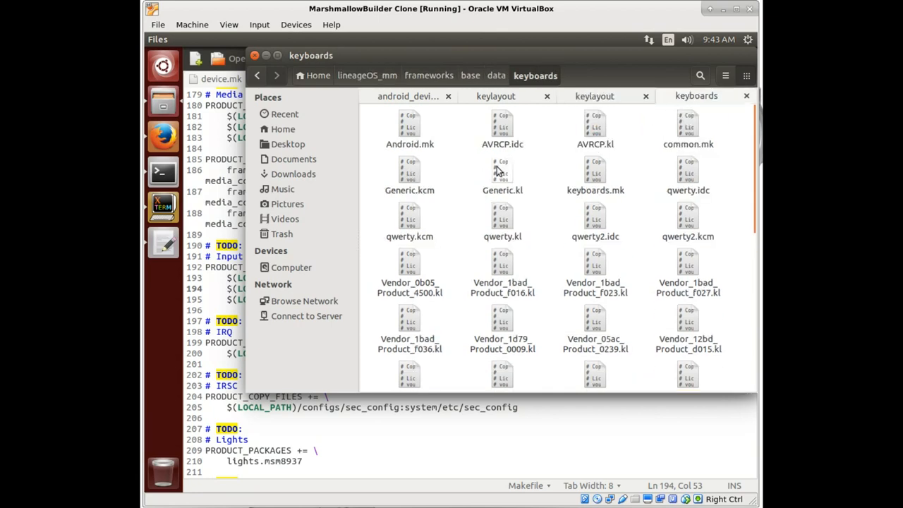
left_click(595, 96)
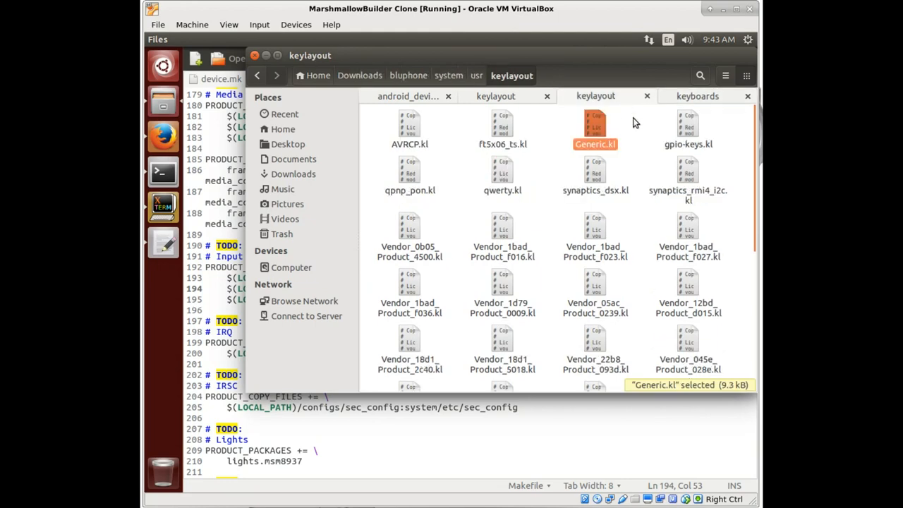
left_click(502, 127)
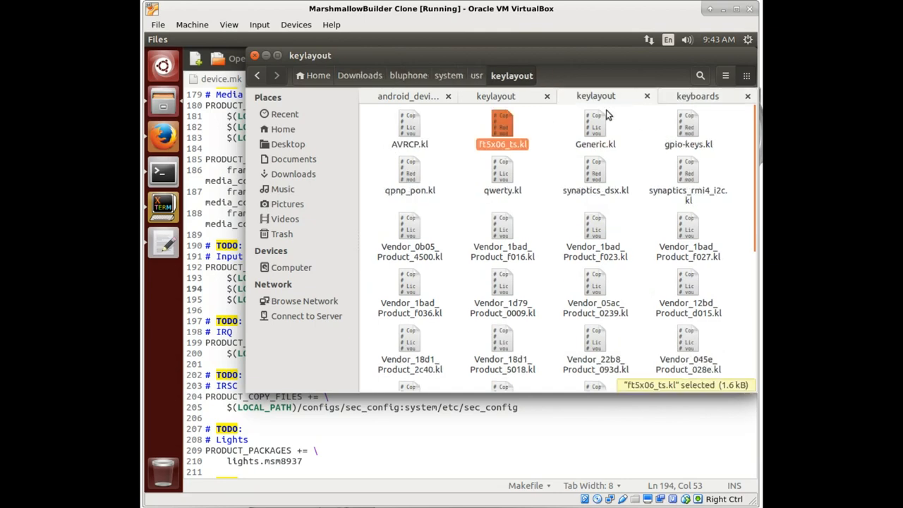
mouse_move(689, 98)
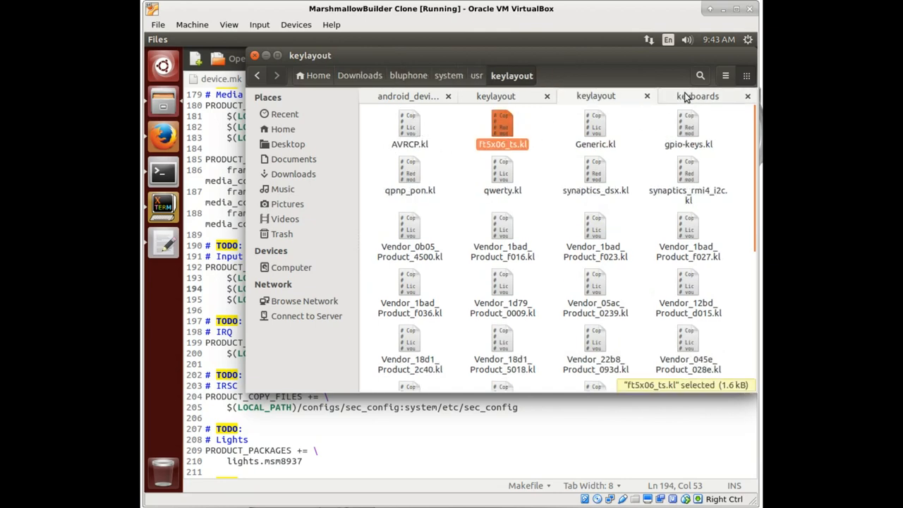
left_click(697, 96)
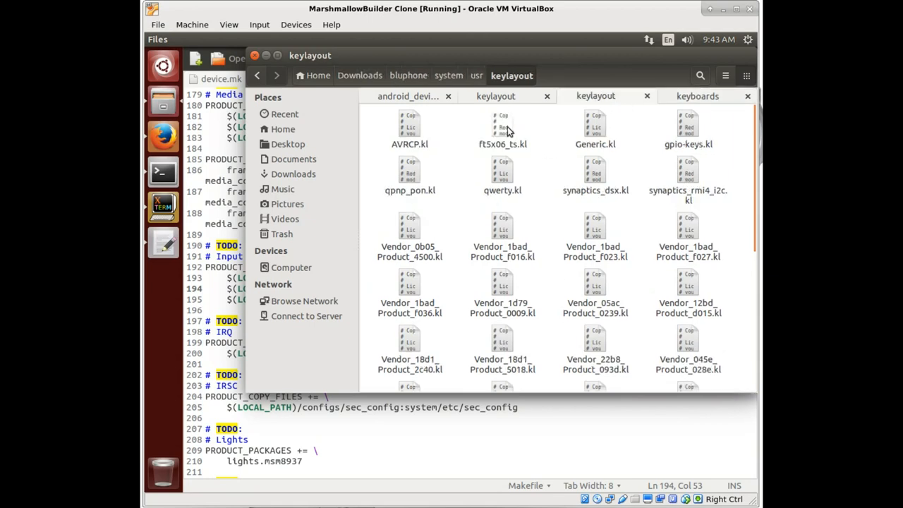
left_click(410, 172)
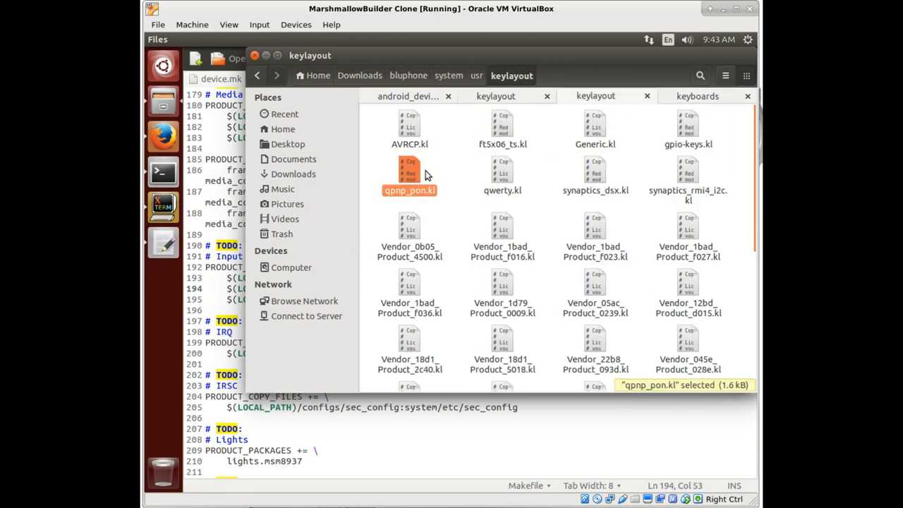
Step: Copy the four stock .kl files into blu_life_one_x2 keylayout, replacing ft5x06_ts.kl
left_click(689, 176)
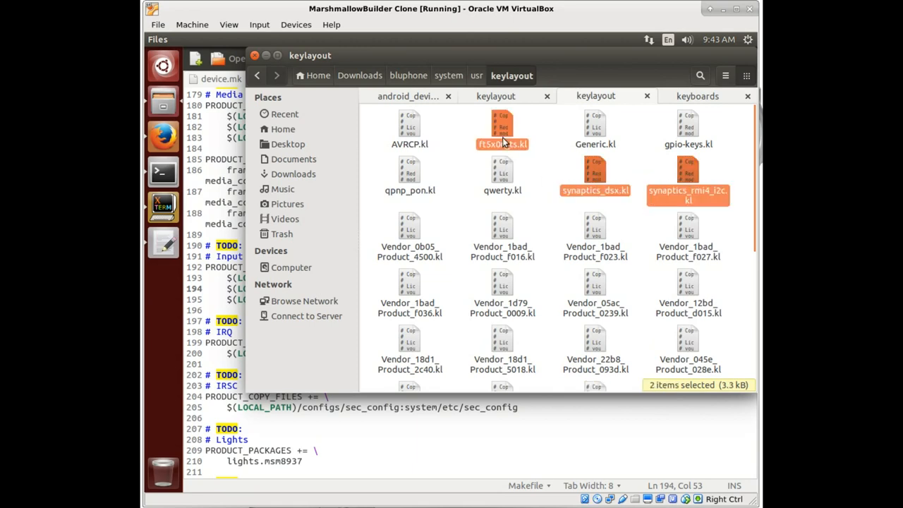
left_click(409, 175)
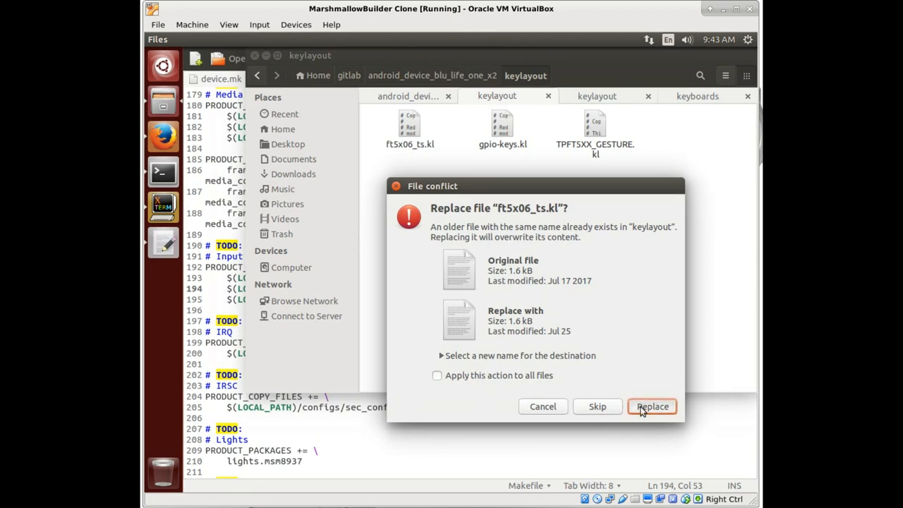
left_click(652, 407)
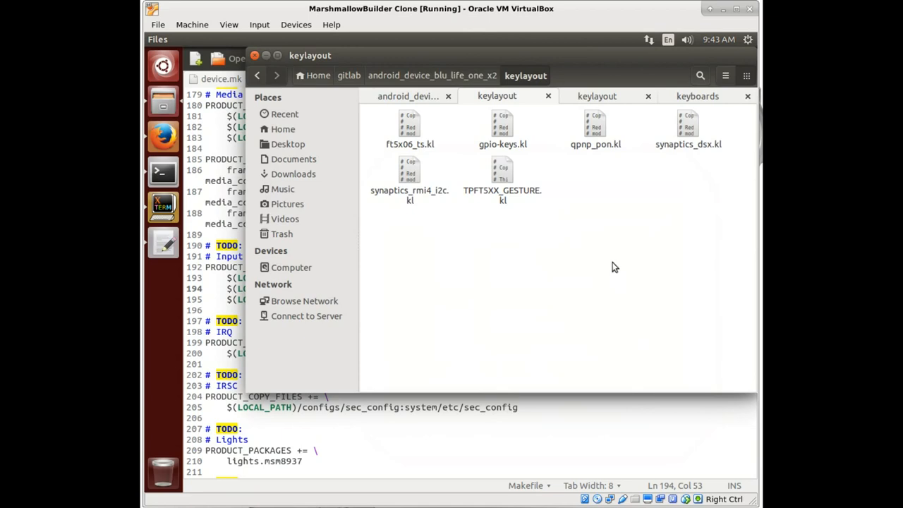
Step: Delete TPFTSXX_GESTURE.kl from the blu_life_one_x2 keylayout folder
left_click(408, 96)
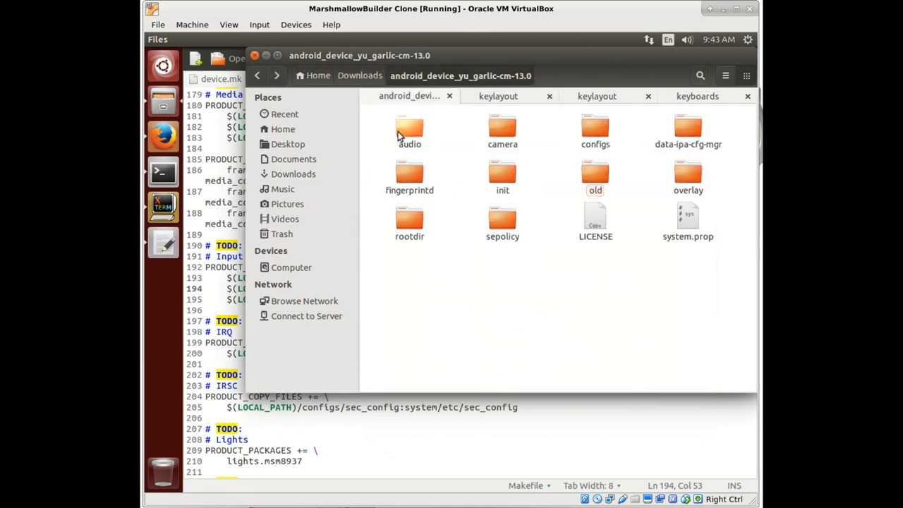
mouse_move(483, 158)
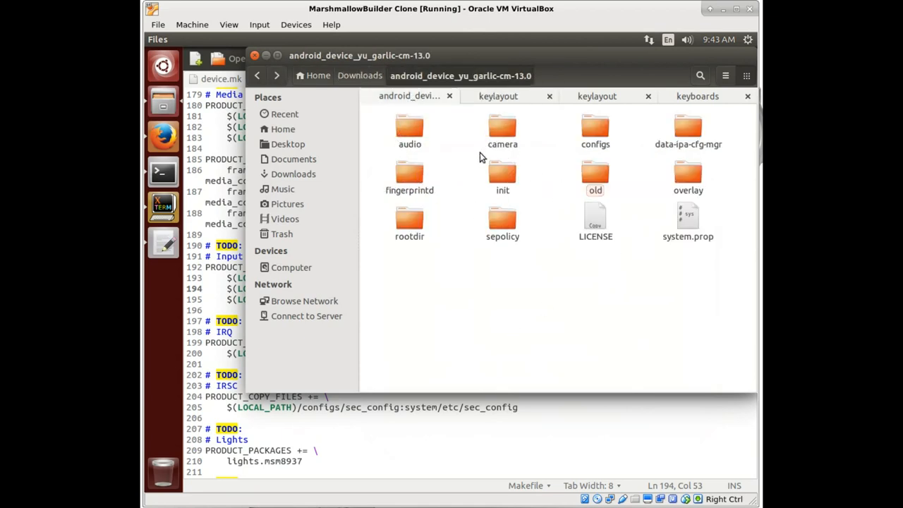
double_click(596, 176)
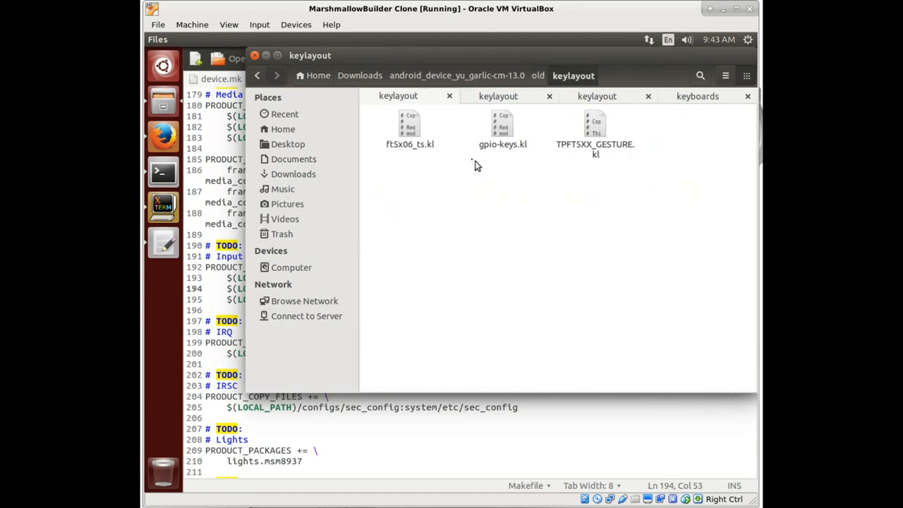
left_click(595, 130)
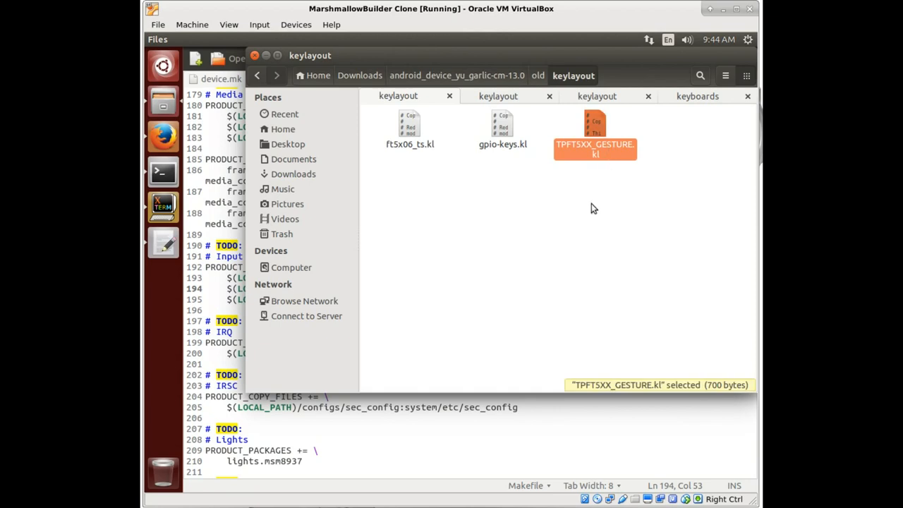
left_click(697, 96)
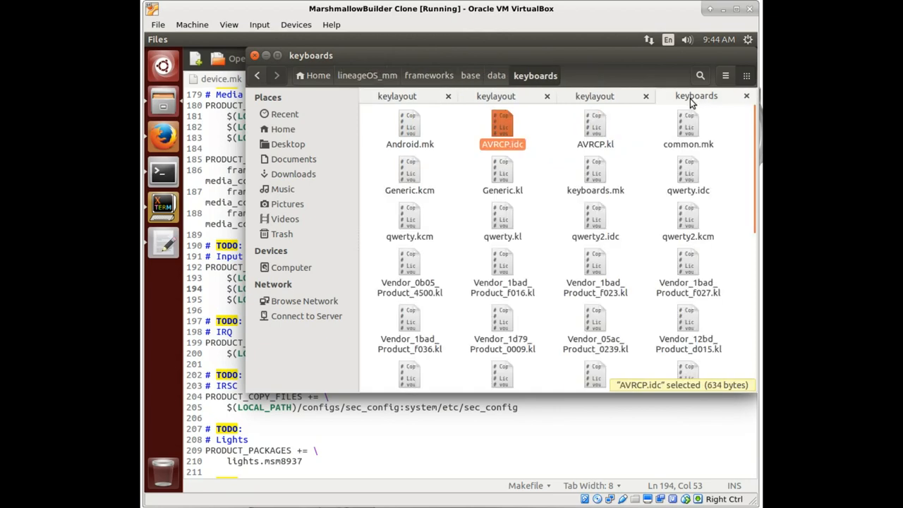
mouse_move(512, 261)
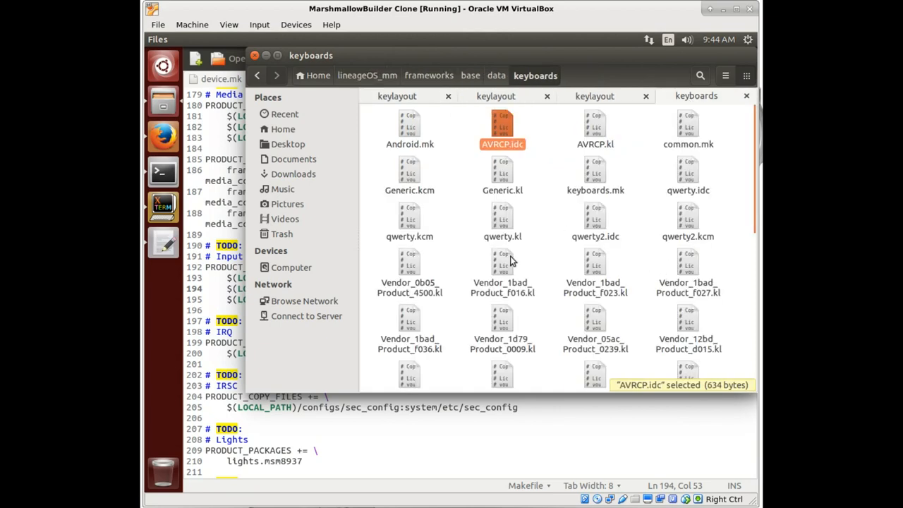
mouse_move(615, 99)
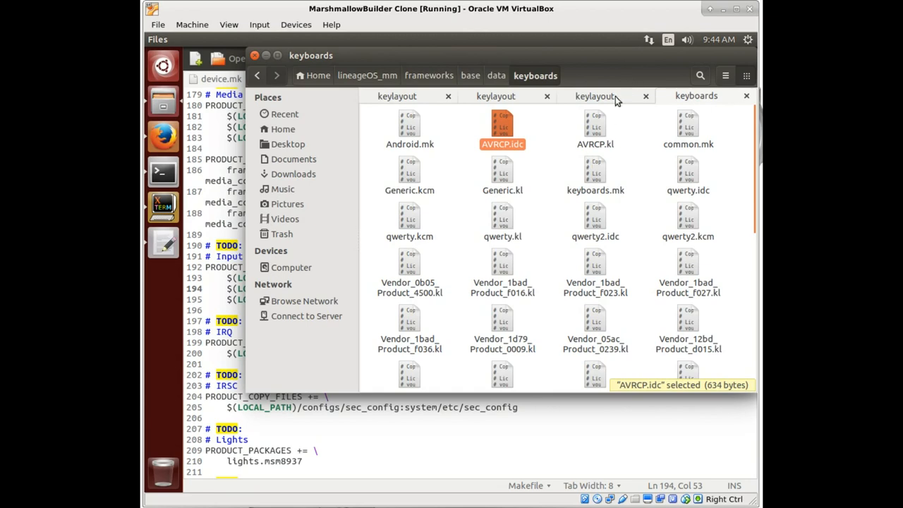
left_click(497, 96)
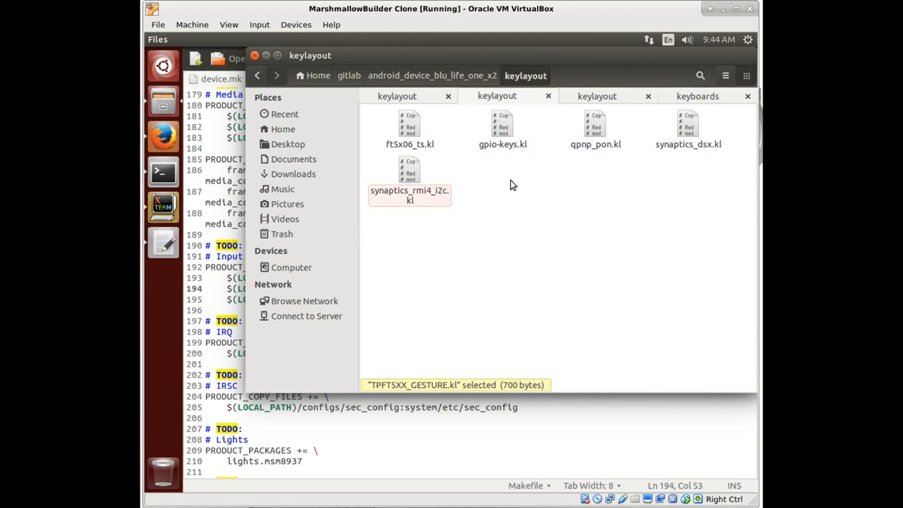
left_click(642, 245)
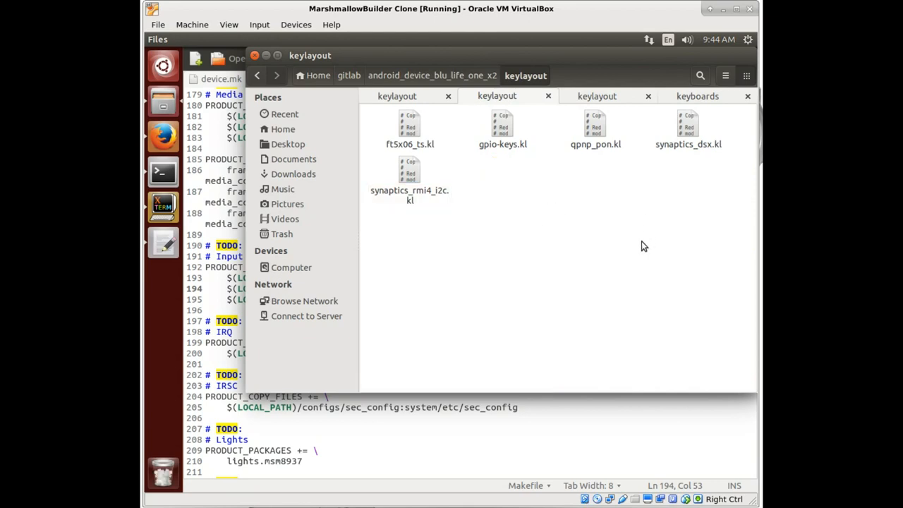
mouse_move(573, 180)
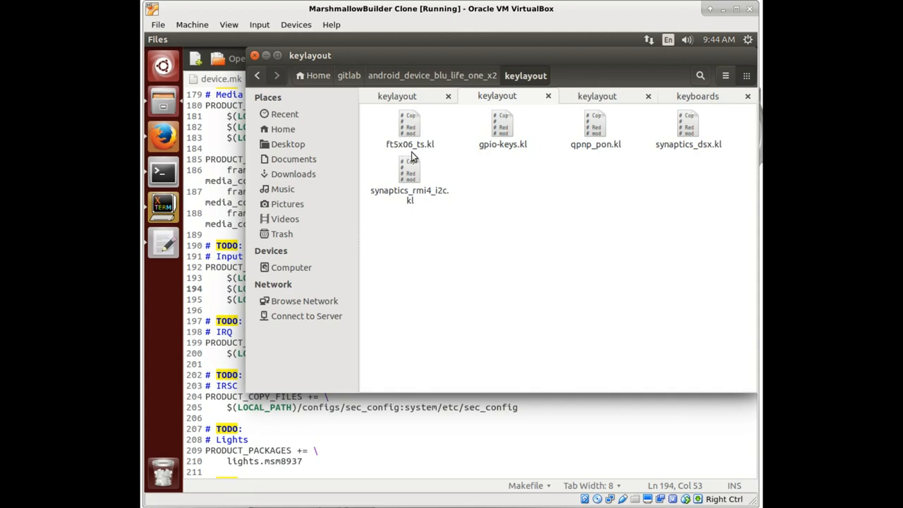
mouse_move(449, 180)
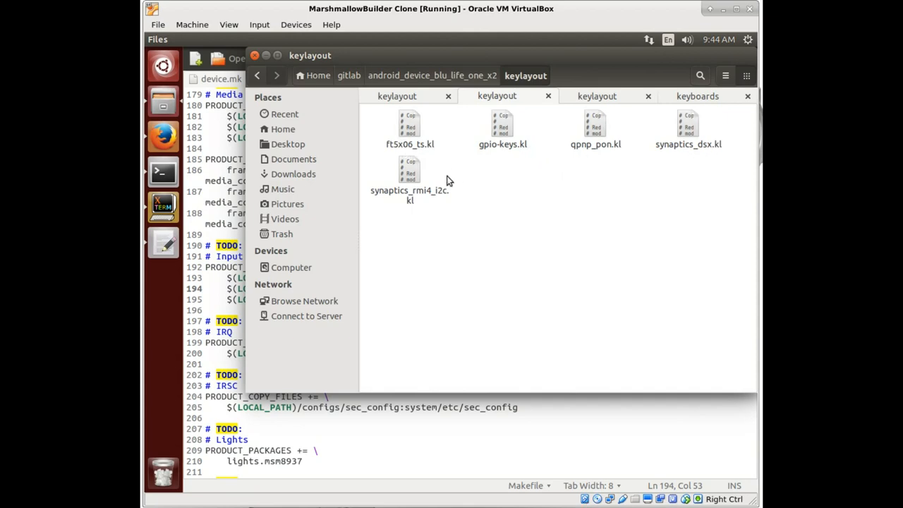
mouse_move(630, 110)
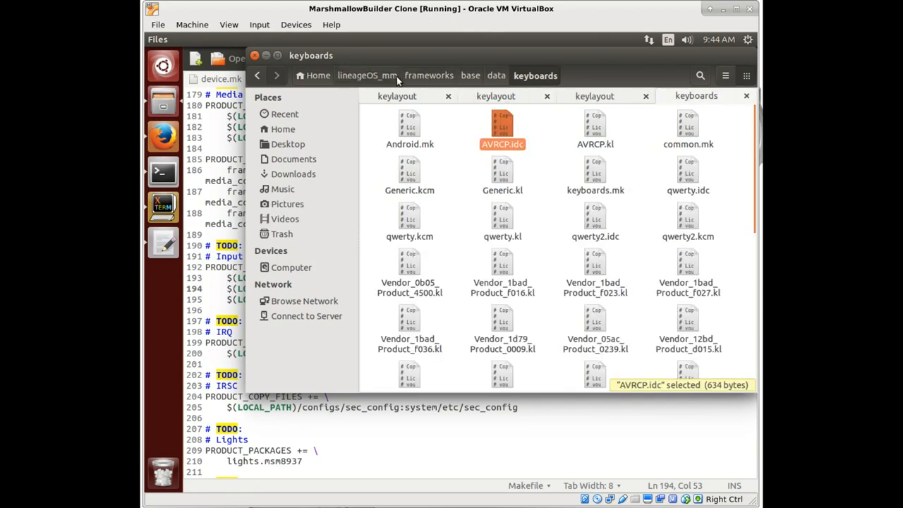
Step: Go up to the lineageOS_mm root and close the unneeded source folder tabs
left_click(367, 76)
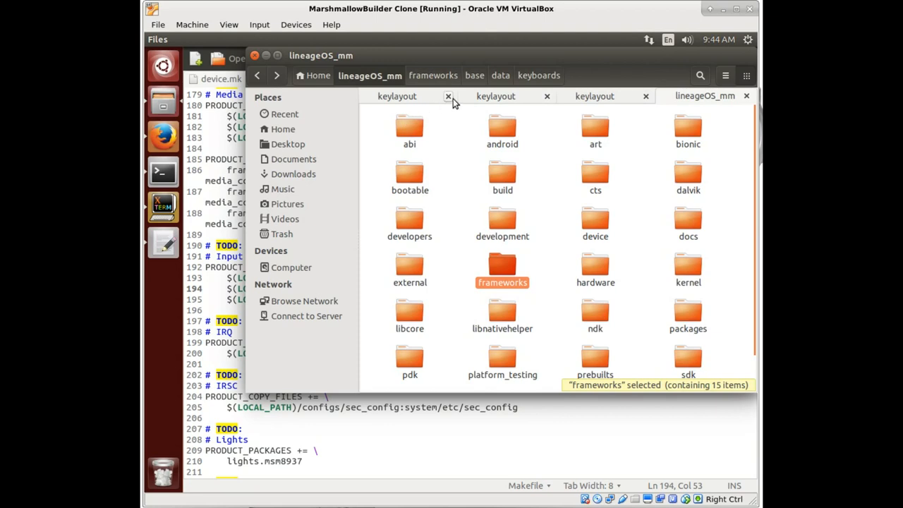
left_click(596, 96)
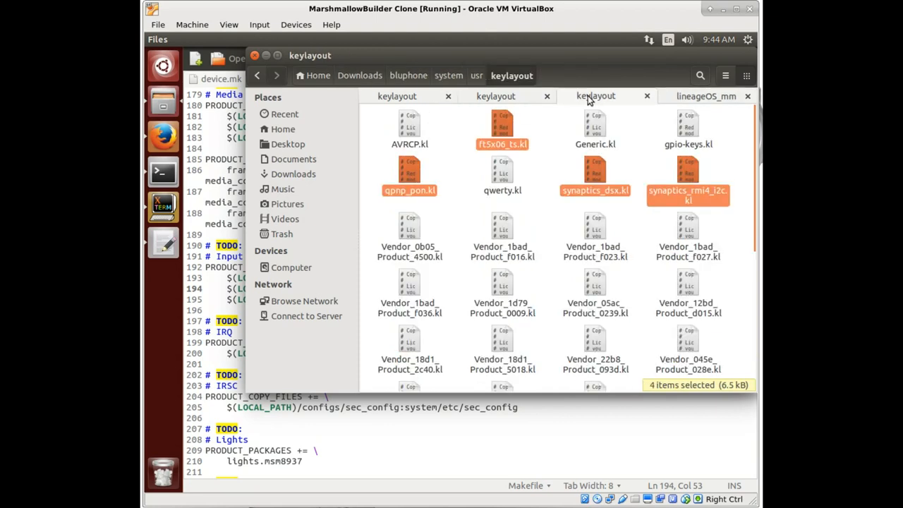
left_click(595, 96)
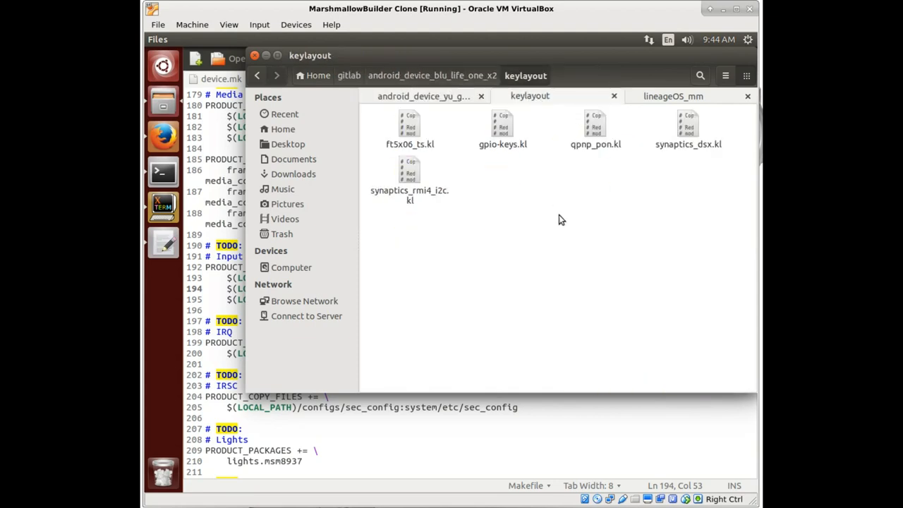
mouse_move(515, 197)
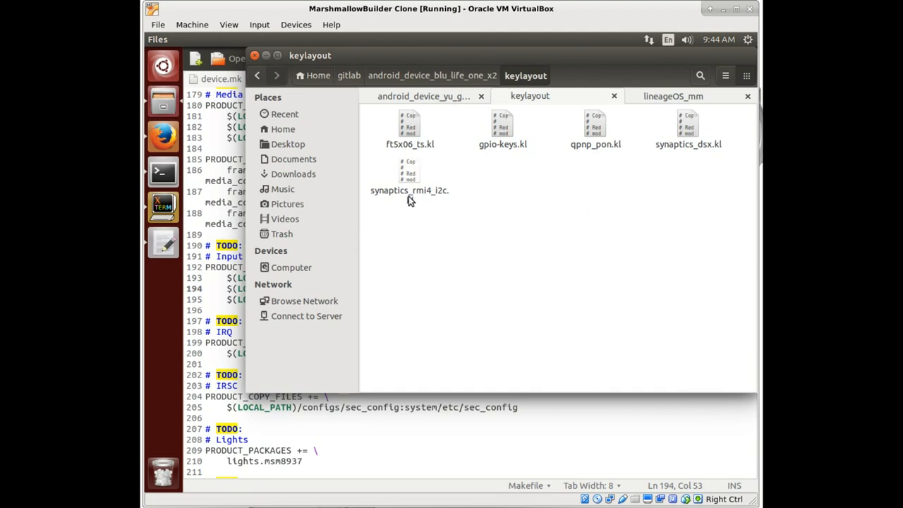
Step: Search the lineageOS_mm tree for 'synaptics_rmi4_i2c', trimming the .kl extension
left_click(409, 172)
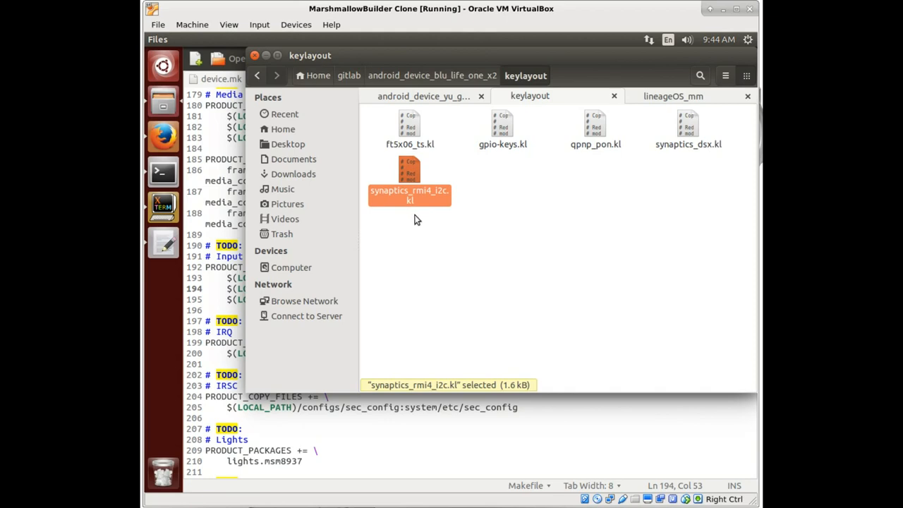
double_click(410, 191)
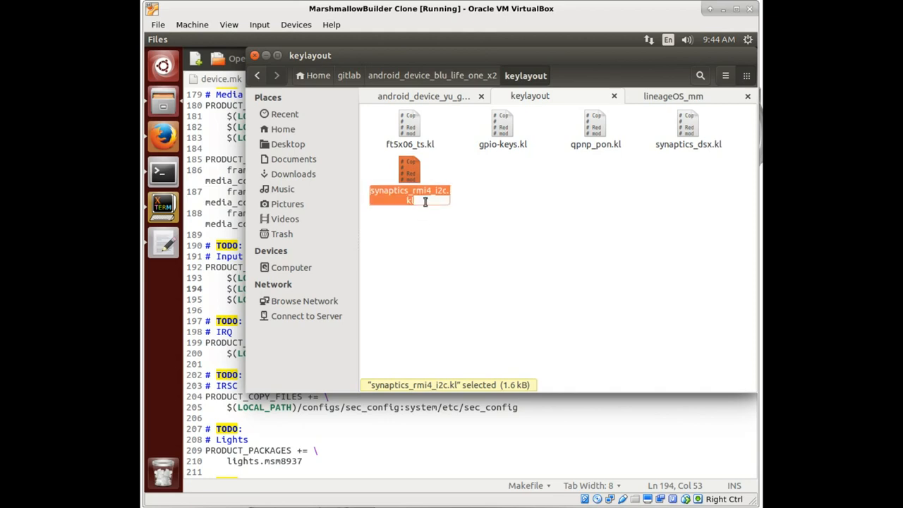
left_click(671, 96)
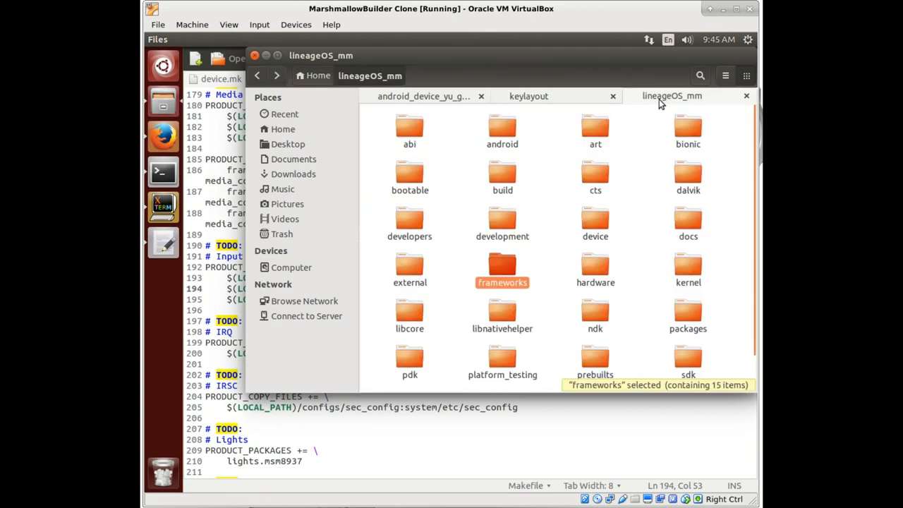
type("synaptics_rmi4_i2c.kl")
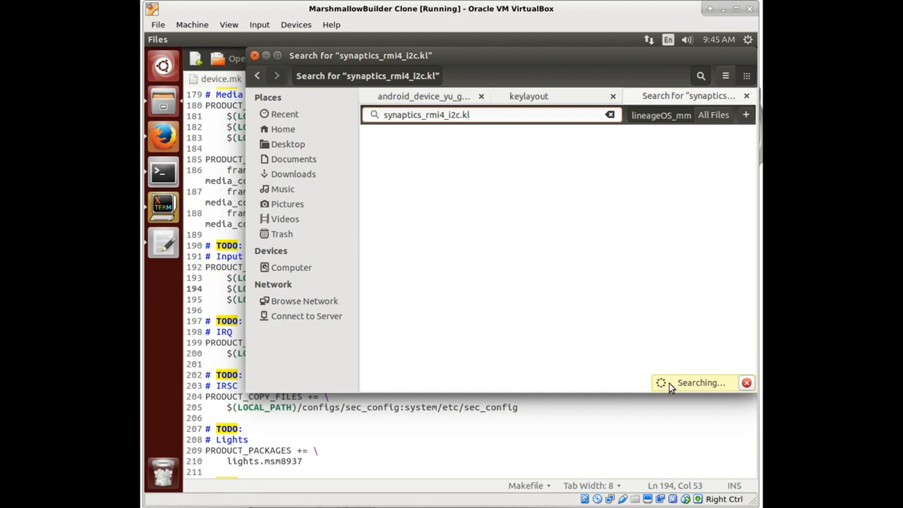
mouse_move(601, 386)
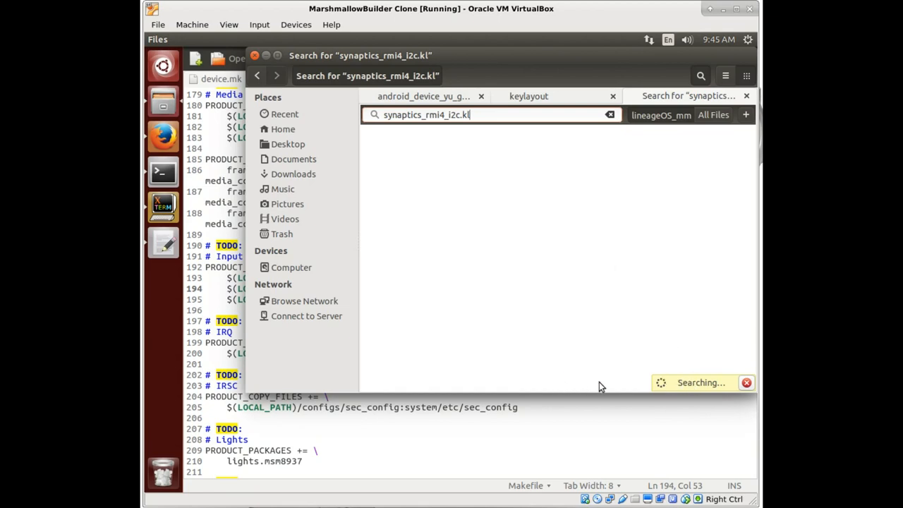
mouse_move(469, 329)
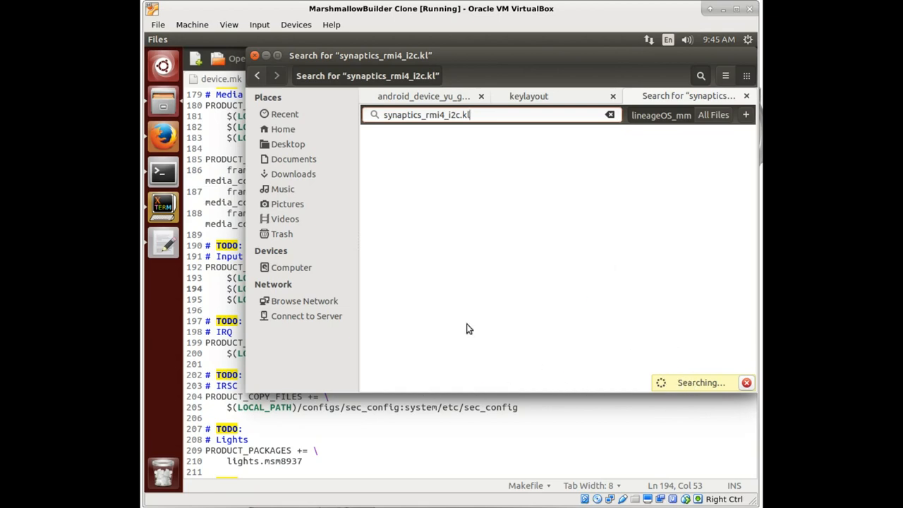
mouse_move(497, 303)
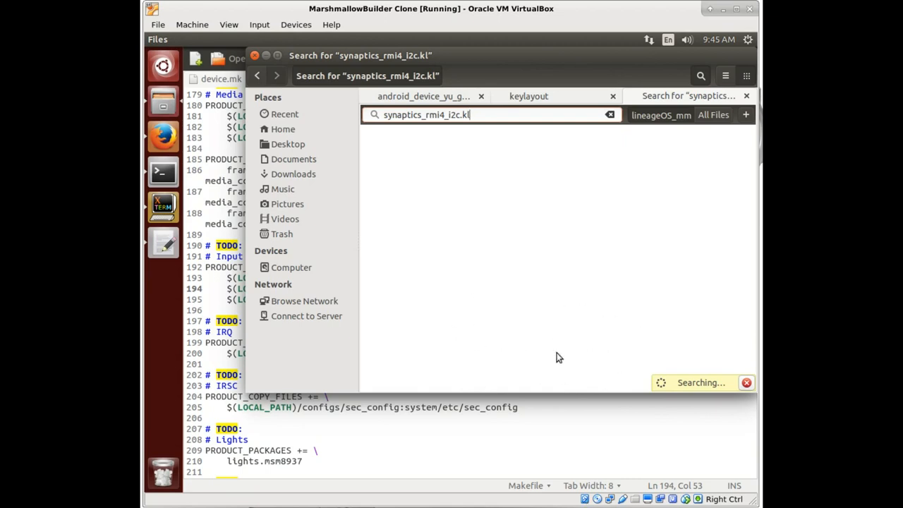
mouse_move(505, 297)
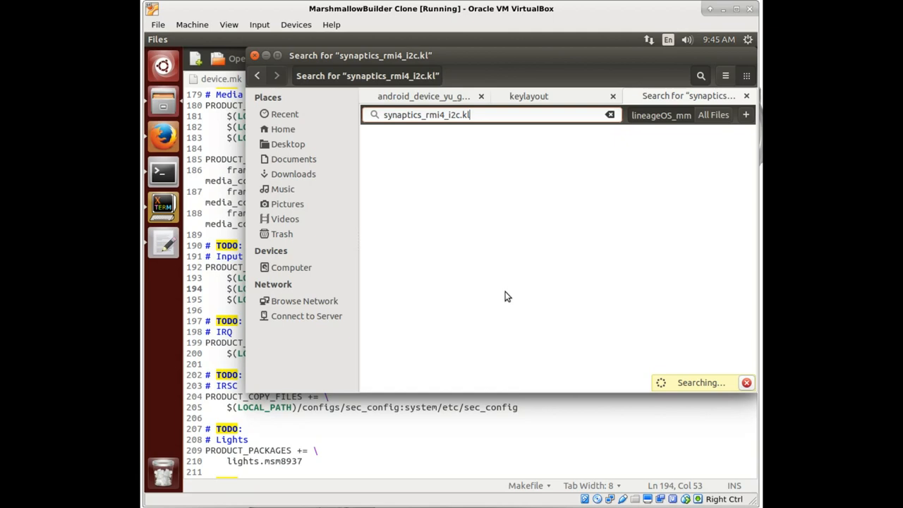
key("BackSpace")
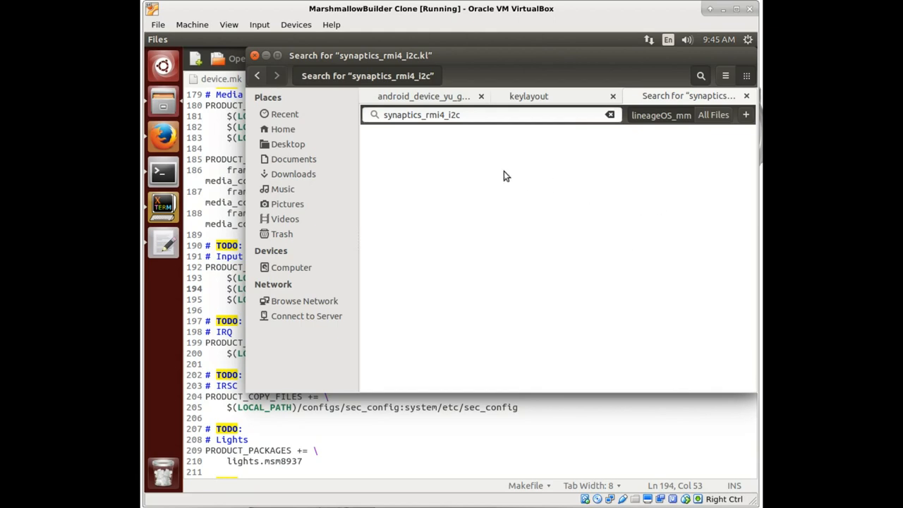
mouse_move(481, 195)
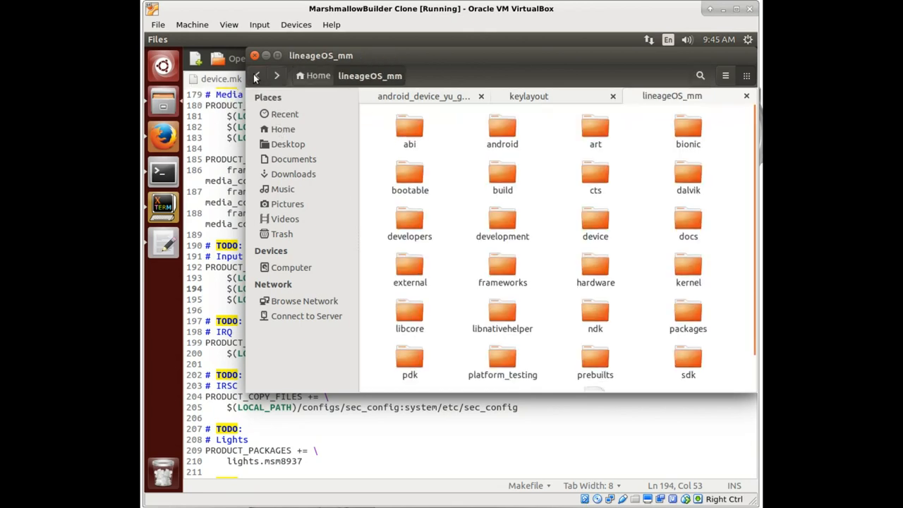
Step: Look through the synaptics_dsx search results in lineageOS_mm, then return to the keylayout folder with four .kl files
left_click(528, 96)
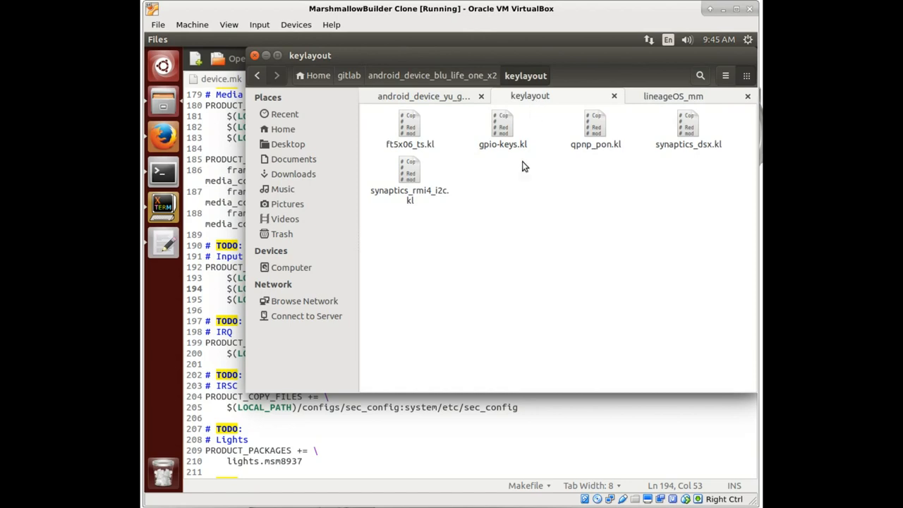
mouse_move(695, 166)
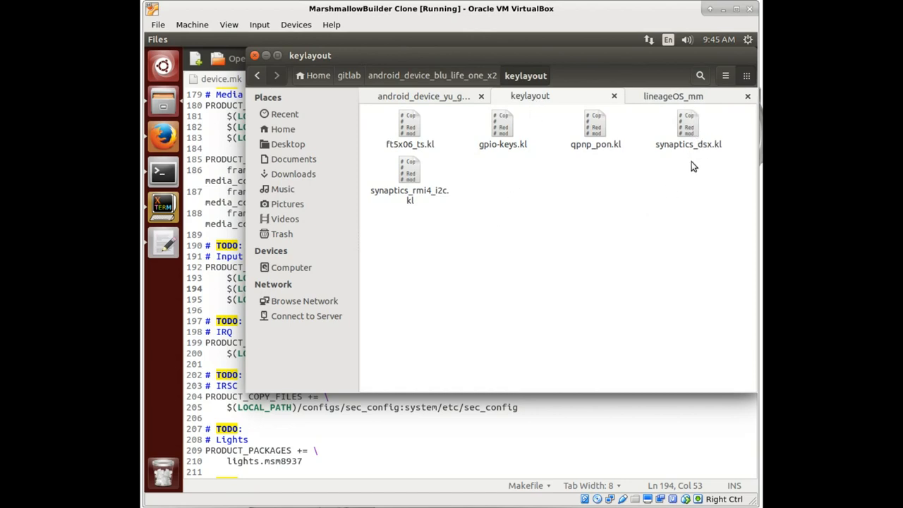
left_click(688, 130)
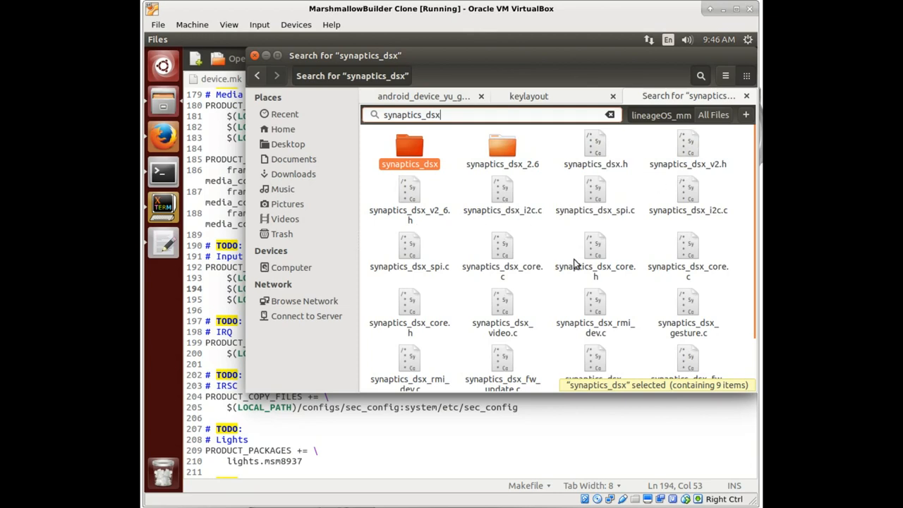
scroll("down", 3)
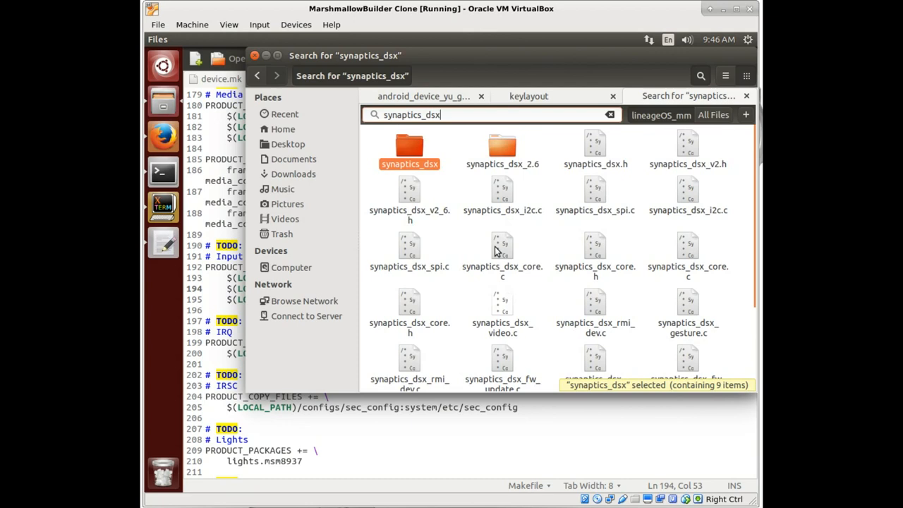
mouse_move(497, 282)
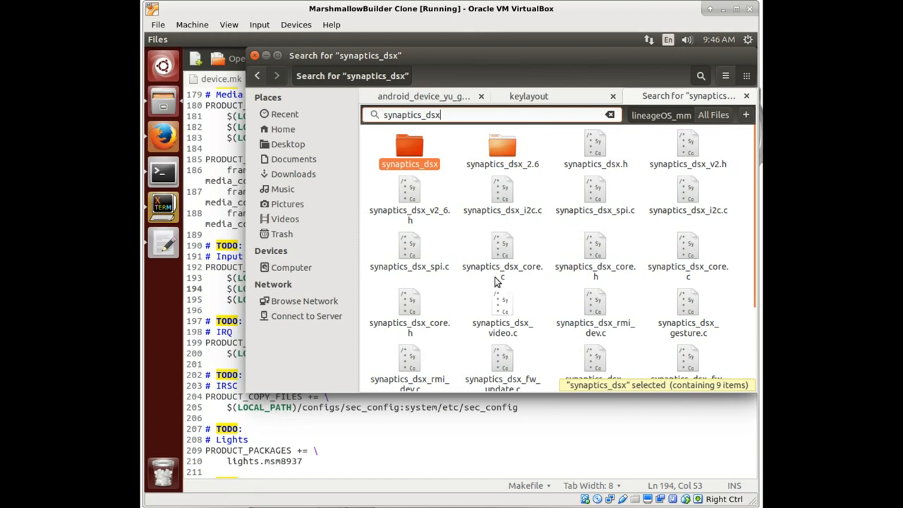
left_click(672, 96)
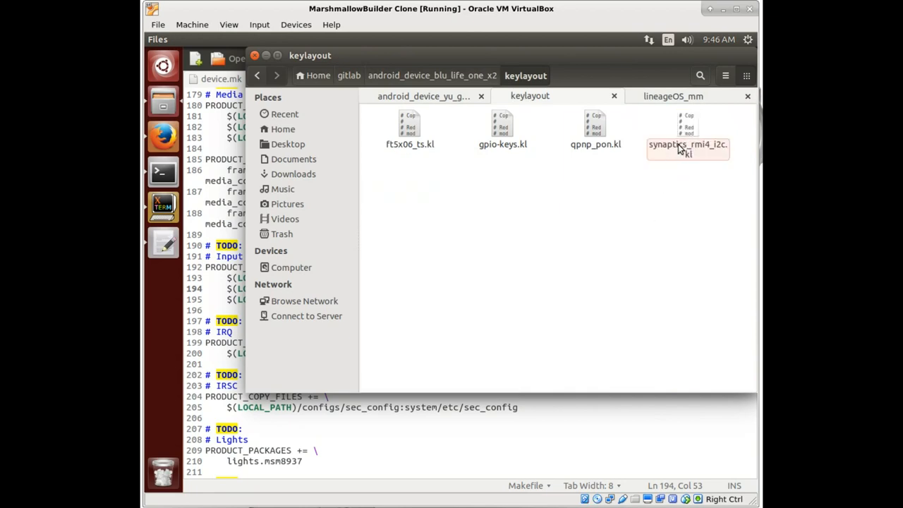
Step: Search the lineageOS_mm source tree for synaptics_rmi4_i2c after noting the file in keylayout
left_click(688, 130)
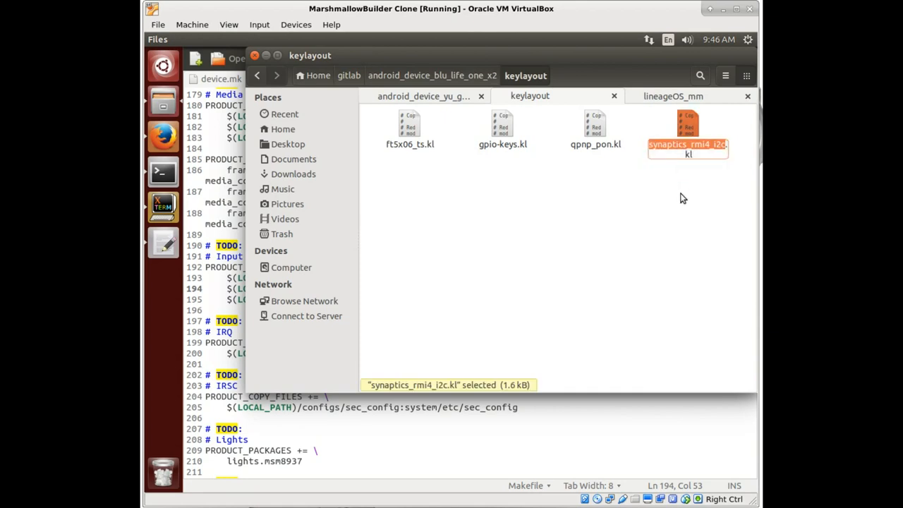
left_click(672, 96)
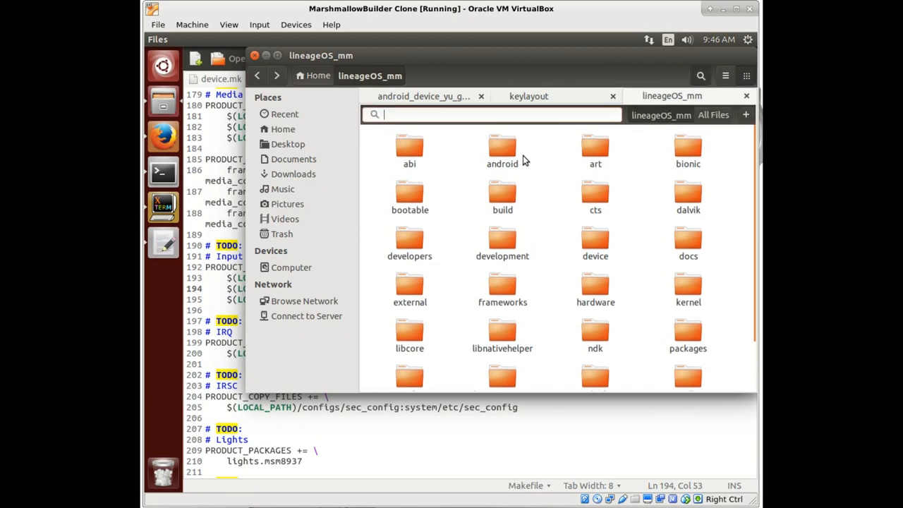
type("synaptics_rmi4_i2c")
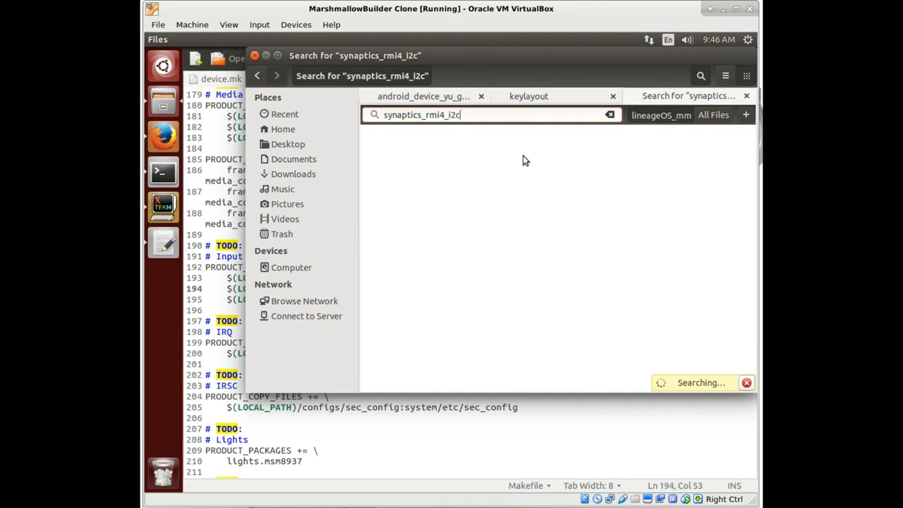
mouse_move(556, 208)
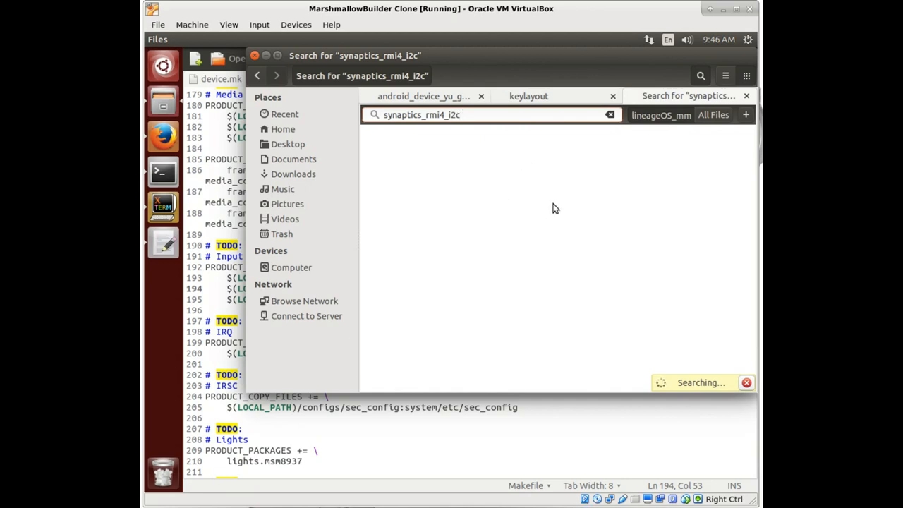
mouse_move(629, 313)
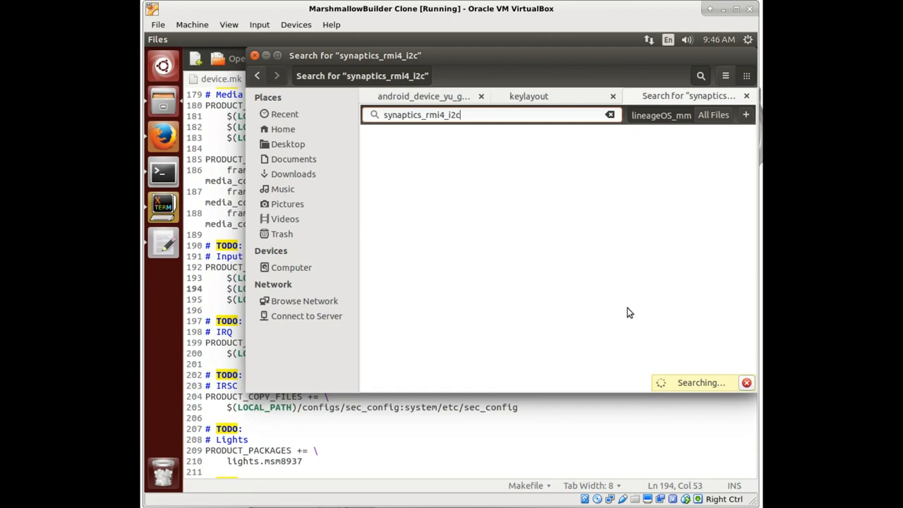
mouse_move(623, 360)
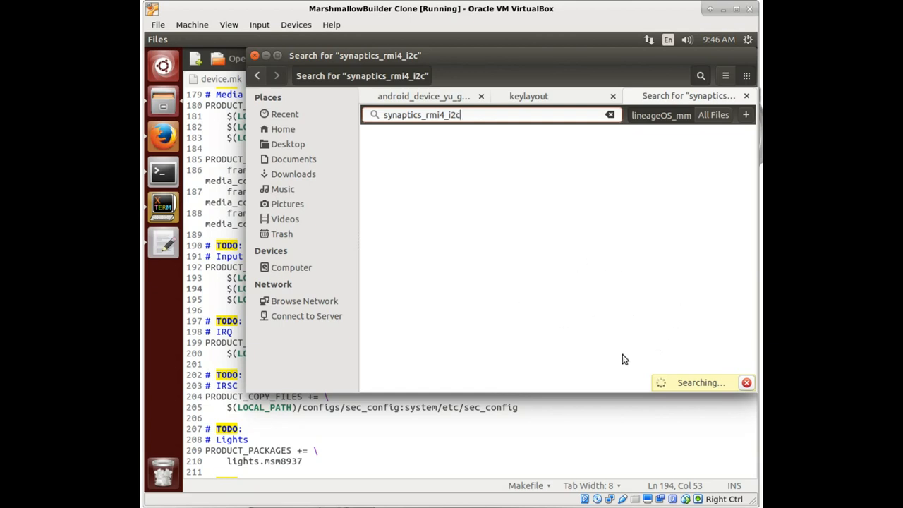
mouse_move(633, 328)
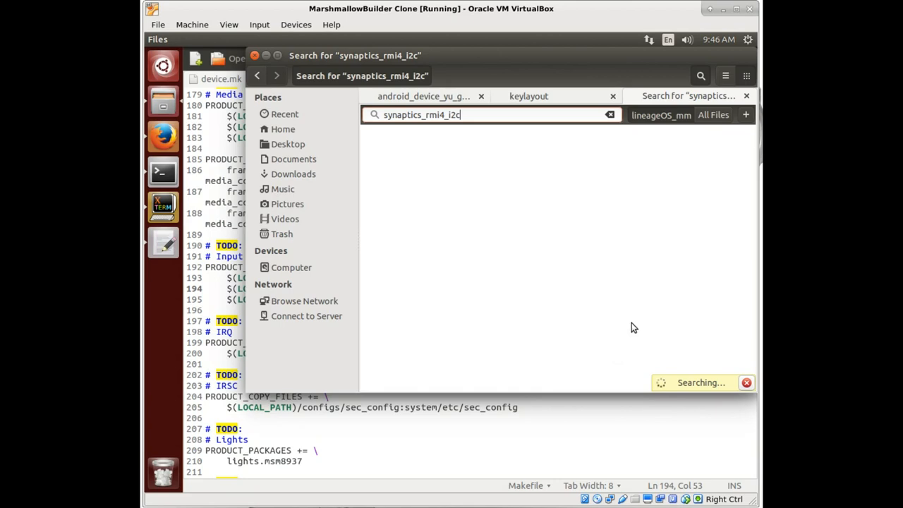
mouse_move(590, 288)
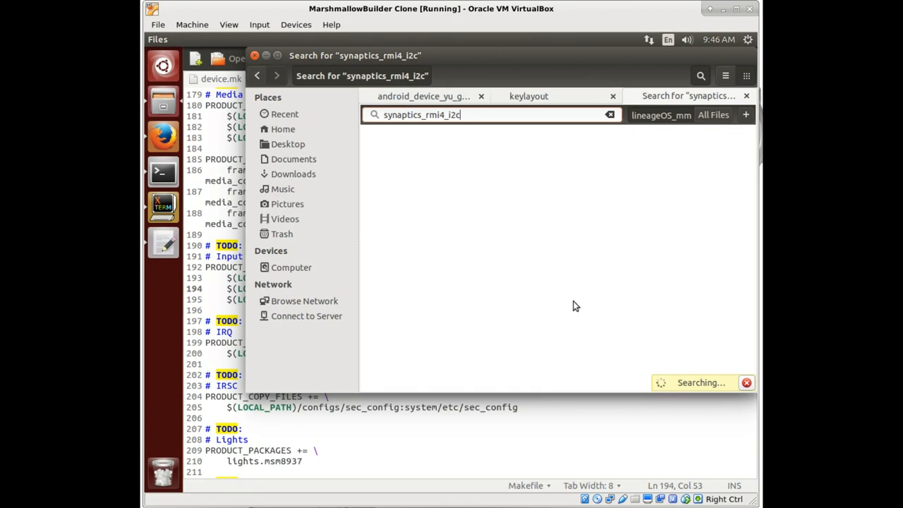
mouse_move(564, 106)
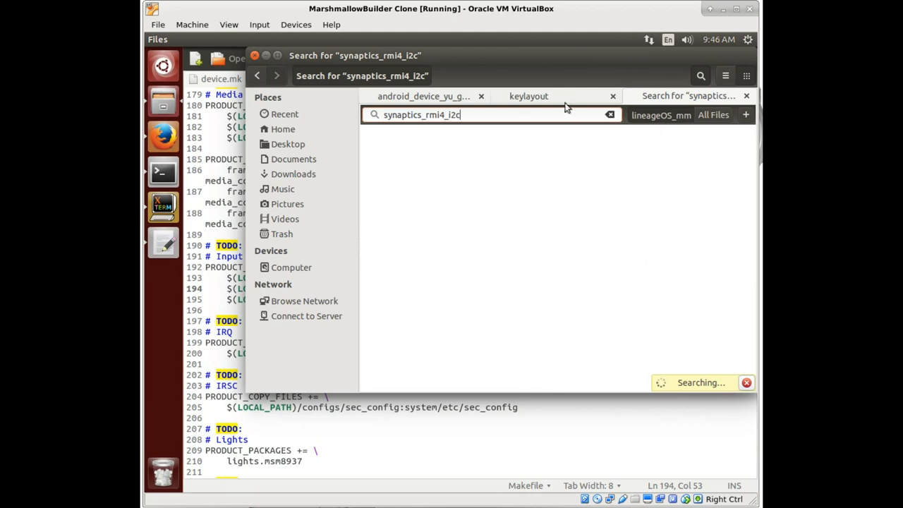
Step: Glance at the keylayout folder and return to the pending synaptics_rmi4_i2c search results
left_click(528, 96)
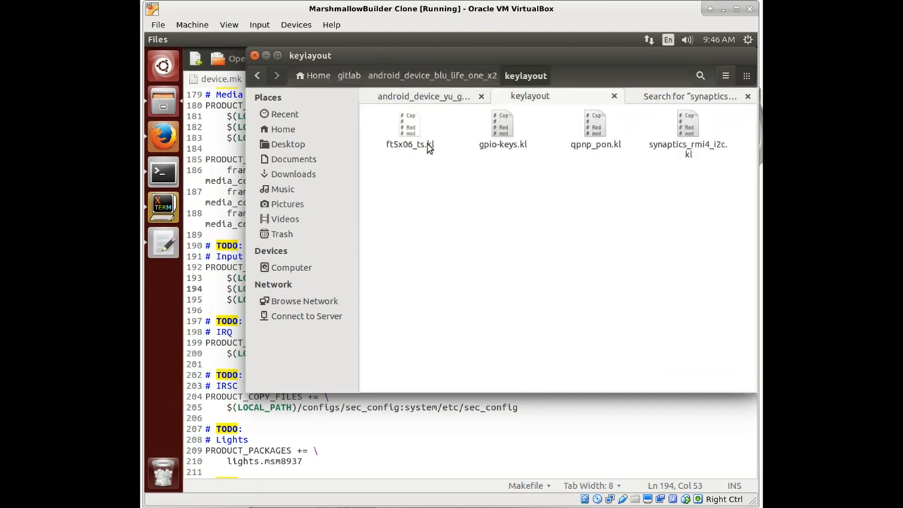
left_click(688, 96)
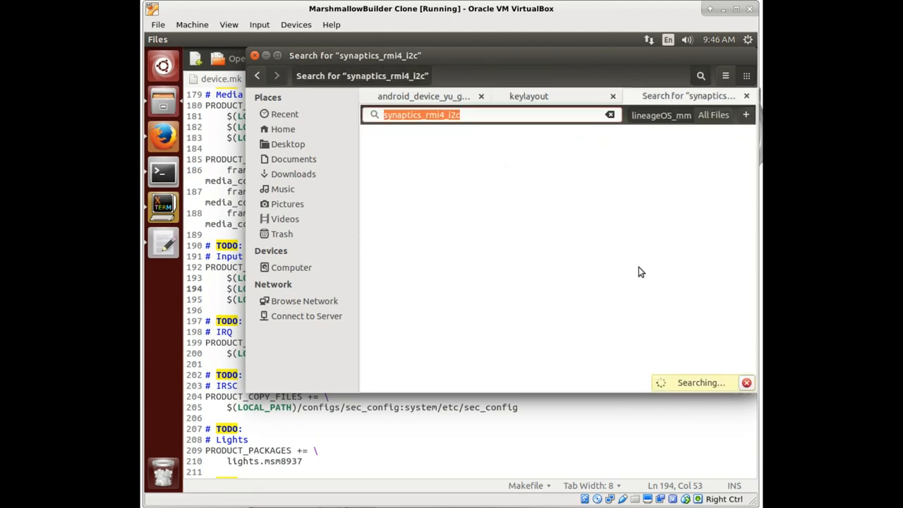
mouse_move(638, 271)
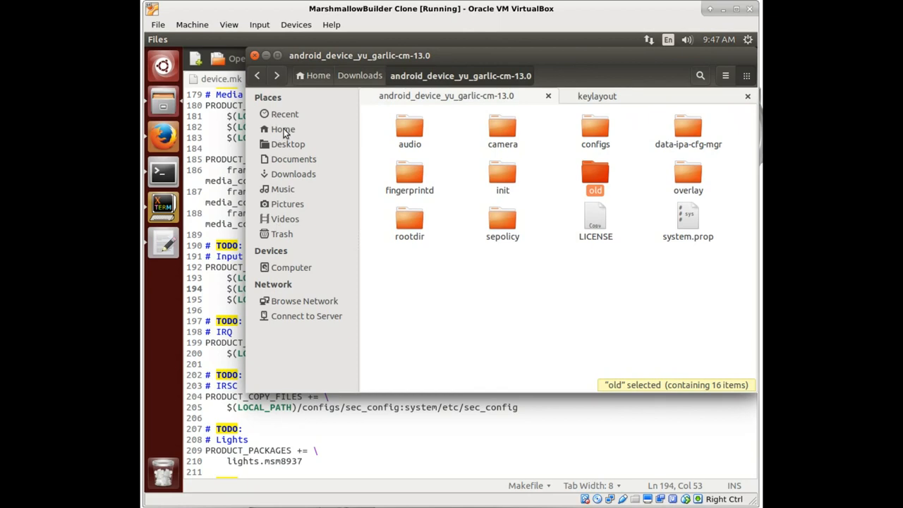
Step: Search the lineageOS_mm source tree for qpnp_pon
left_click(282, 129)
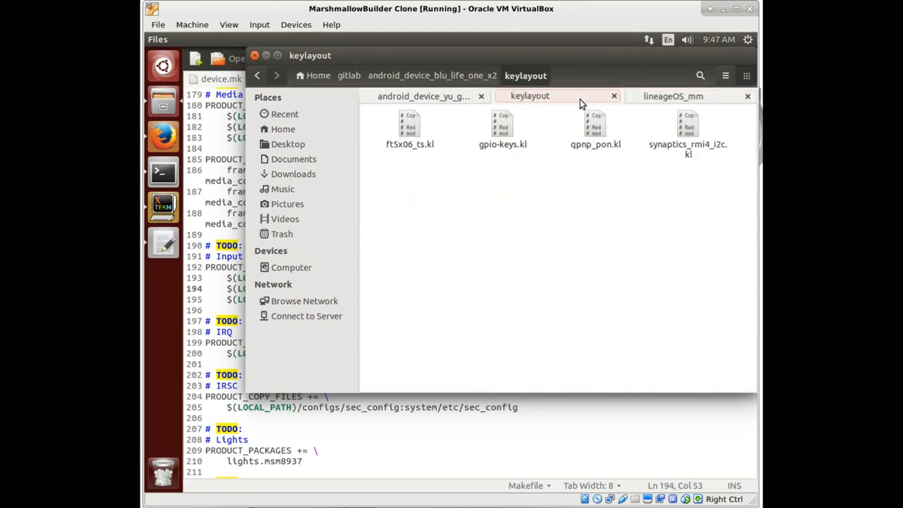
left_click(596, 127)
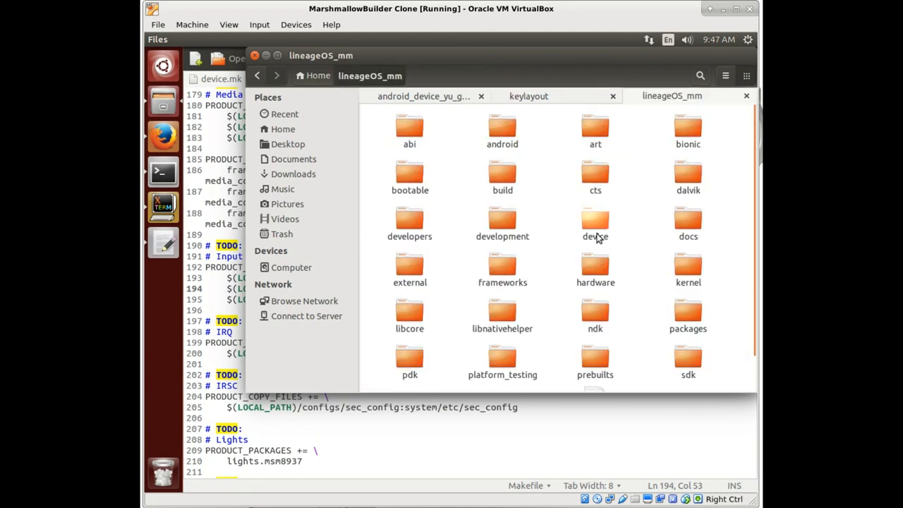
type("qpnp_pon")
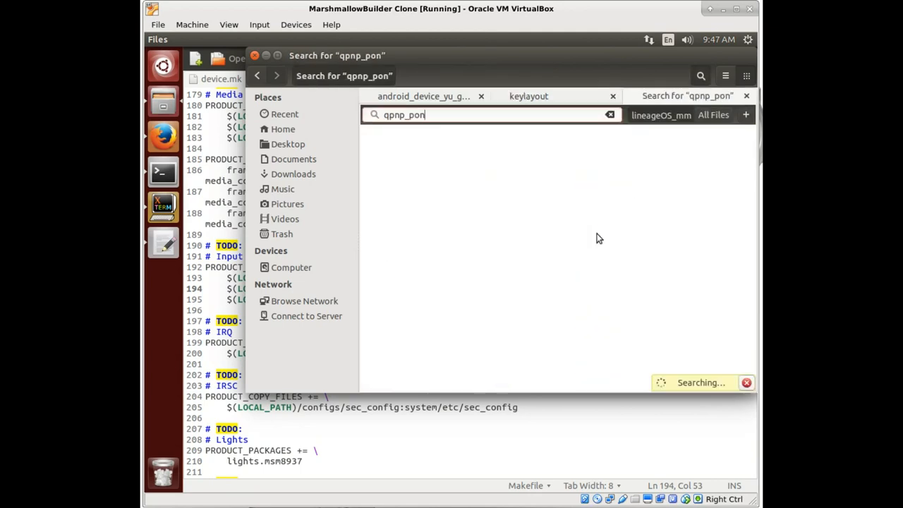
Step: Open synaptics_rmi4_i2c.kl from the keylayout folder in gedit
left_click(530, 96)
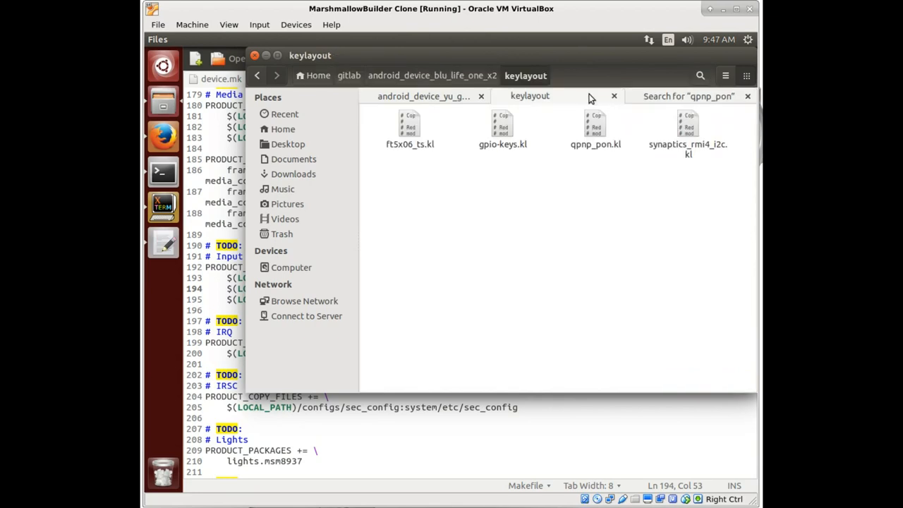
double_click(689, 127)
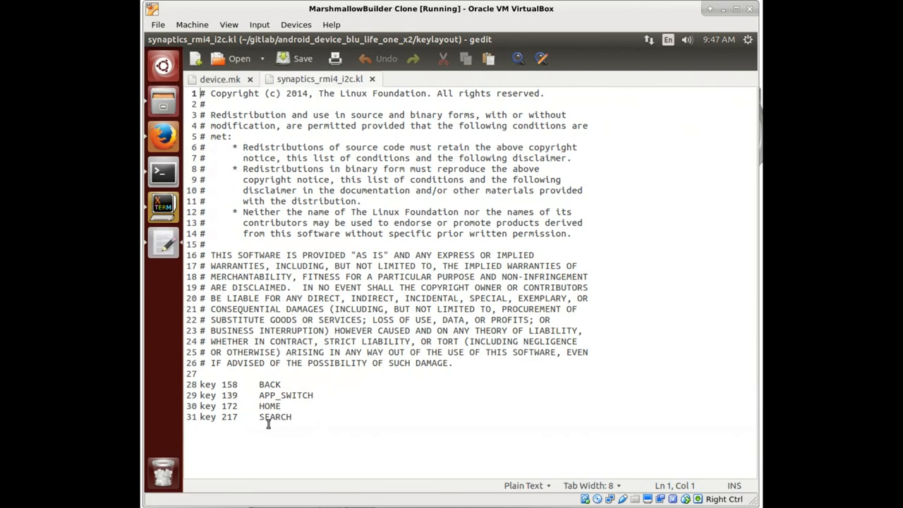
mouse_move(172, 104)
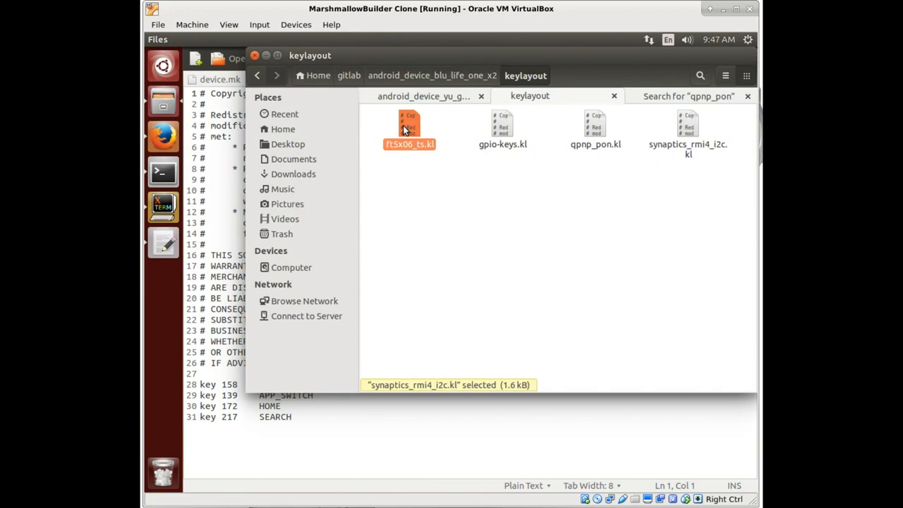
Step: Open ft5x06_ts.kl in gedit and close the synaptics_rmi4_i2c.kl tab
double_click(409, 127)
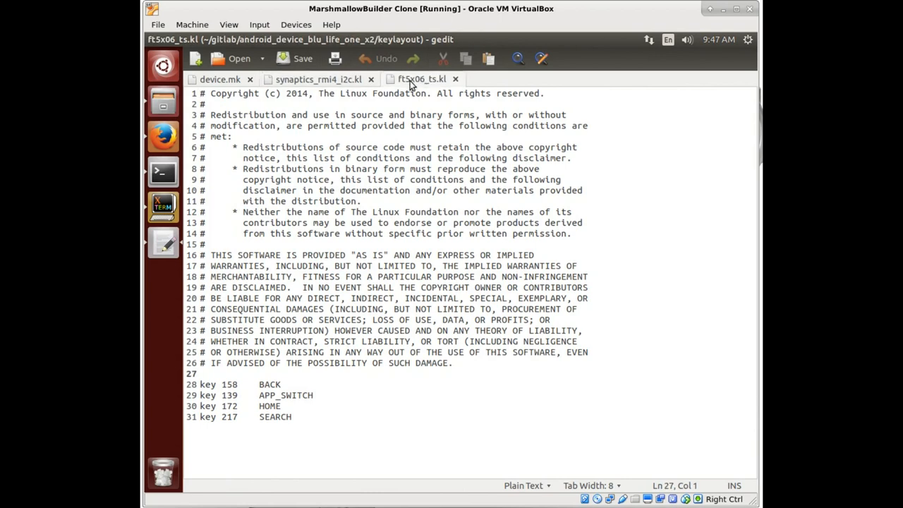
left_click(319, 79)
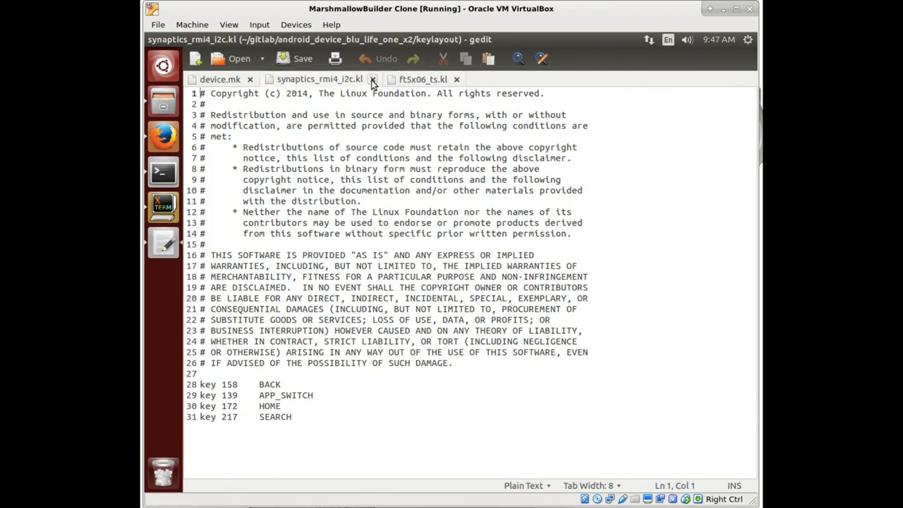
left_click(372, 79)
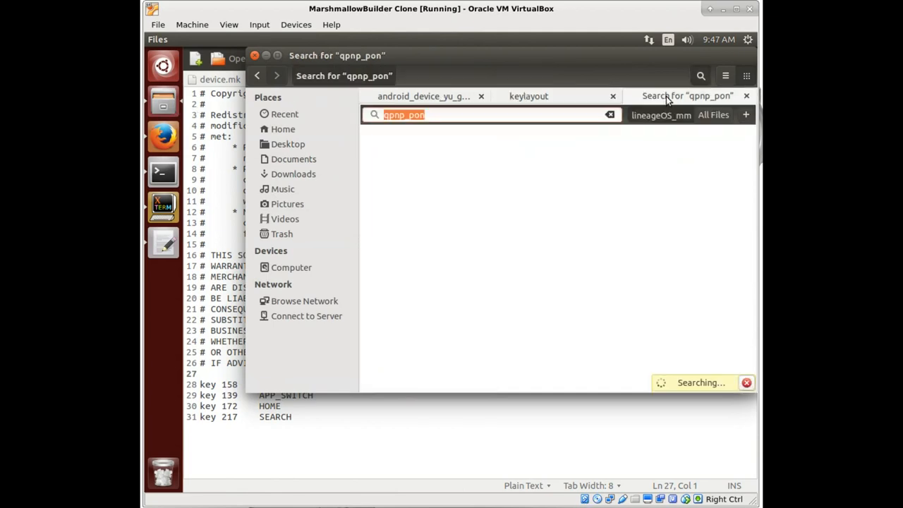
Step: Open qpnp_pon.kl and gpio-keys.kl from the keylayout folder in gedit
left_click(528, 96)
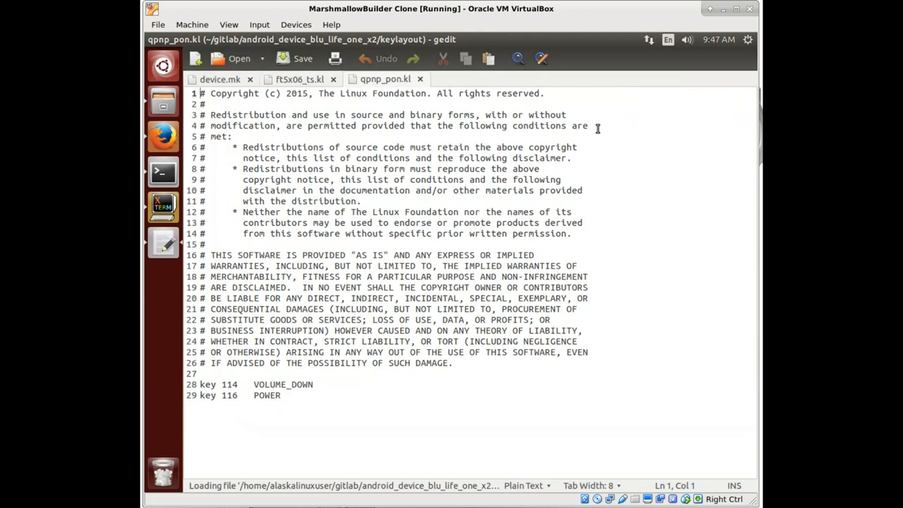
mouse_move(305, 99)
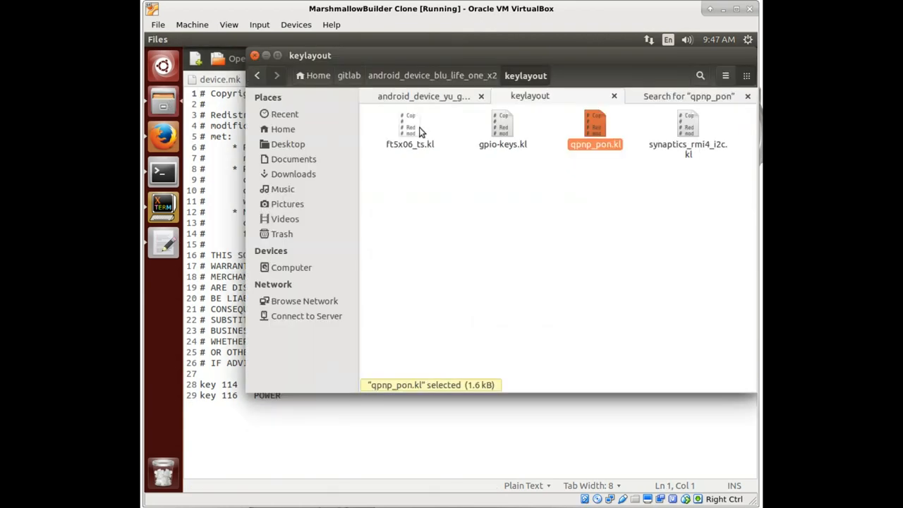
left_click(502, 130)
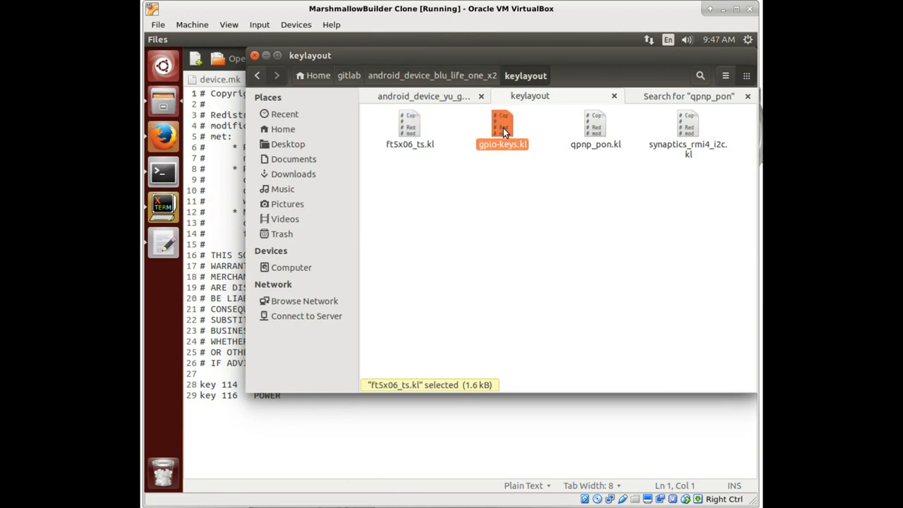
double_click(502, 125)
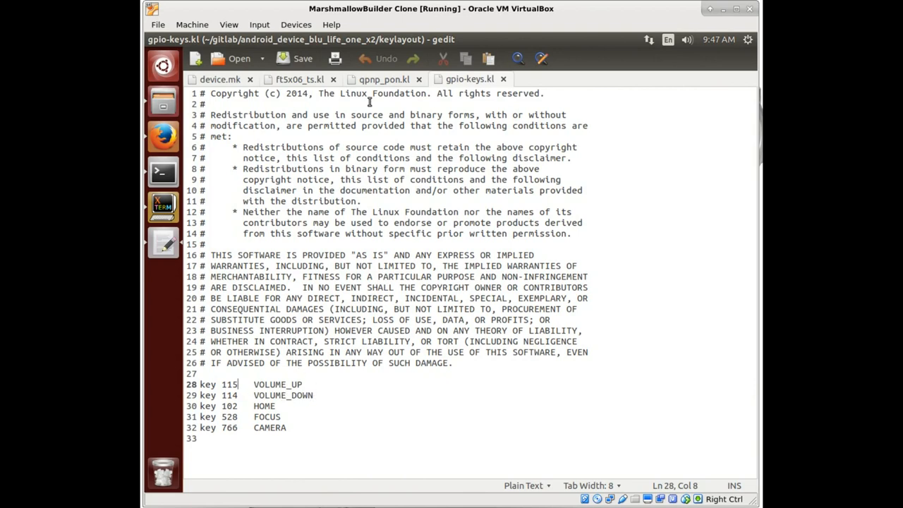
left_click(384, 79)
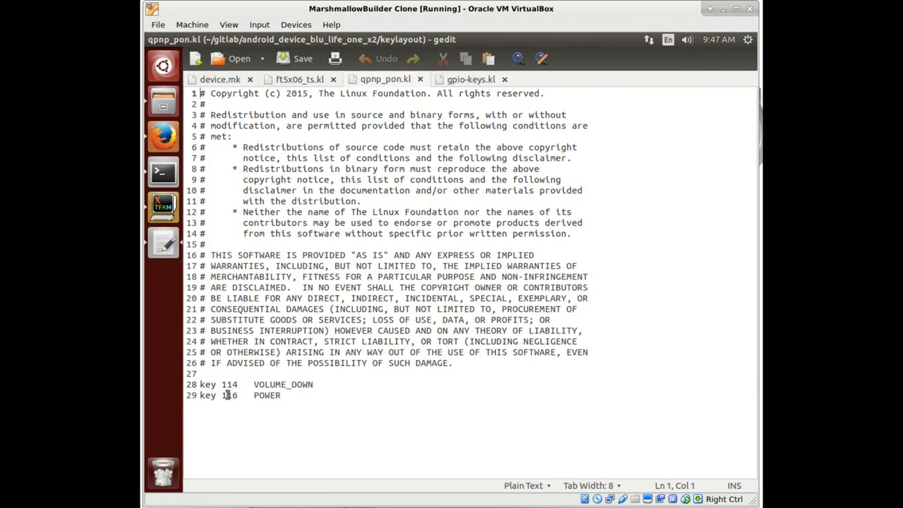
left_click(299, 79)
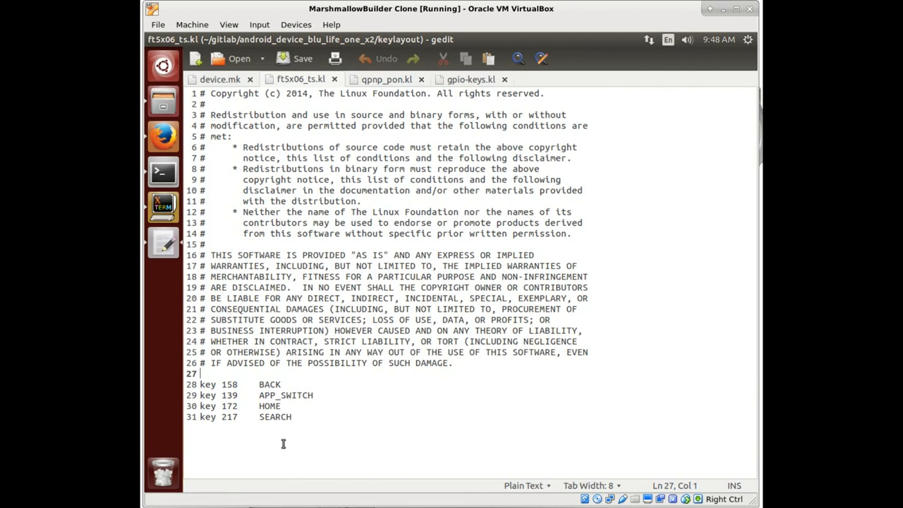
left_click(384, 80)
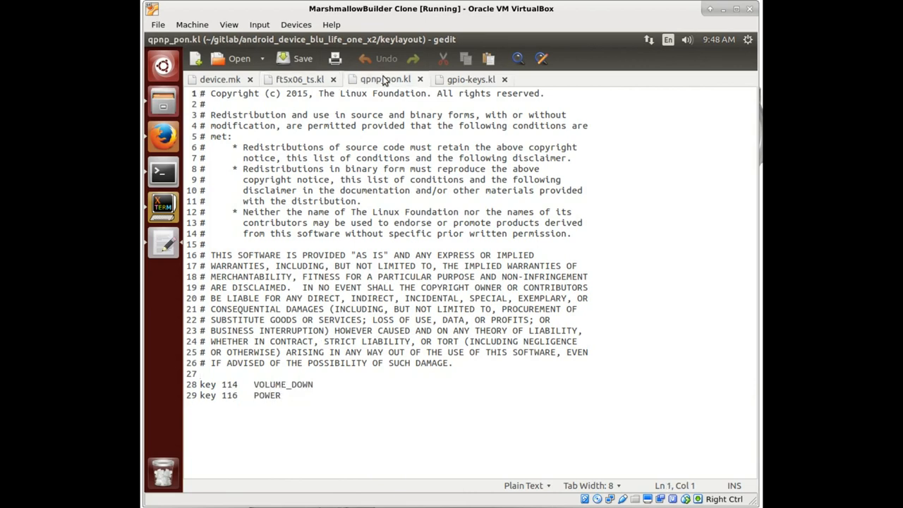
left_click(471, 79)
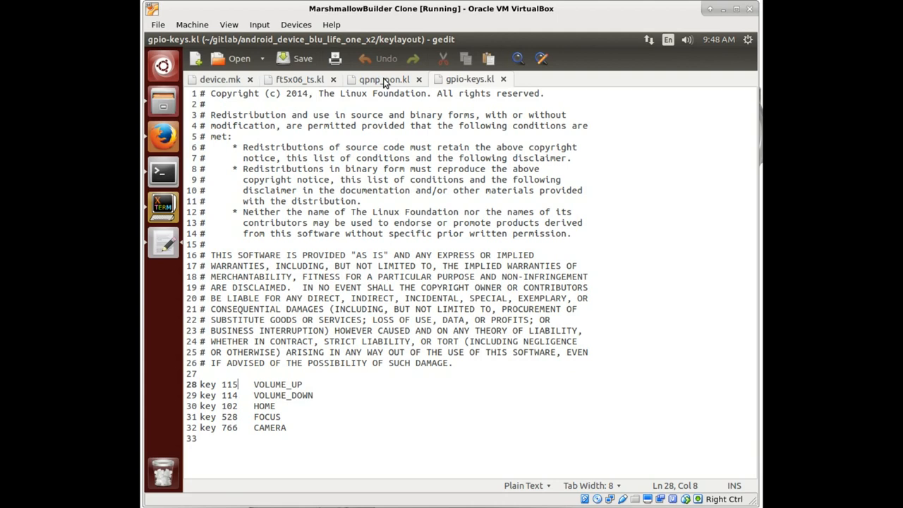
left_click(384, 79)
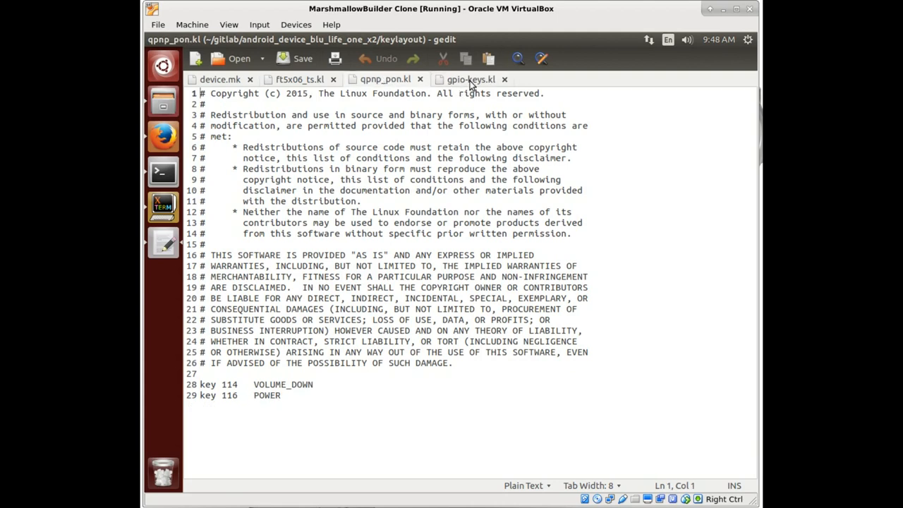
left_click(469, 79)
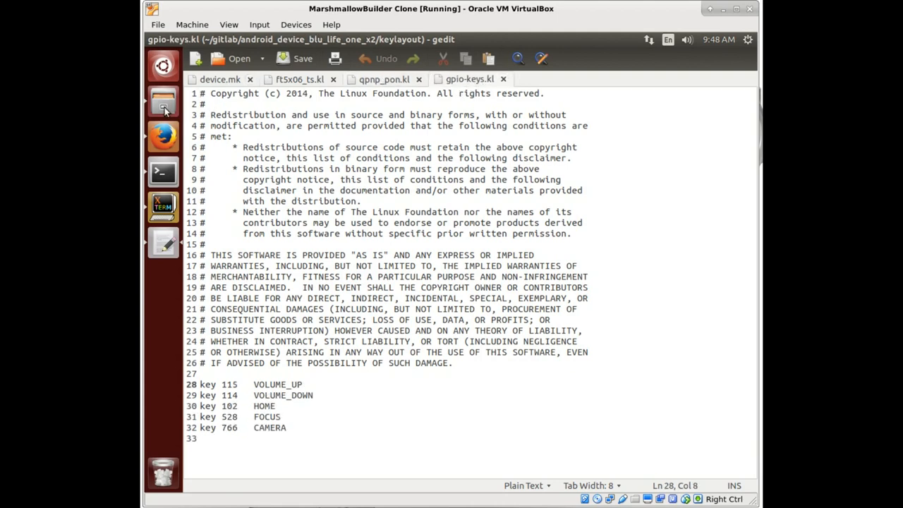
mouse_move(164, 106)
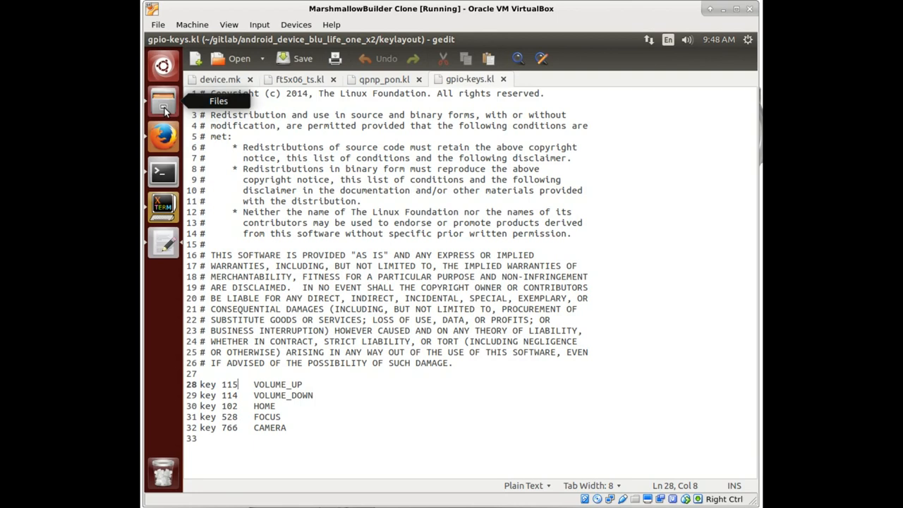
Step: Close the qpnp_pon search and delete synaptics_rmi4_i2c.kl, leaving three .kl files in keylayout
left_click(384, 79)
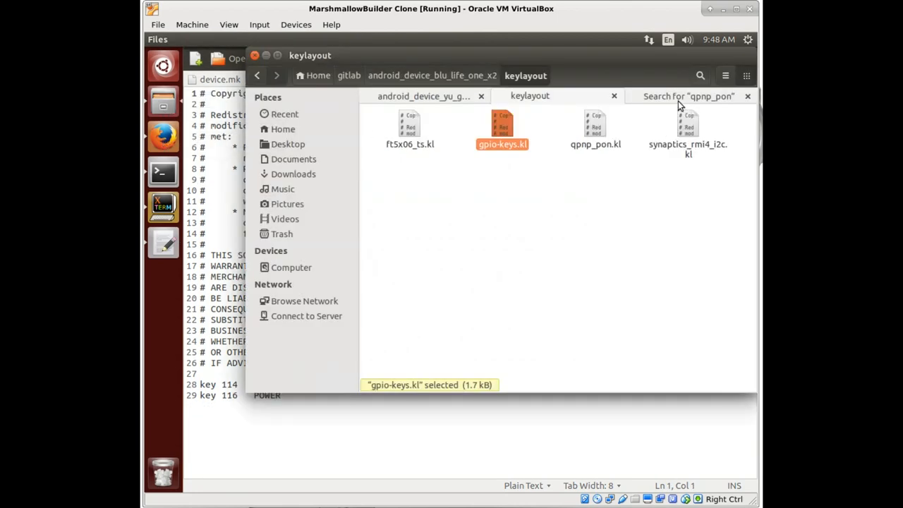
left_click(689, 96)
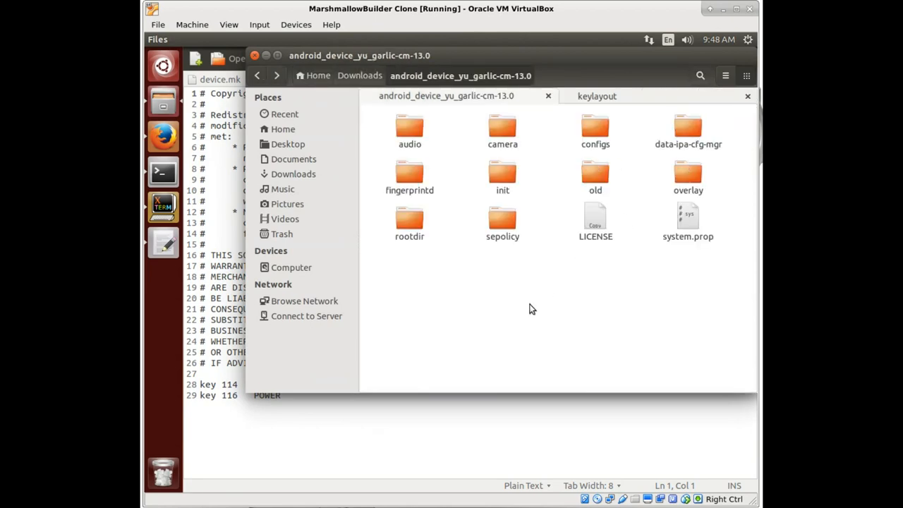
mouse_move(564, 225)
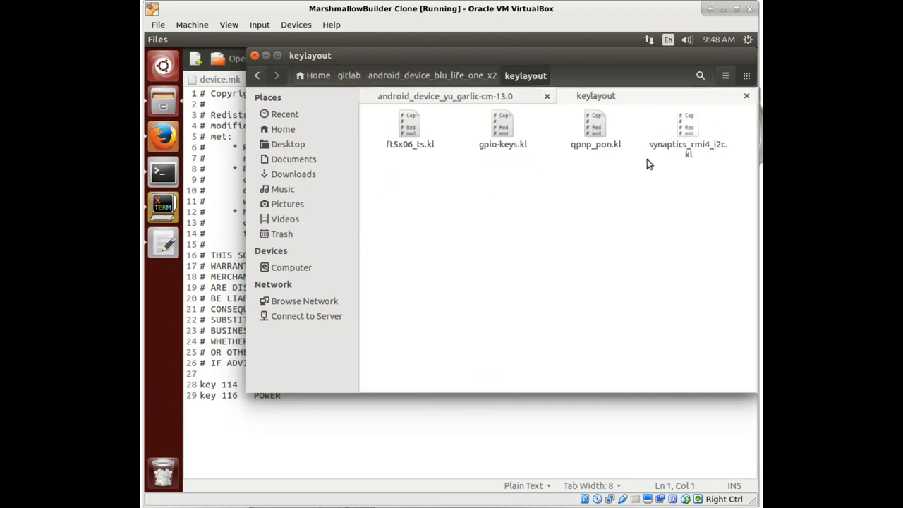
left_click(689, 127)
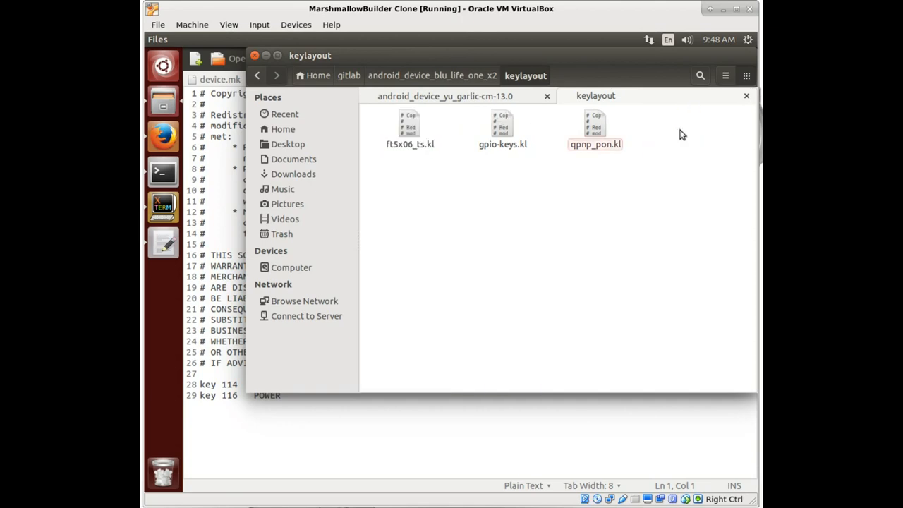
double_click(596, 128)
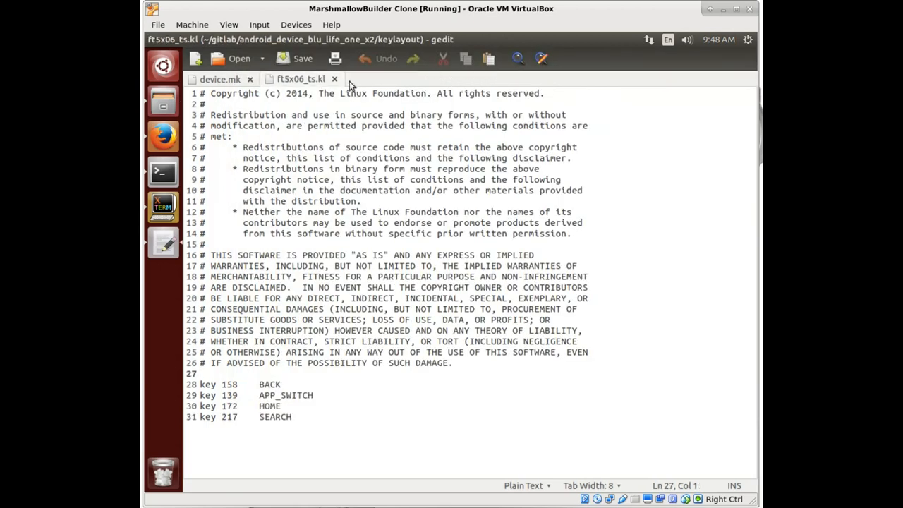
Step: Copy the qpnp_pon.kl name and paste it over TPFT5XX_GESTURE in device.mk's input copy line
left_click(221, 80)
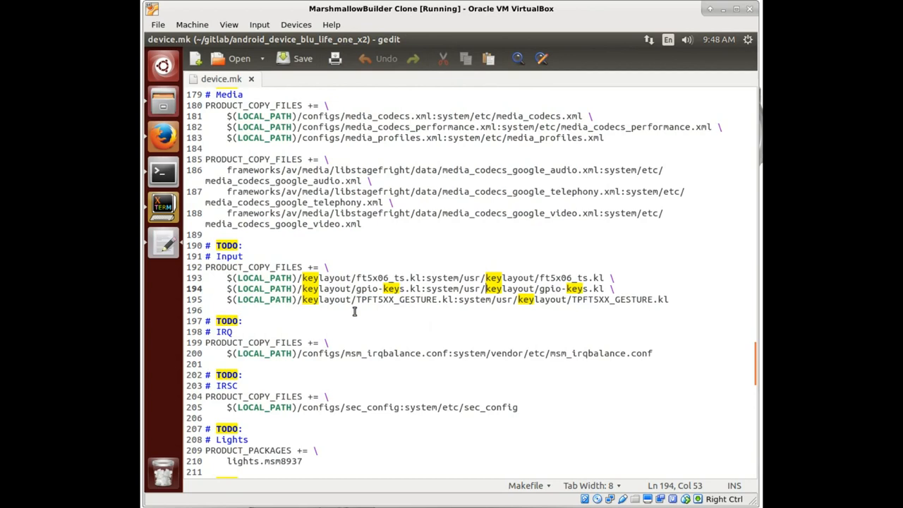
left_click(164, 65)
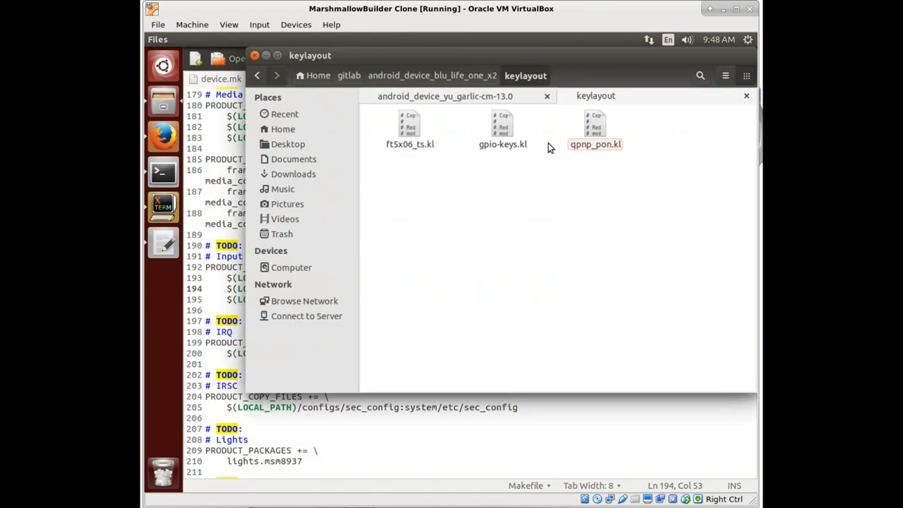
left_click(595, 130)
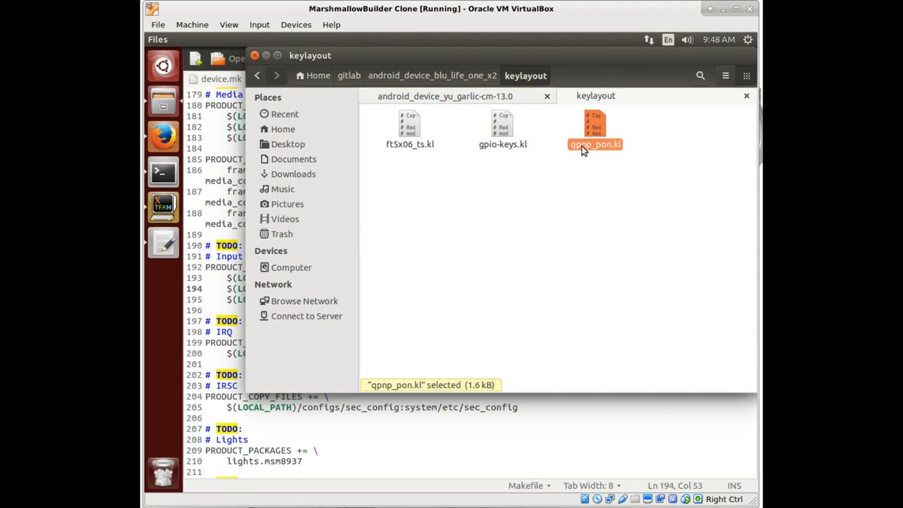
double_click(596, 144)
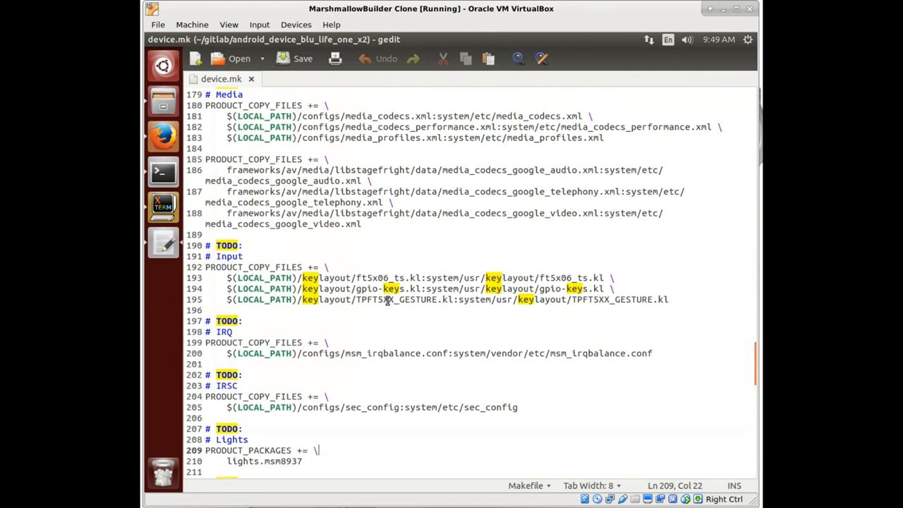
double_click(398, 299)
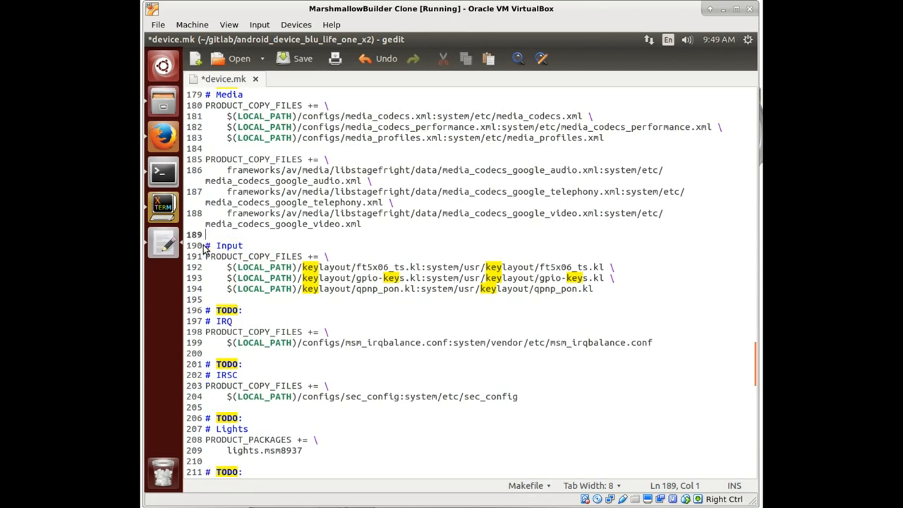
Step: Go up to the android_device_blu_life_one_x2 folder showing keylayout, BoardConfig.mk and device.mk
left_click(302, 58)
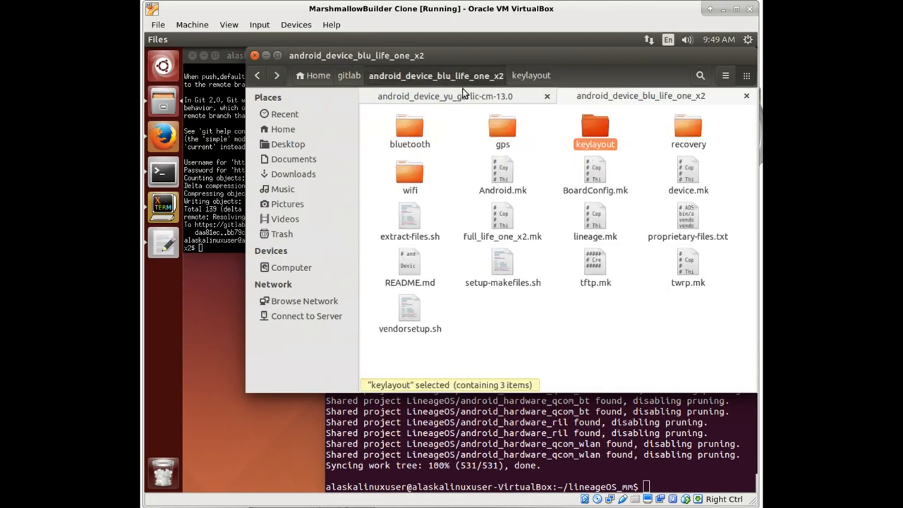
mouse_move(283, 130)
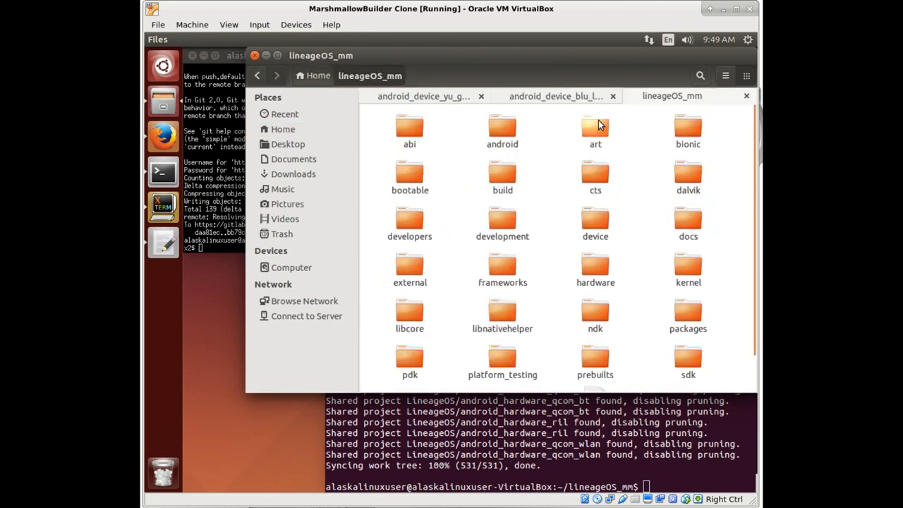
left_click(556, 96)
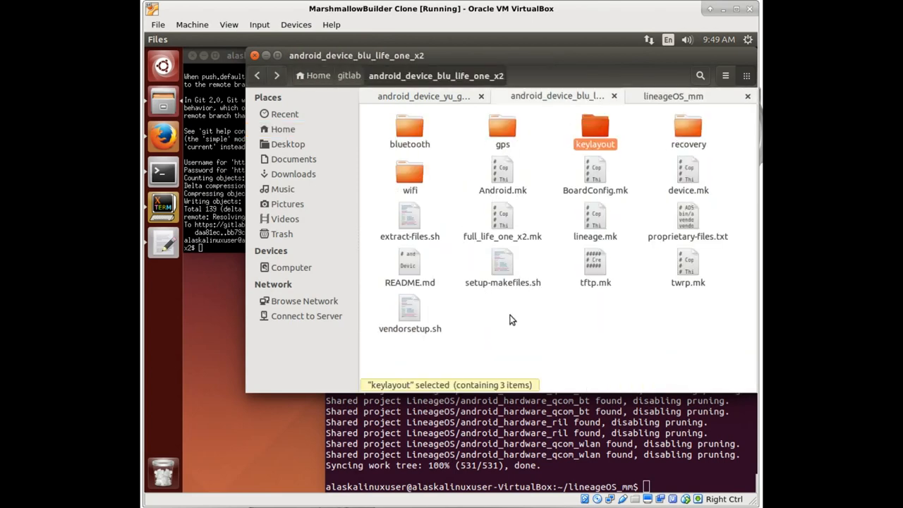
mouse_move(336, 268)
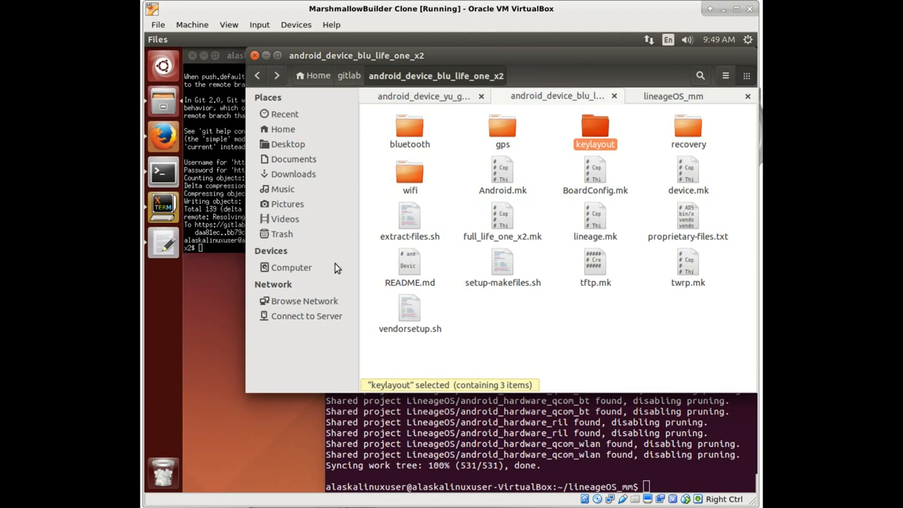
mouse_move(583, 183)
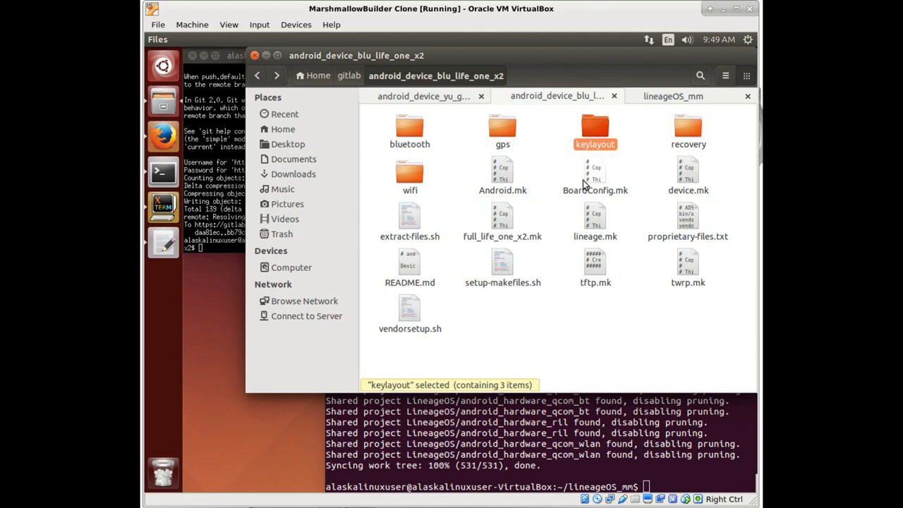
Step: Open BoardConfig.mk in gedit and search it for "key"
double_click(596, 172)
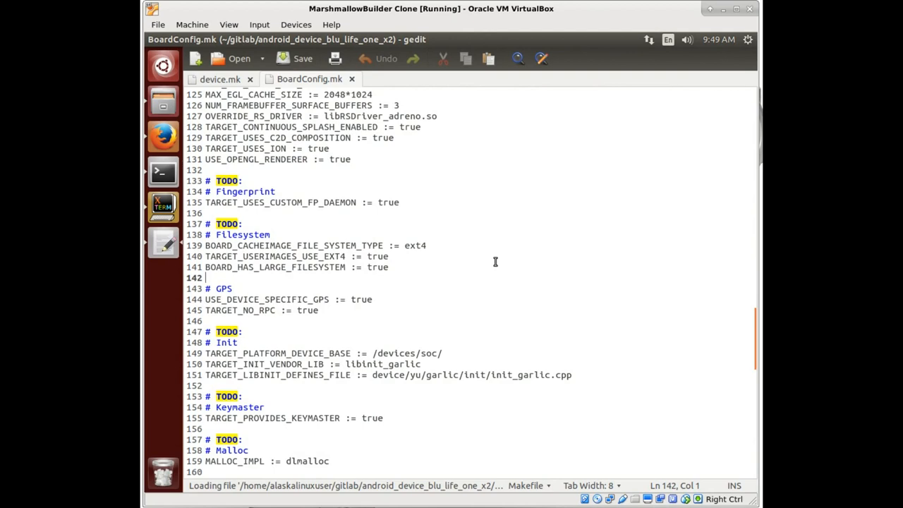
type("kl")
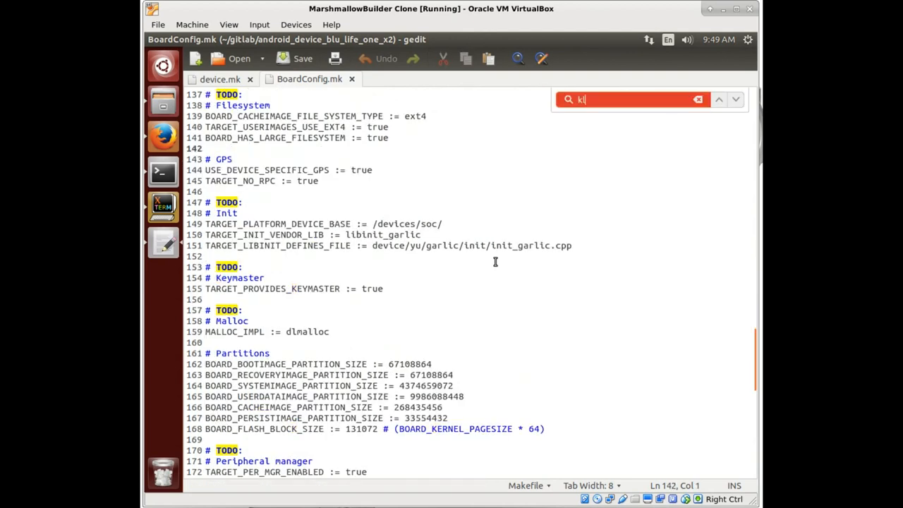
type("ey")
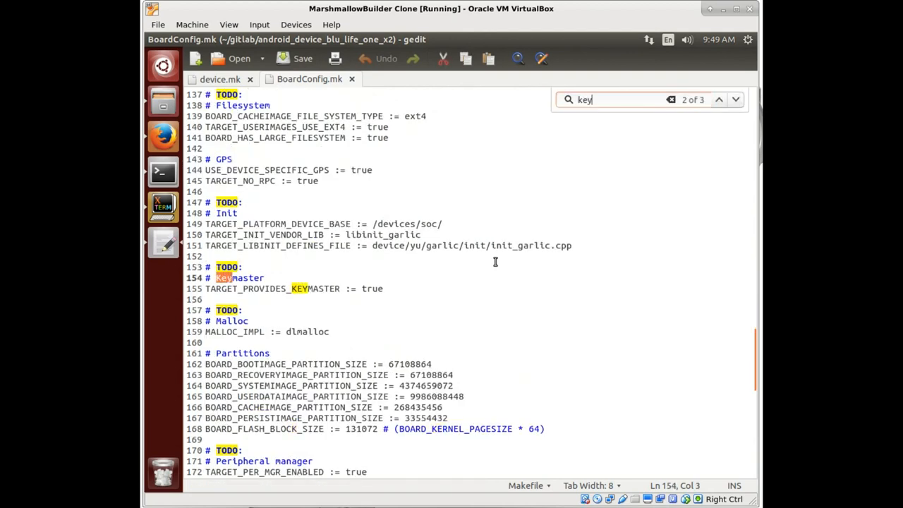
type("l")
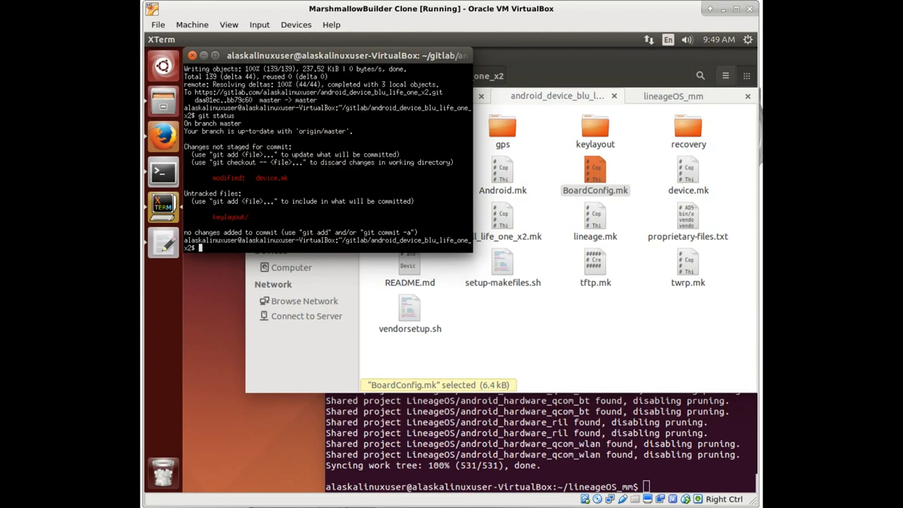
Step: Run git add ., commit with message "keylayout.", and start git push entering username alaska
type("git add .")
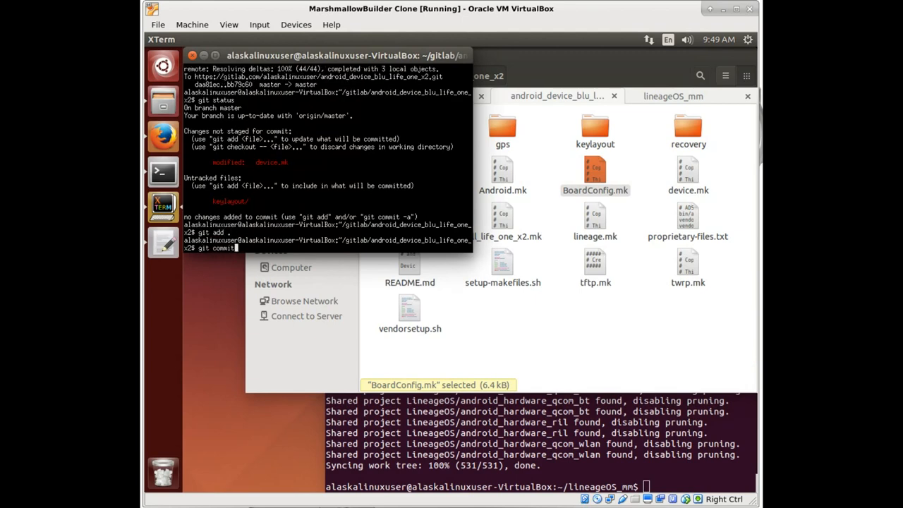
type("-m \"ke")
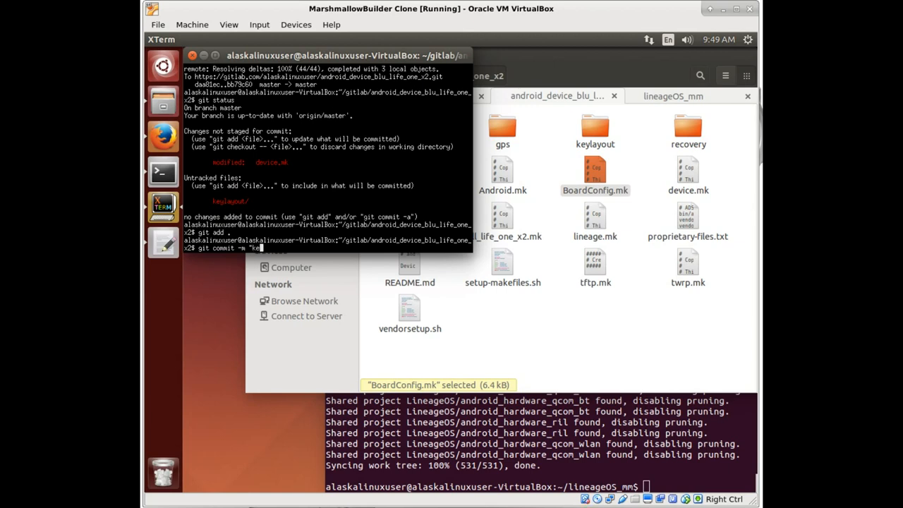
type("keyla")
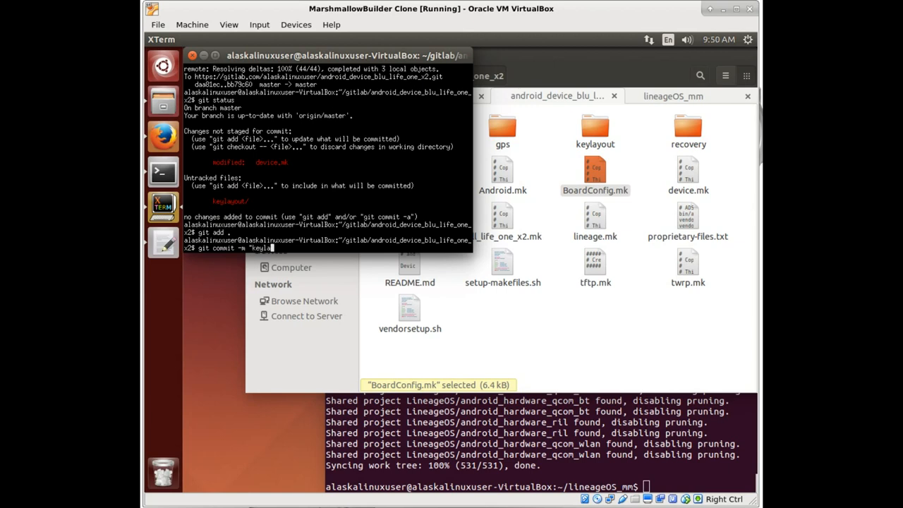
type("yout.")
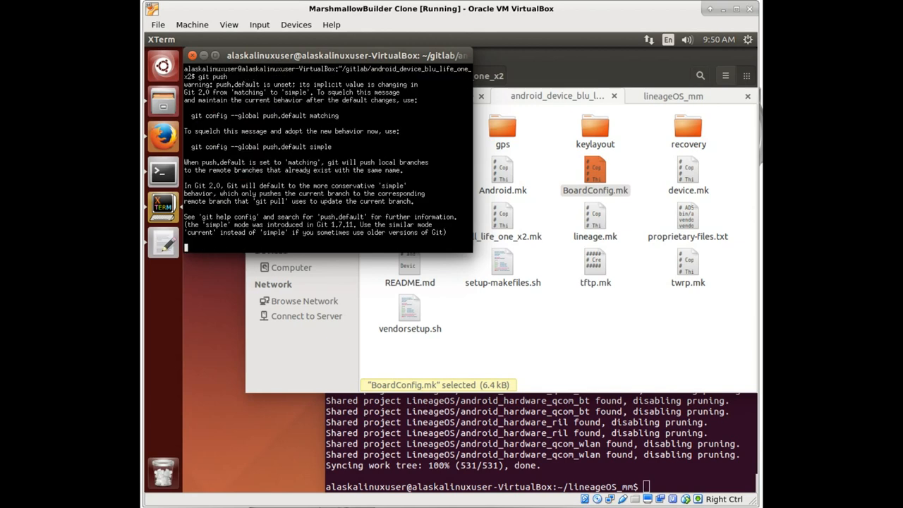
type("alaska")
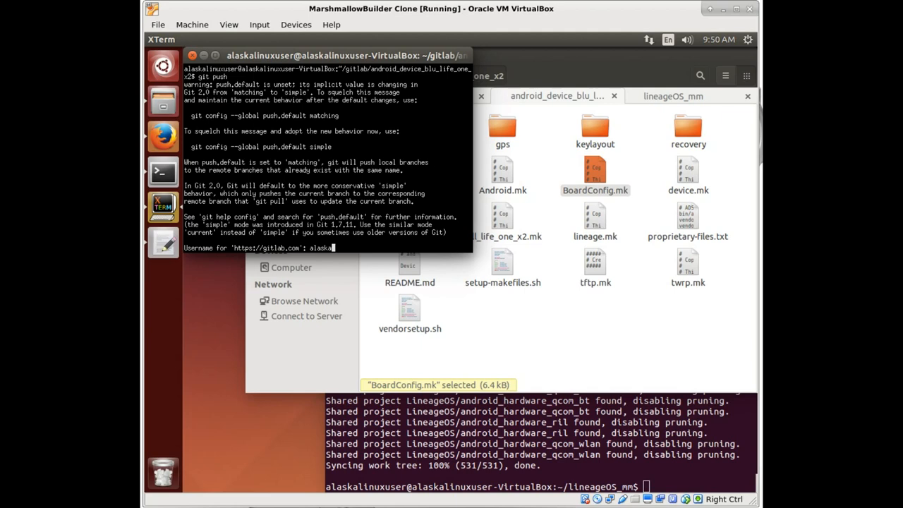